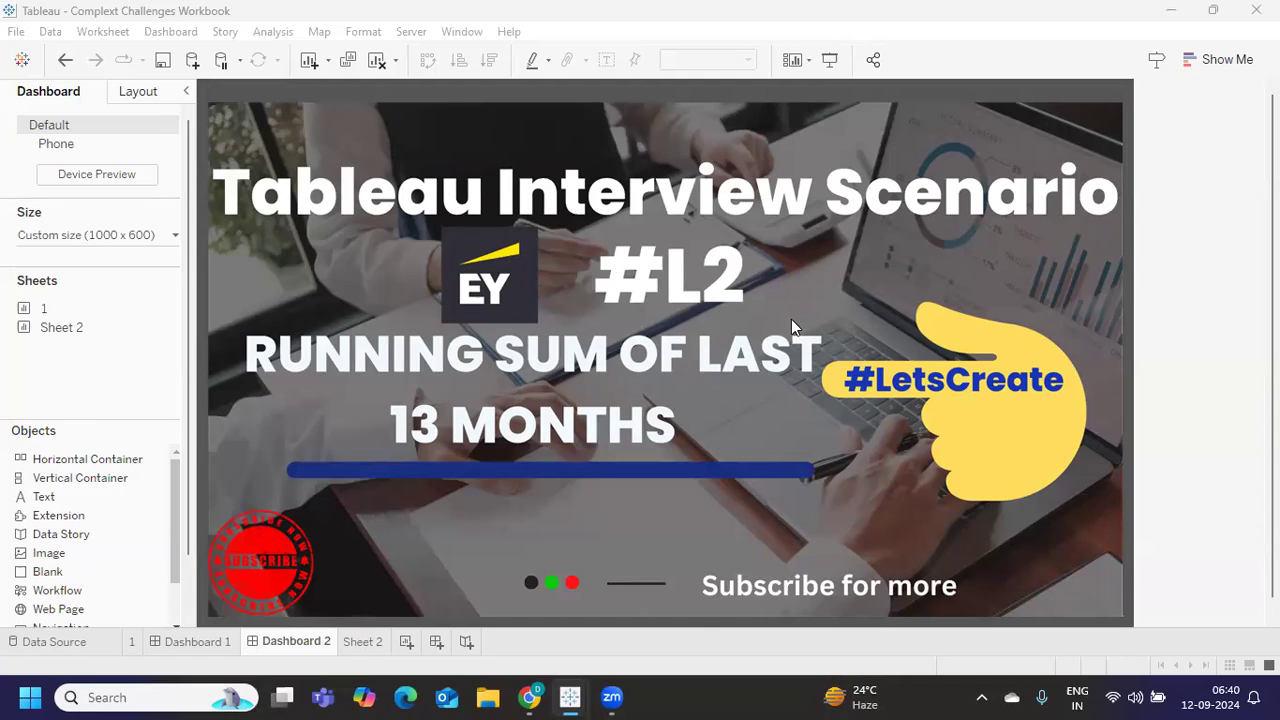
mouse_move(370, 610)
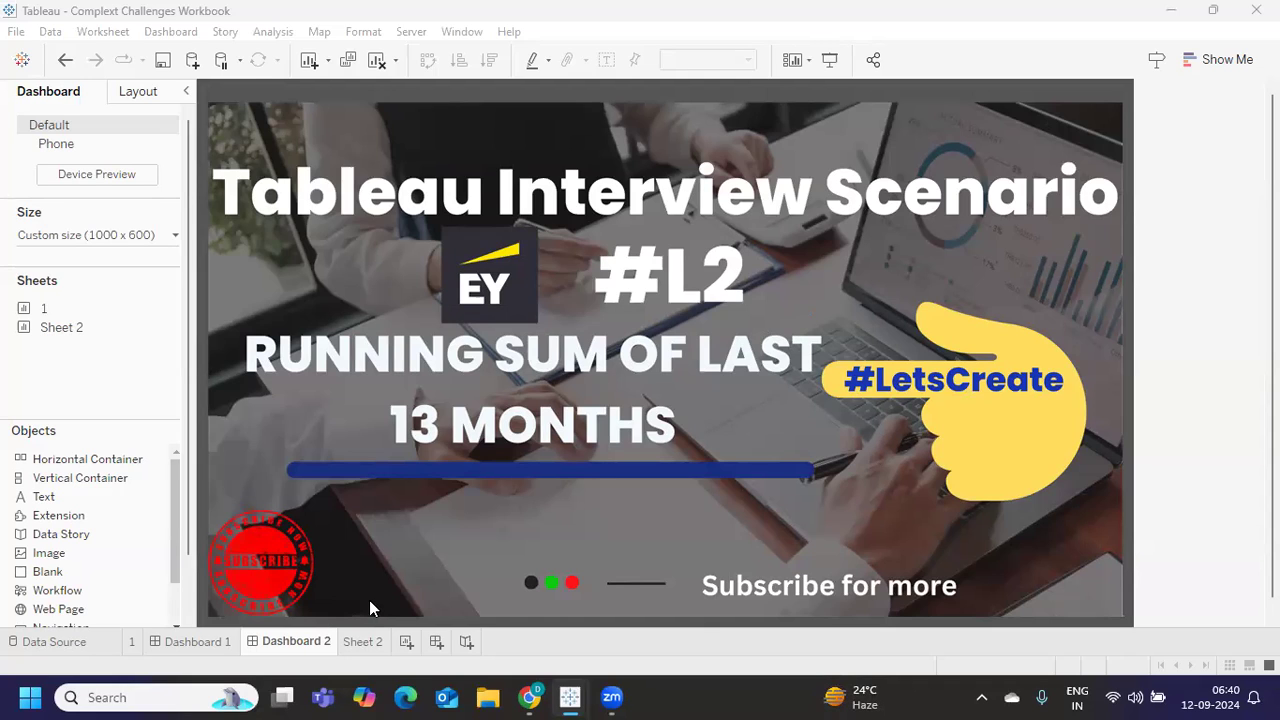
Switch from the title dashboard to the blank Sheet 2 worksheet.
left_click(362, 641)
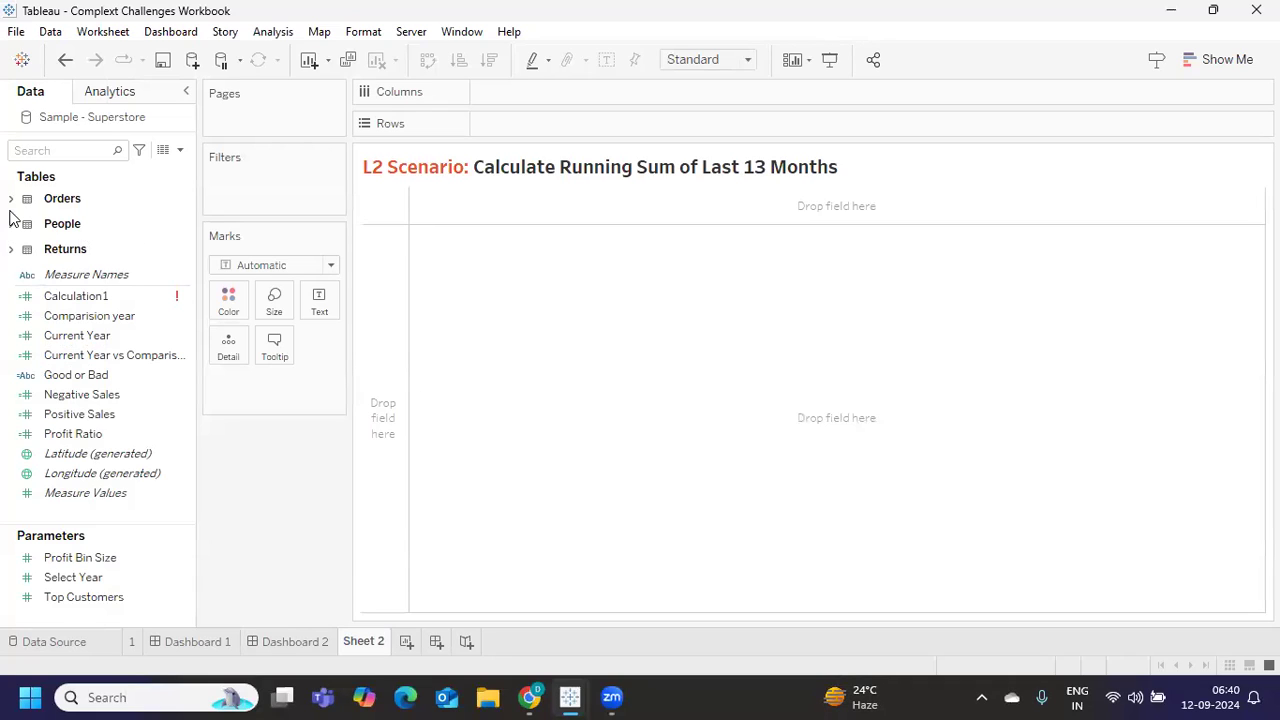
Put YEAR and MONTH of Order Date on Columns, showing 48 months from 2021 to 2024.
left_click(65, 150)
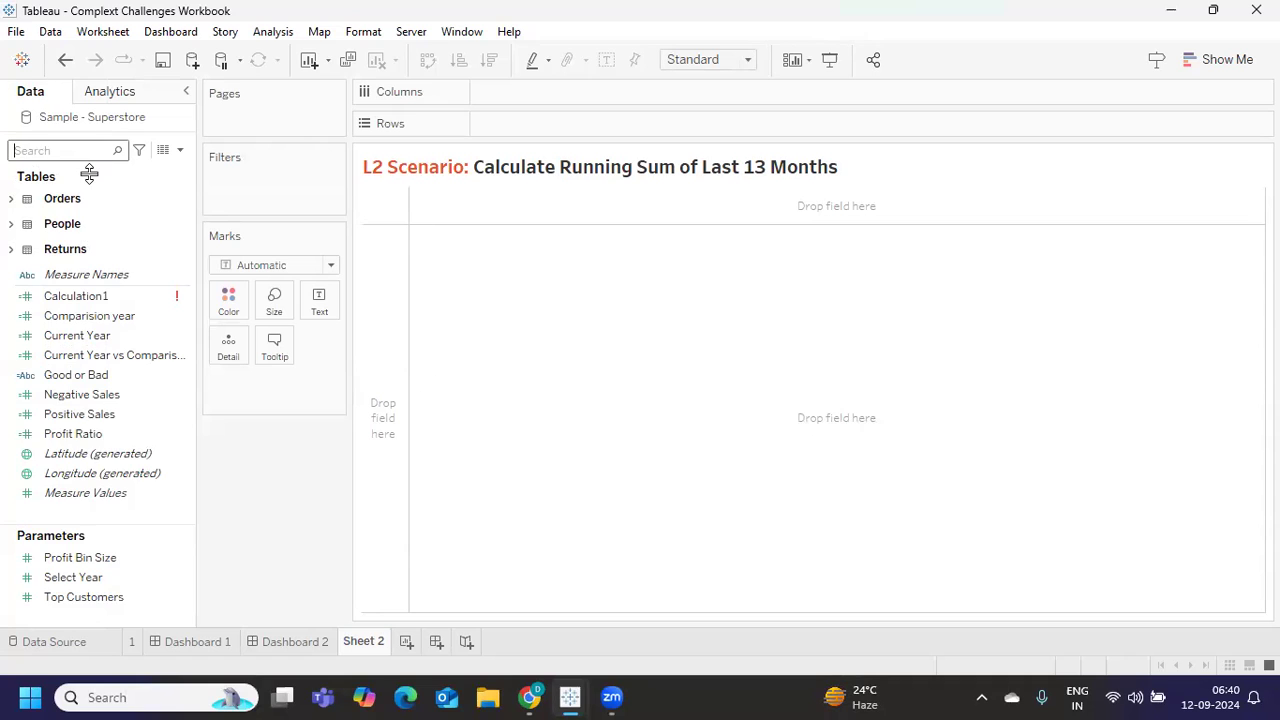
type("ord")
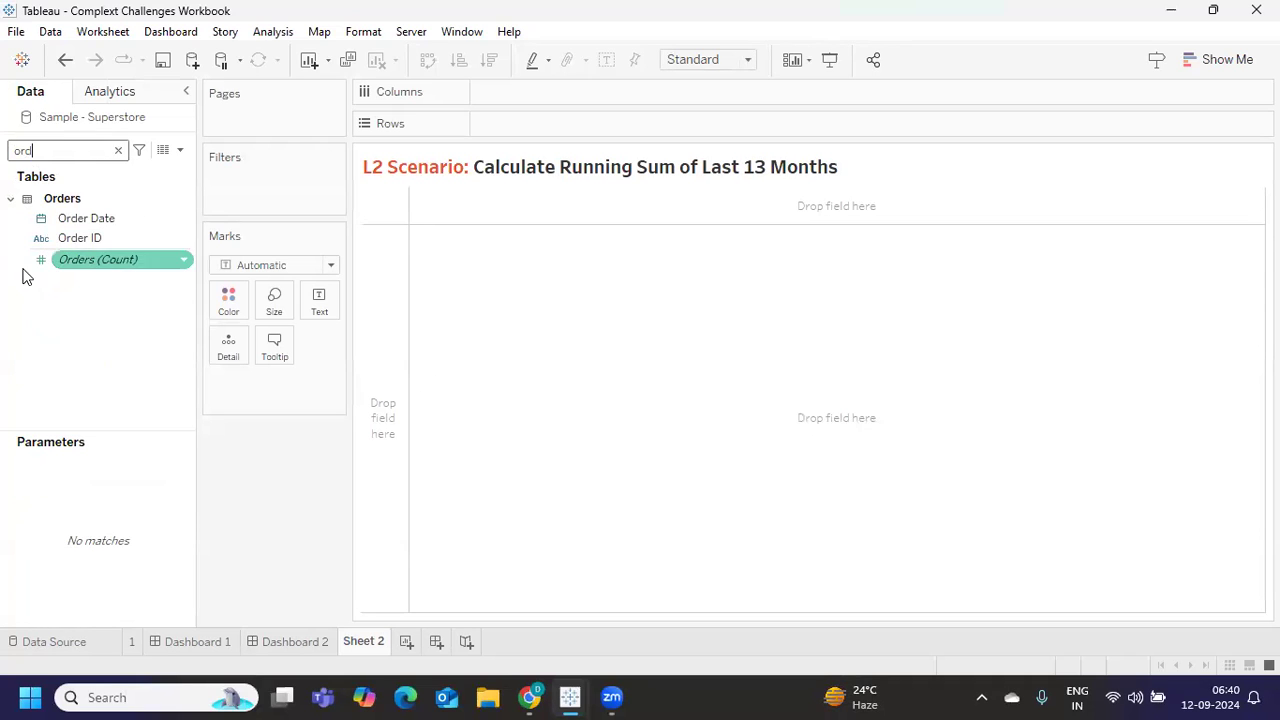
left_click_drag(86, 218, 560, 96)
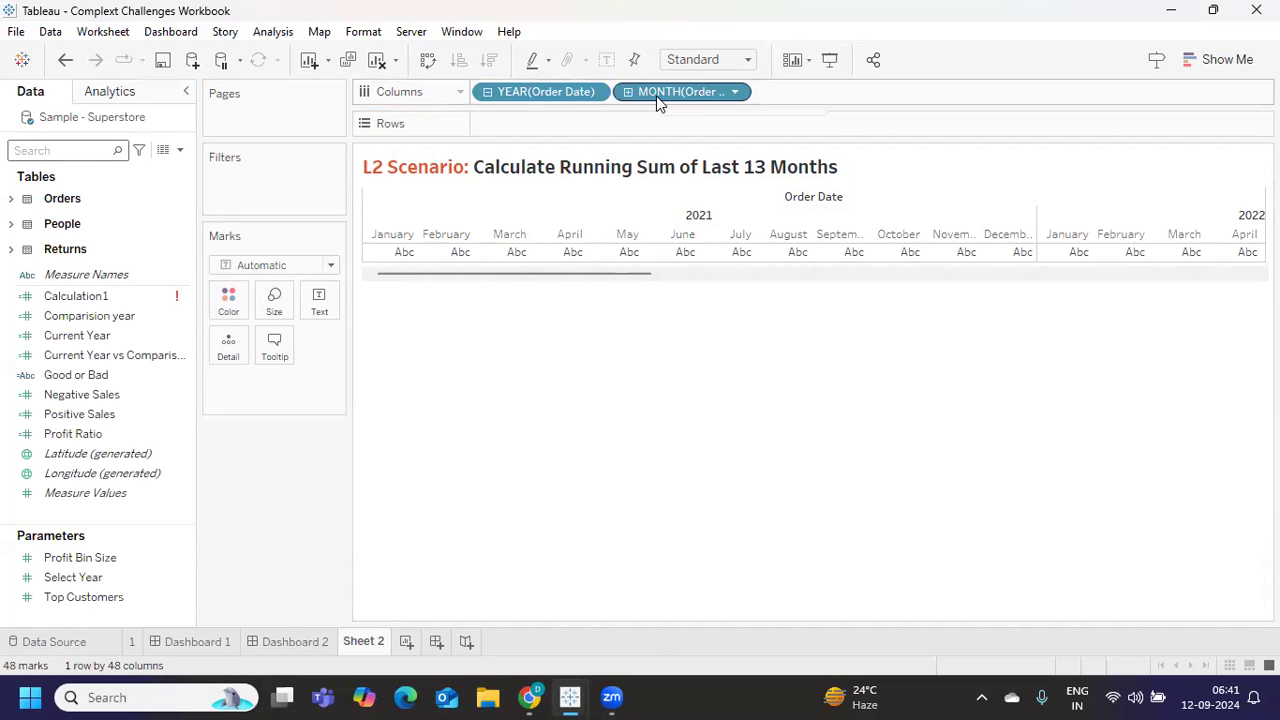
mouse_move(680, 91)
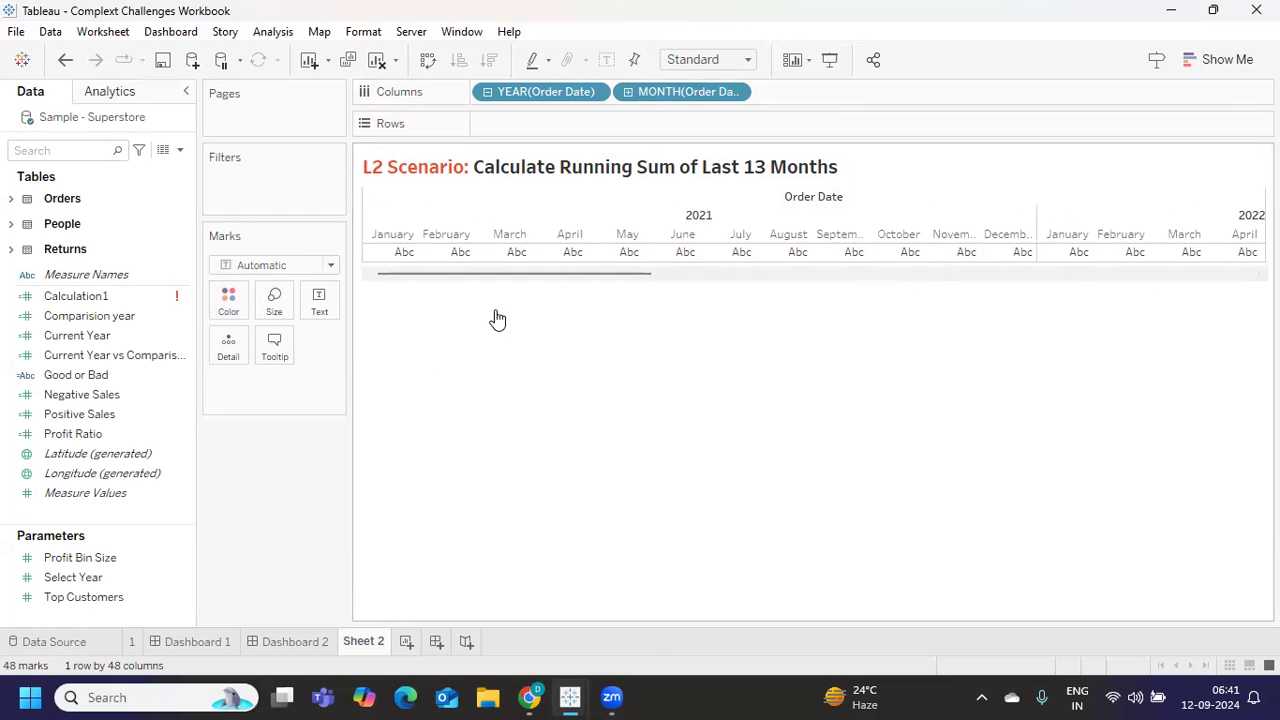
mouse_move(721, 293)
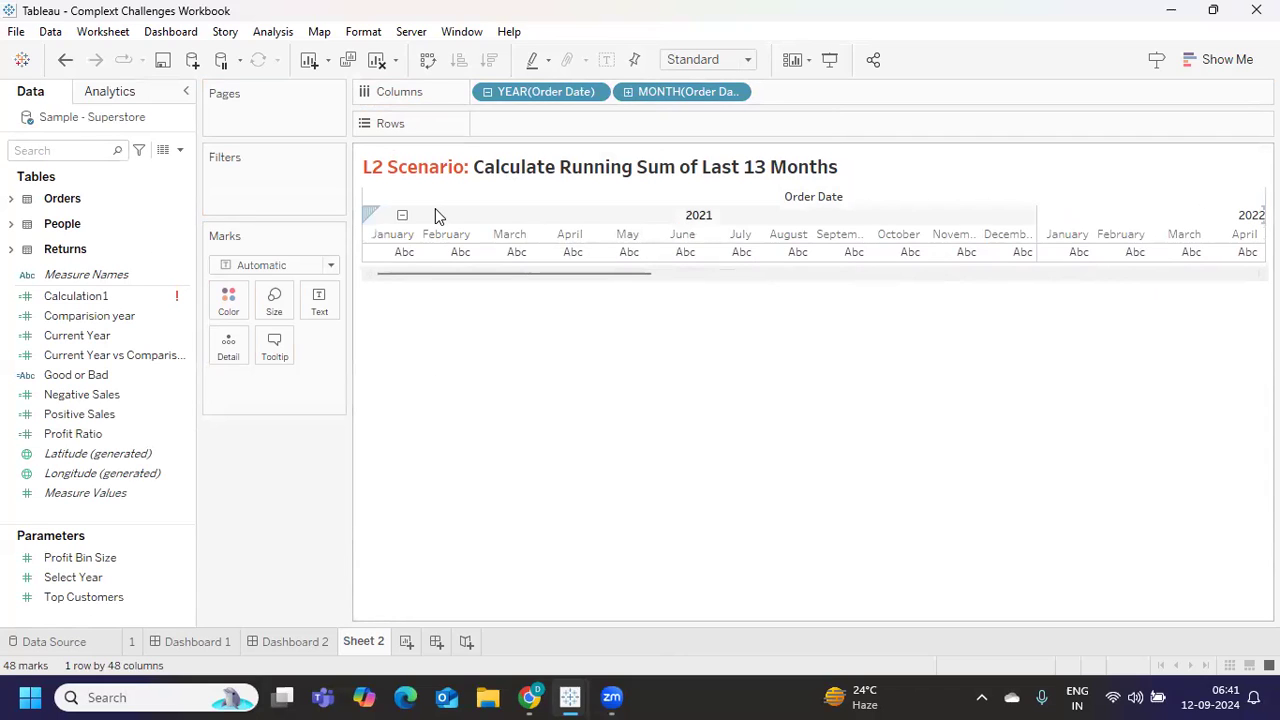
mouse_move(628, 251)
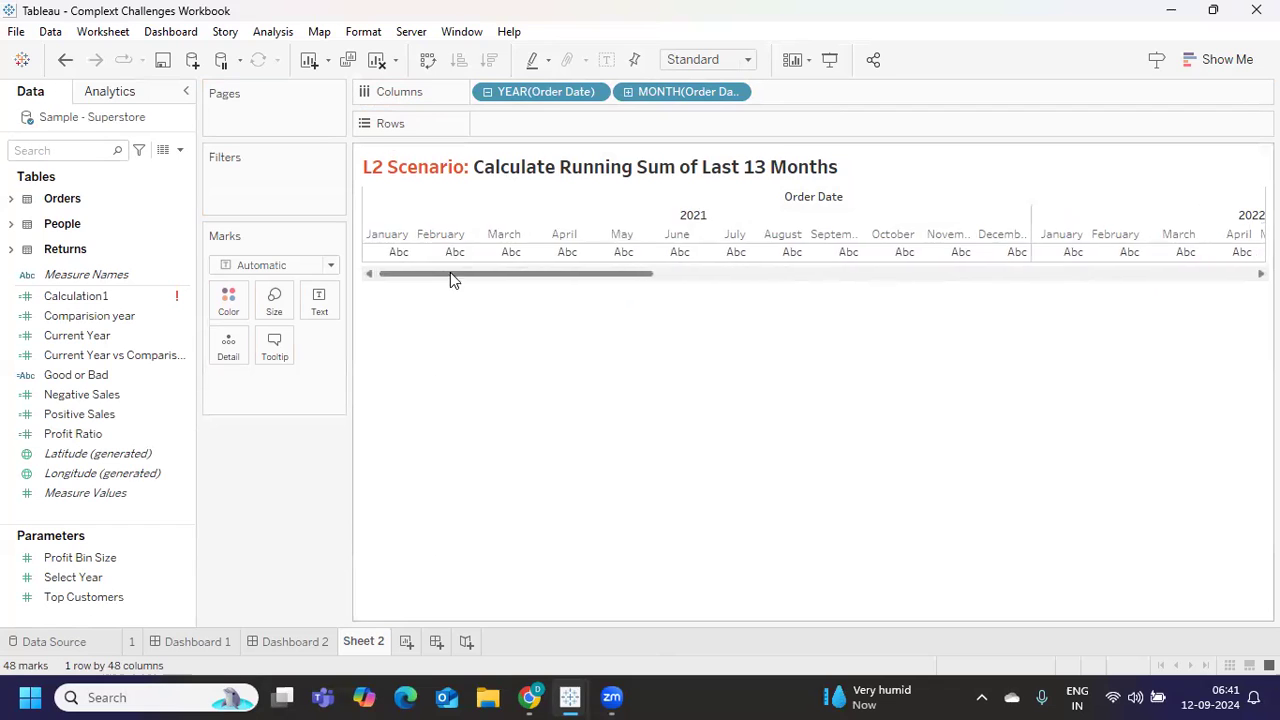
left_click_drag(515, 273, 1090, 273)
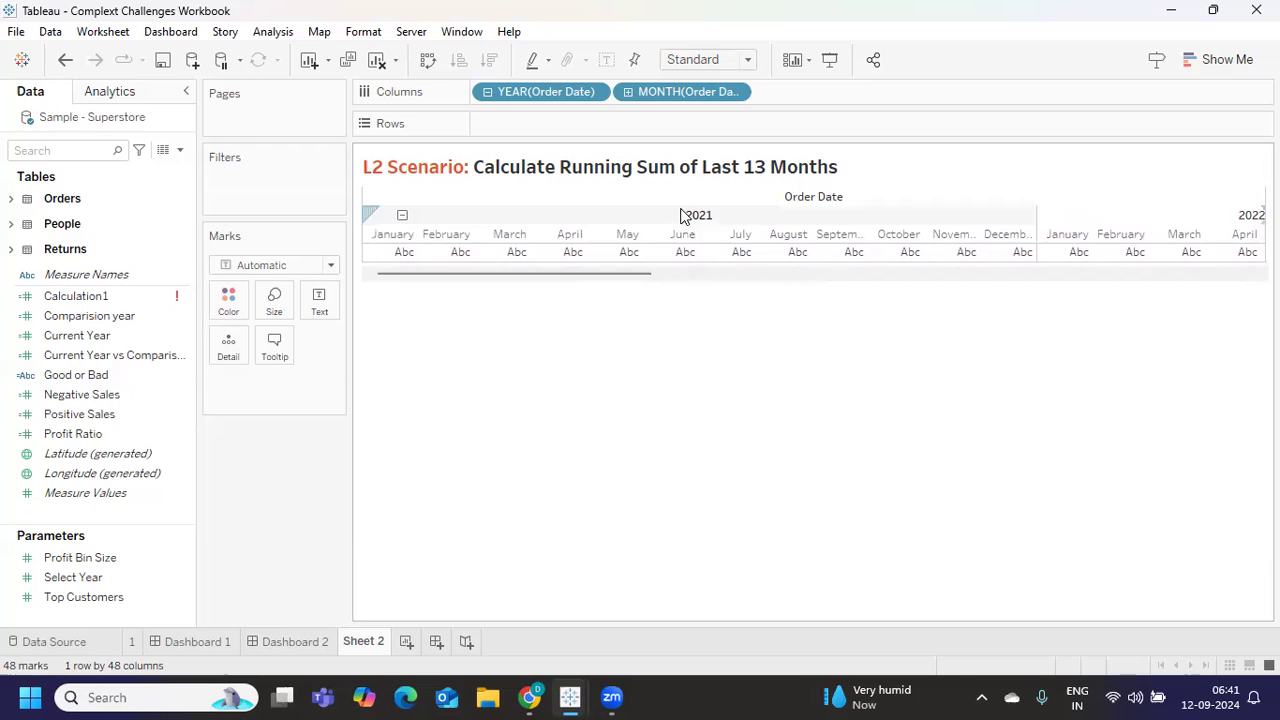
scroll("right", 3)
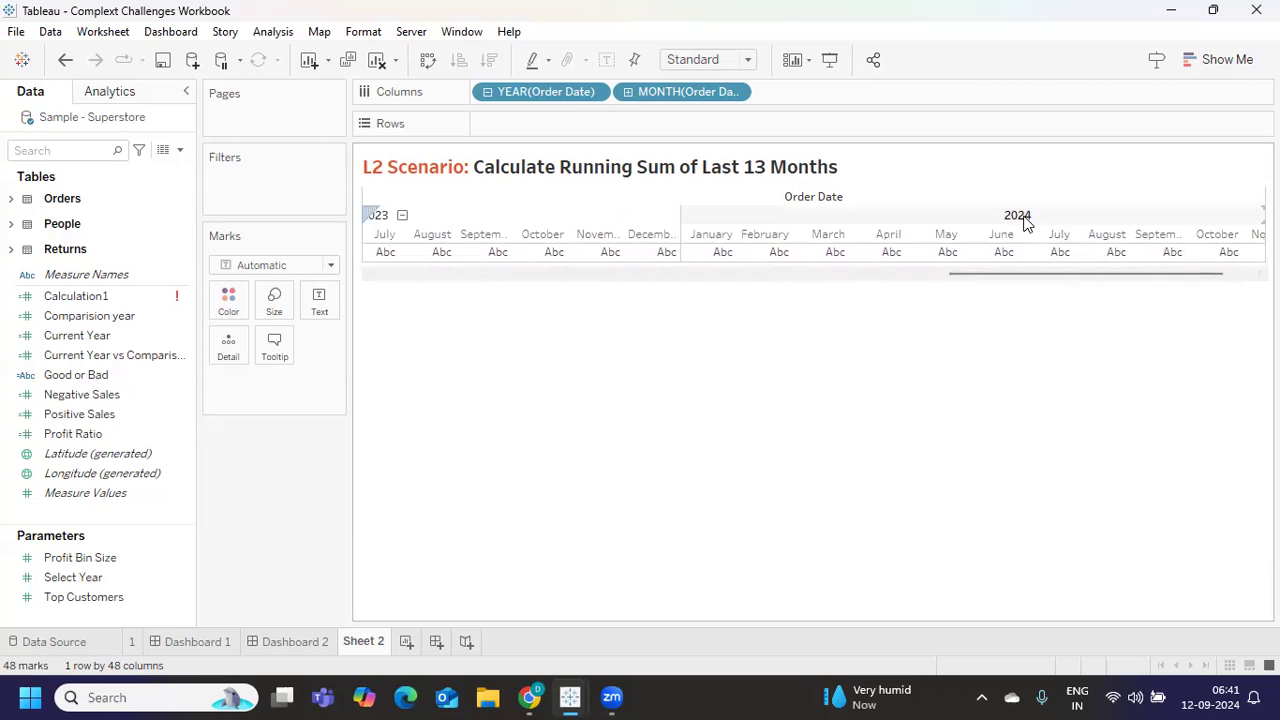
mouse_move(970, 220)
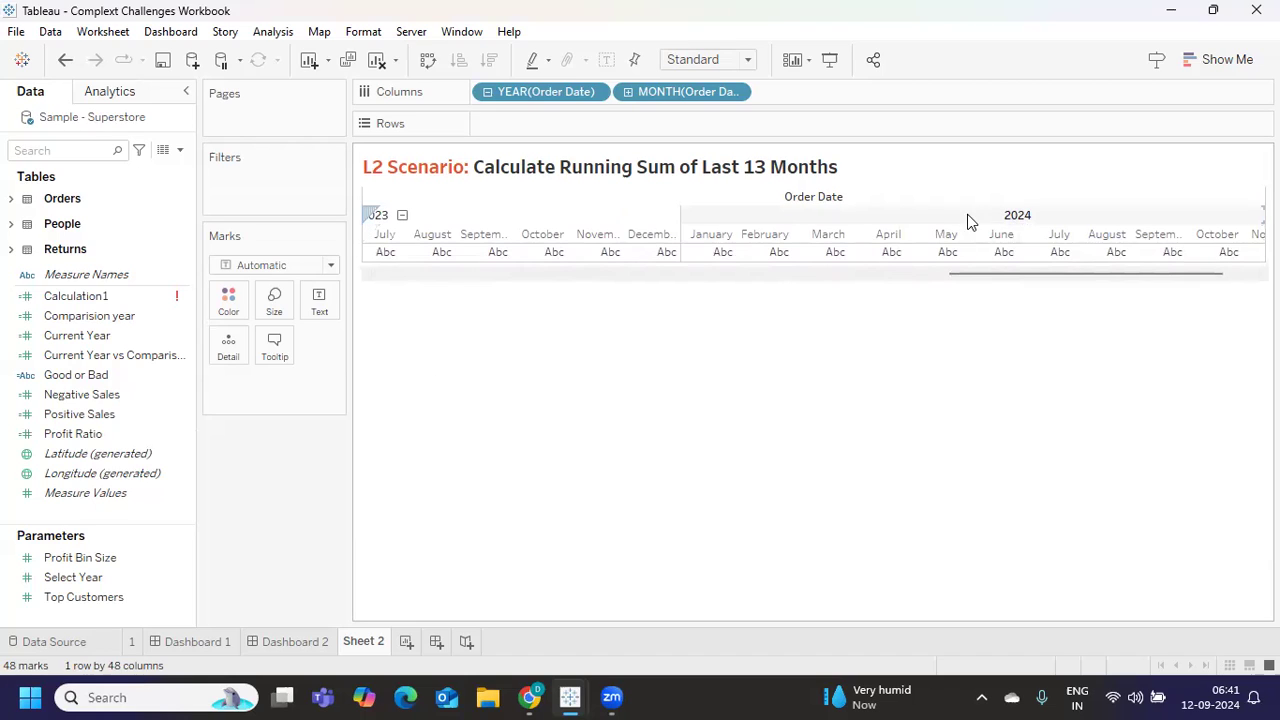
mouse_move(1030, 222)
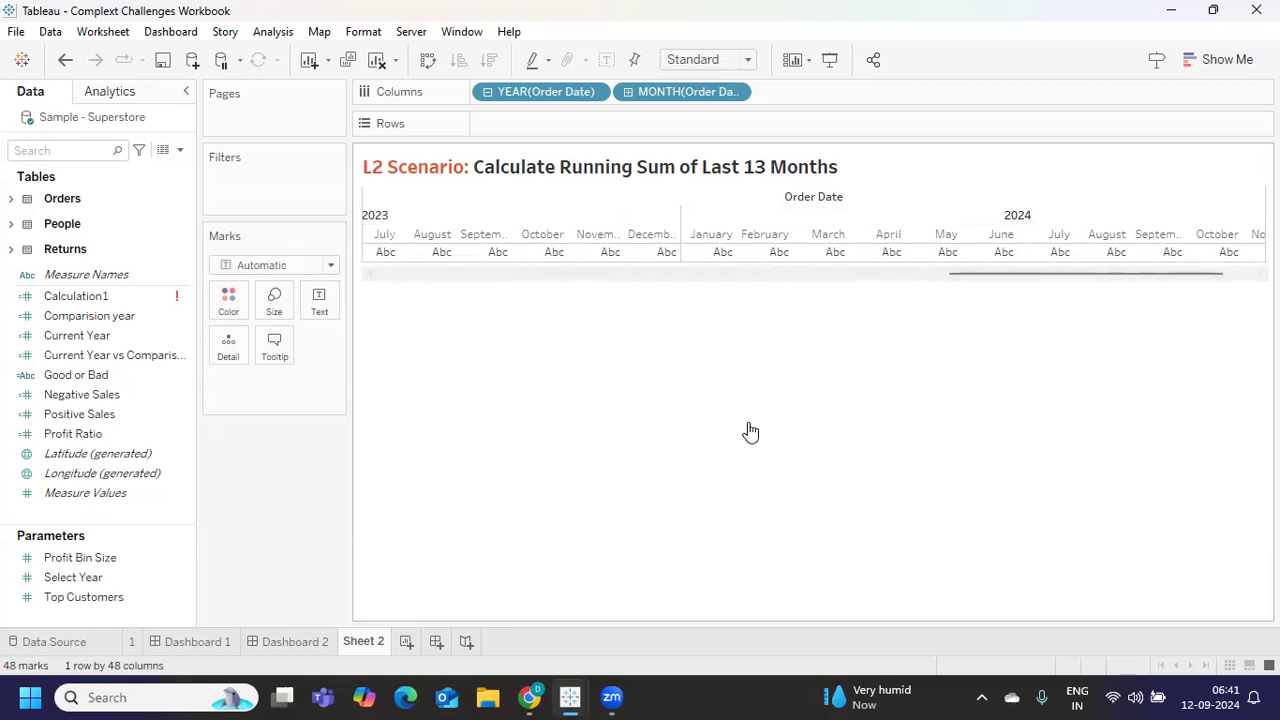
mouse_move(749, 428)
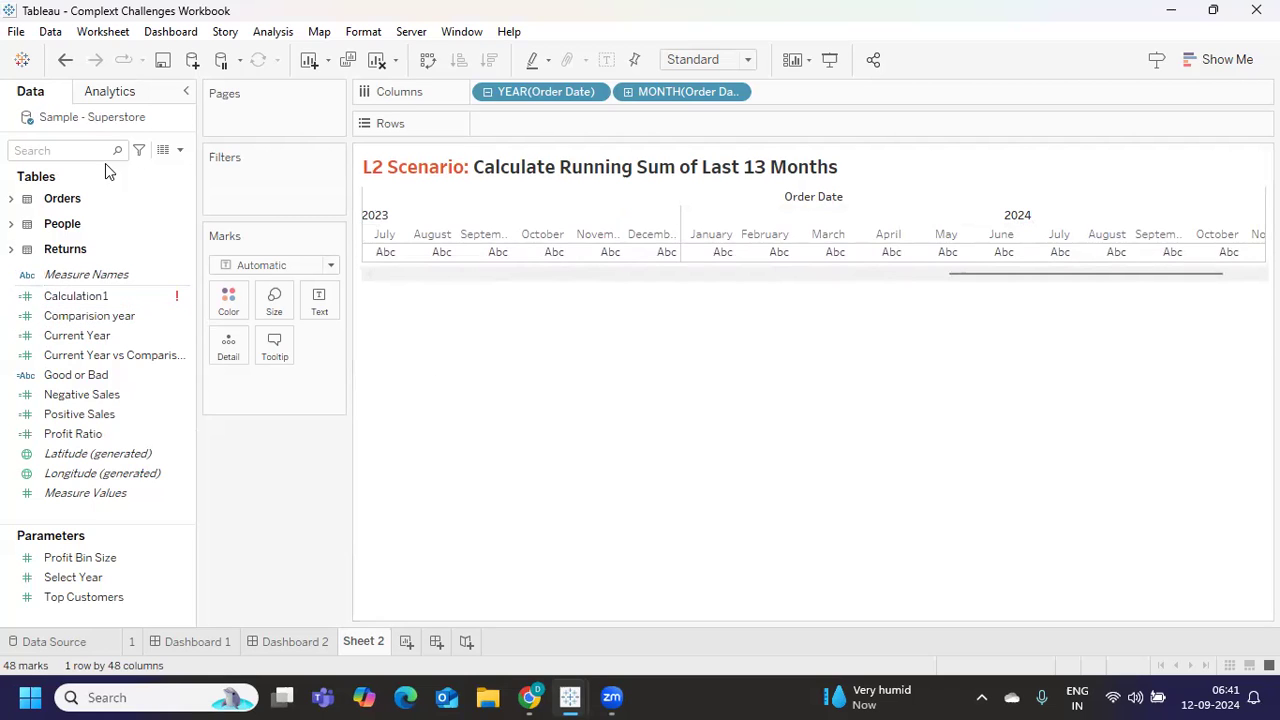
Find Measure Names in the Data pane and place it on the Rows shelf.
type("sa")
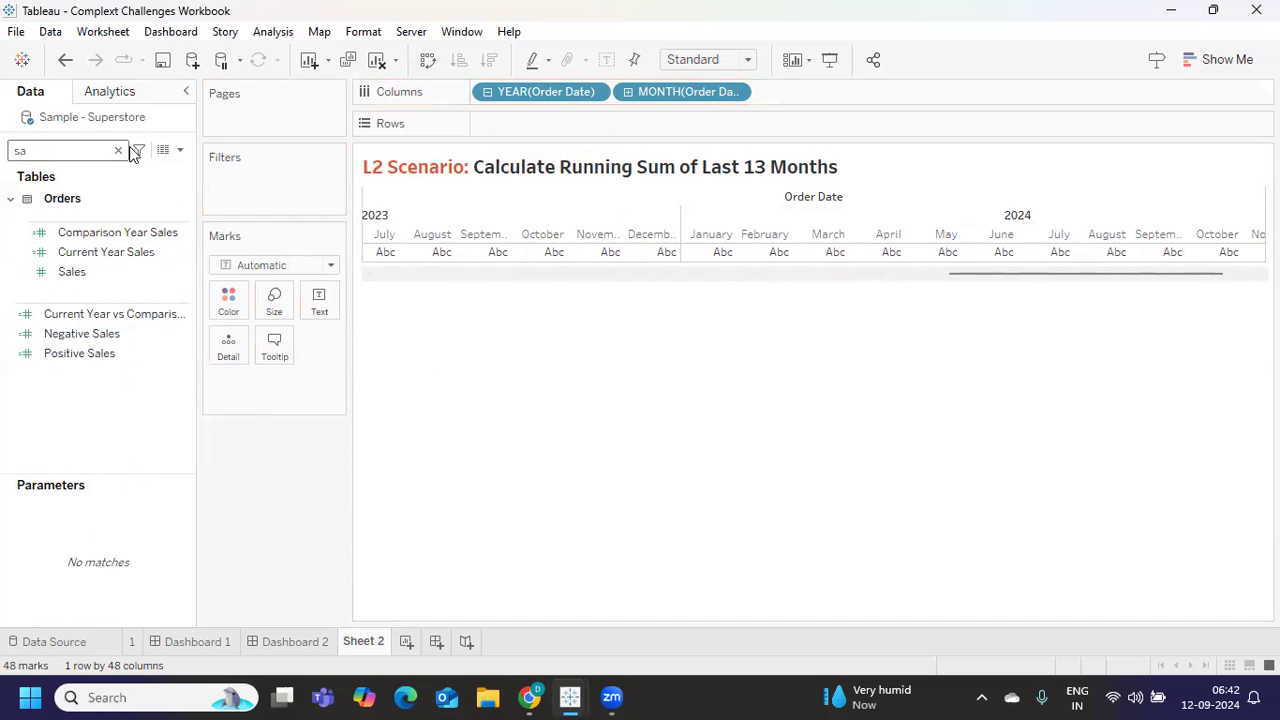
type("me")
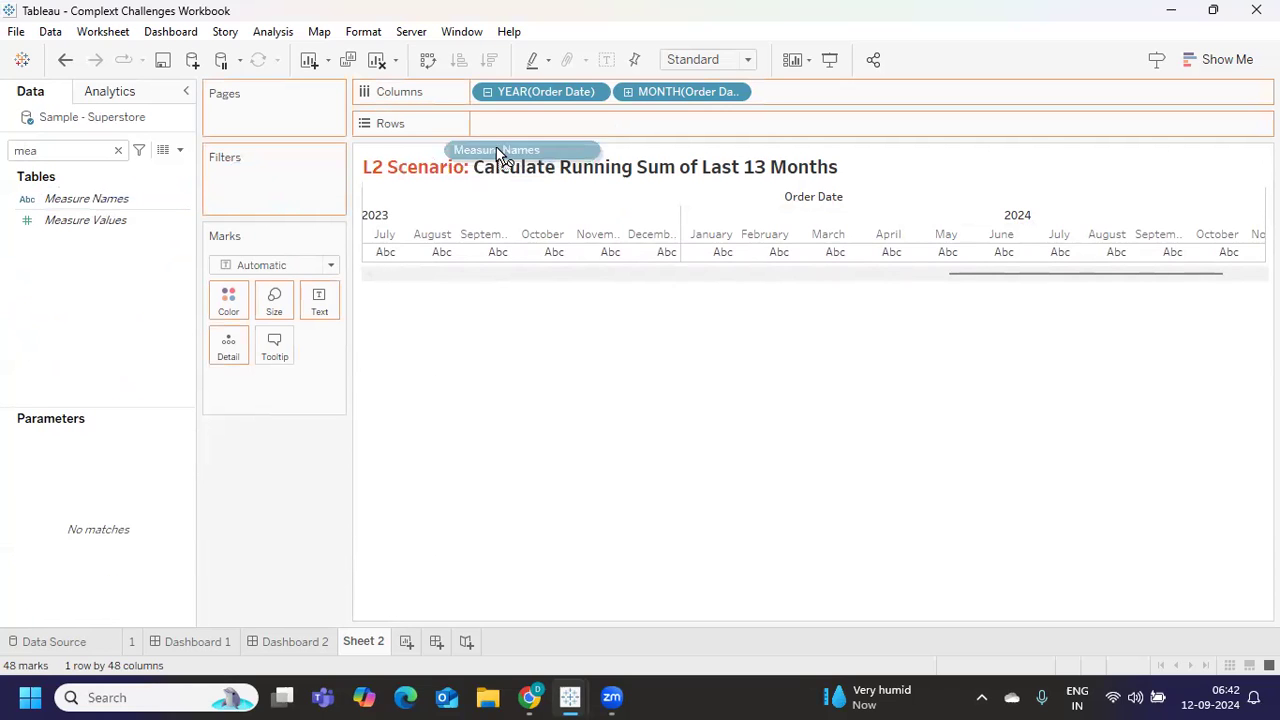
left_click_drag(497, 149, 525, 123)
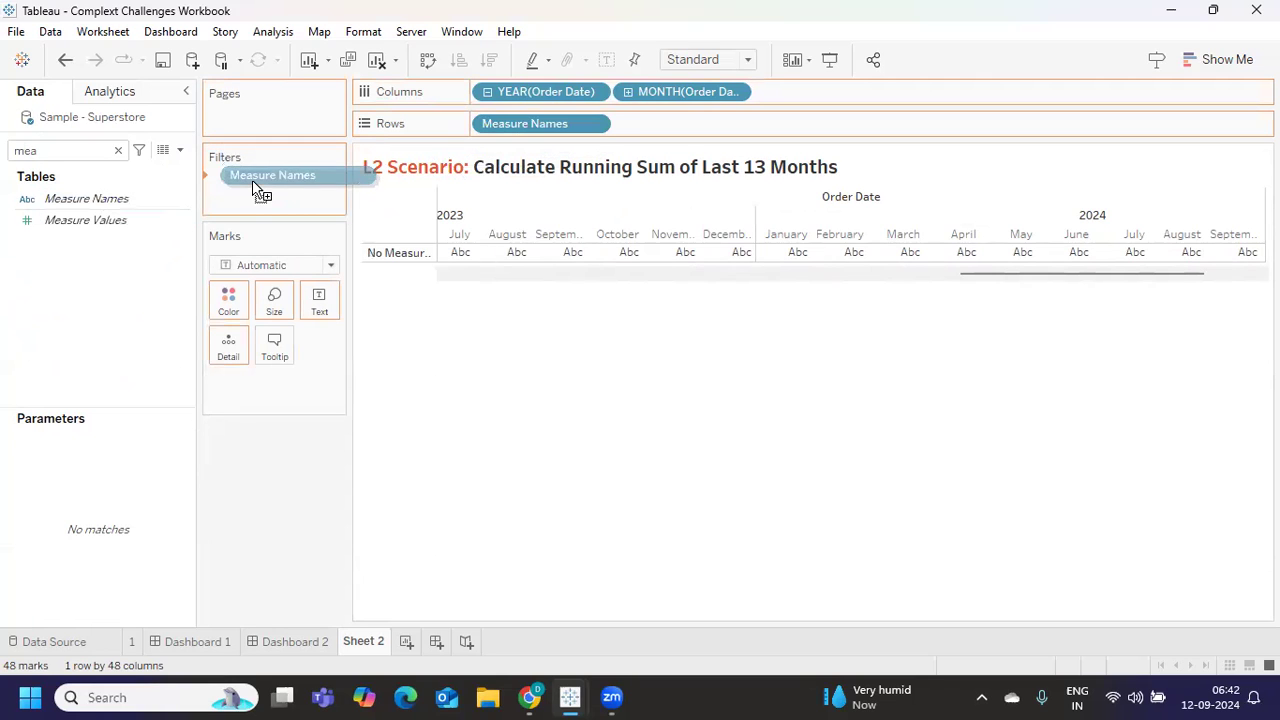
Filter Measure Names to keep only Sales.
double_click(273, 175)
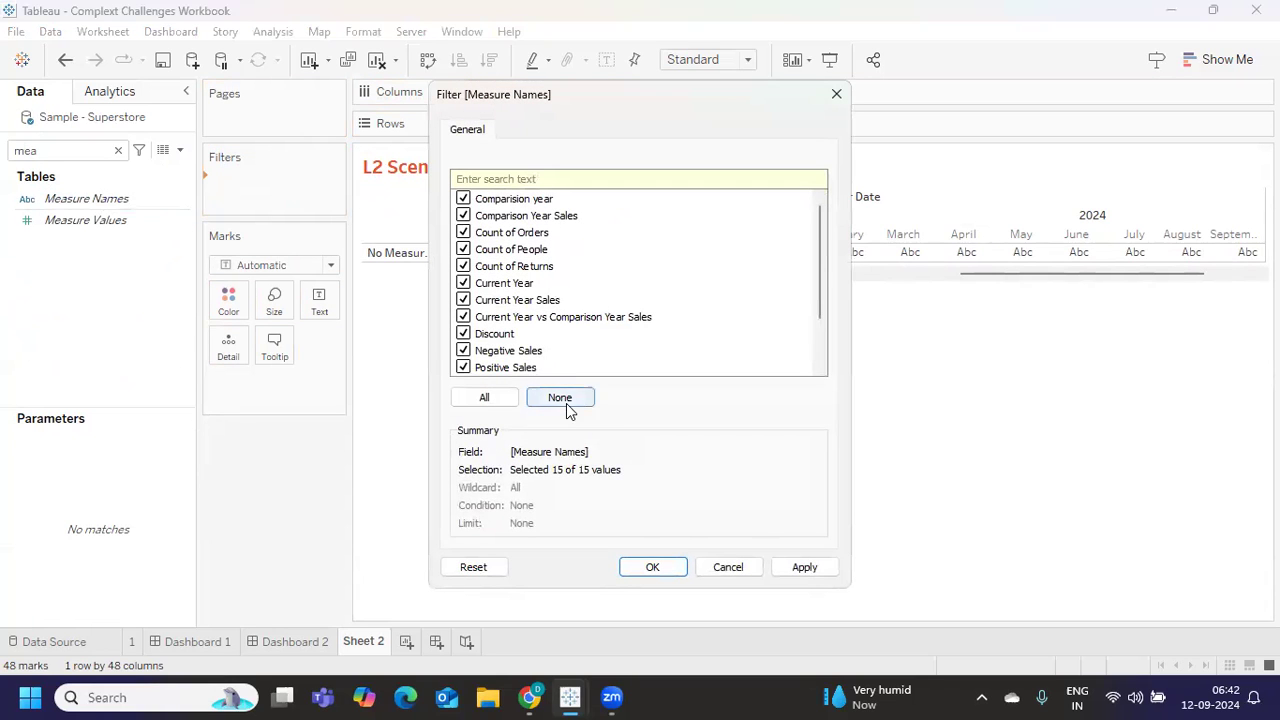
left_click(560, 397)
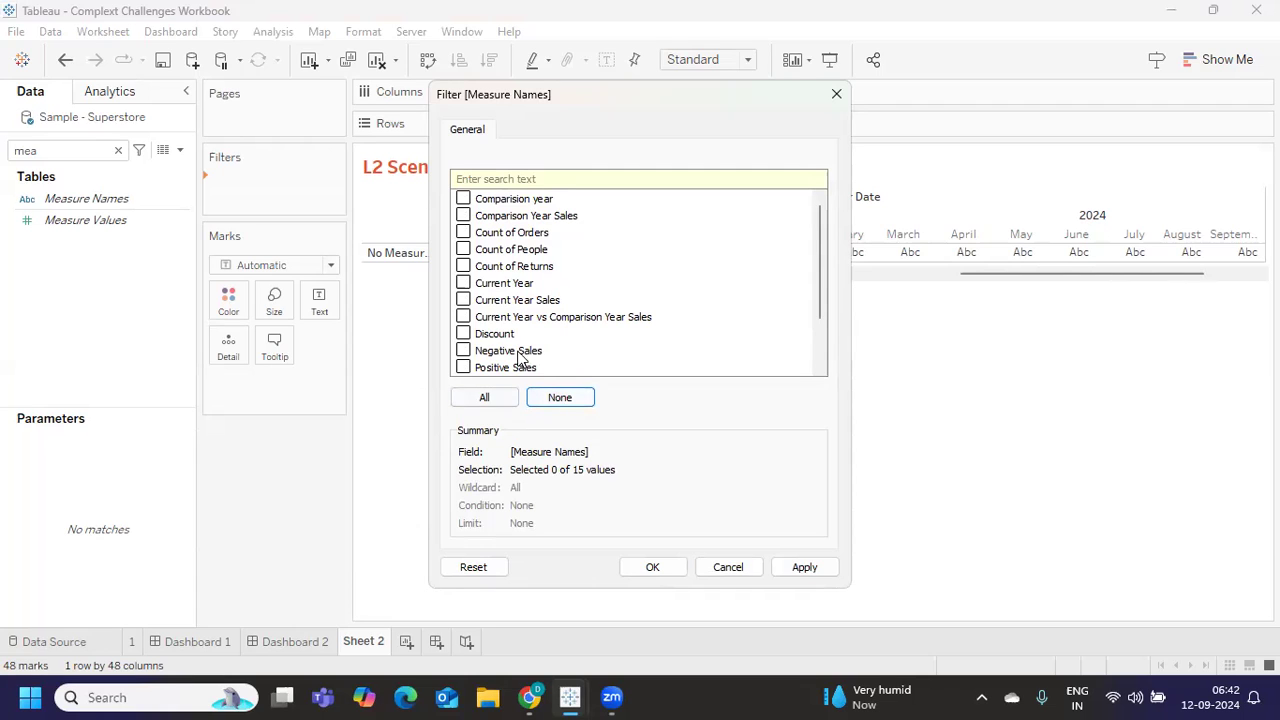
left_click(463, 367)
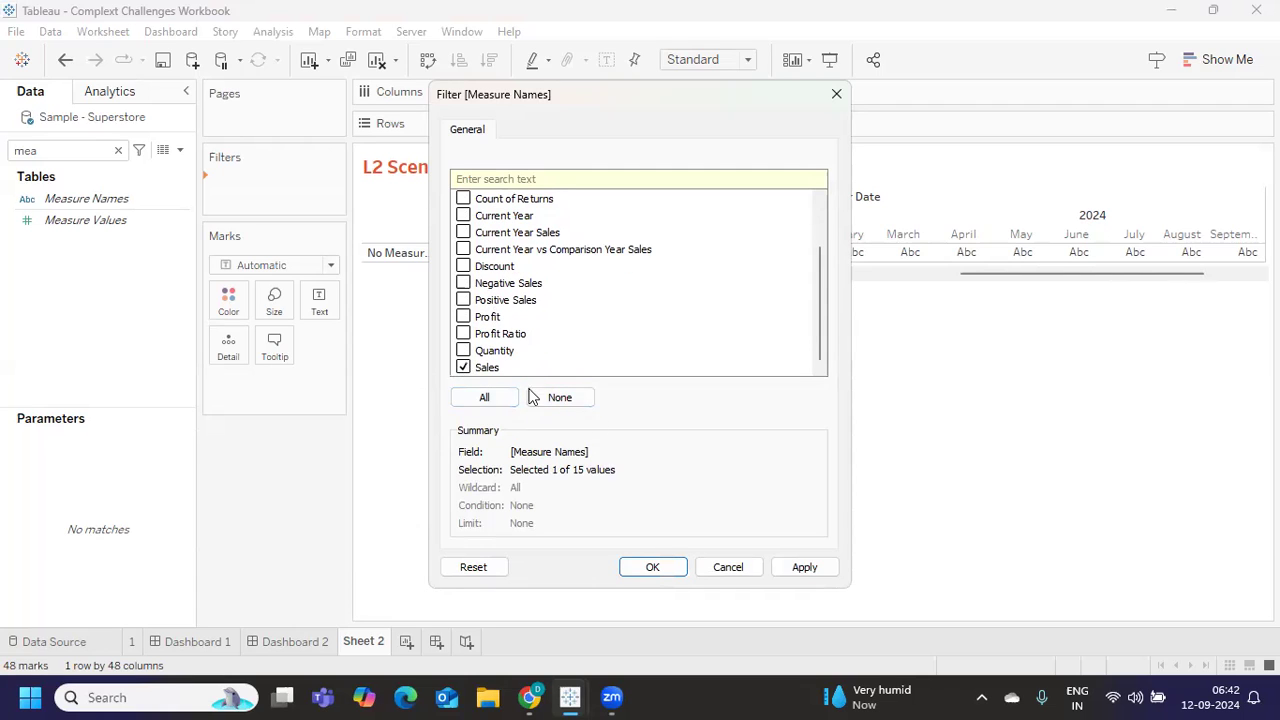
left_click(652, 567)
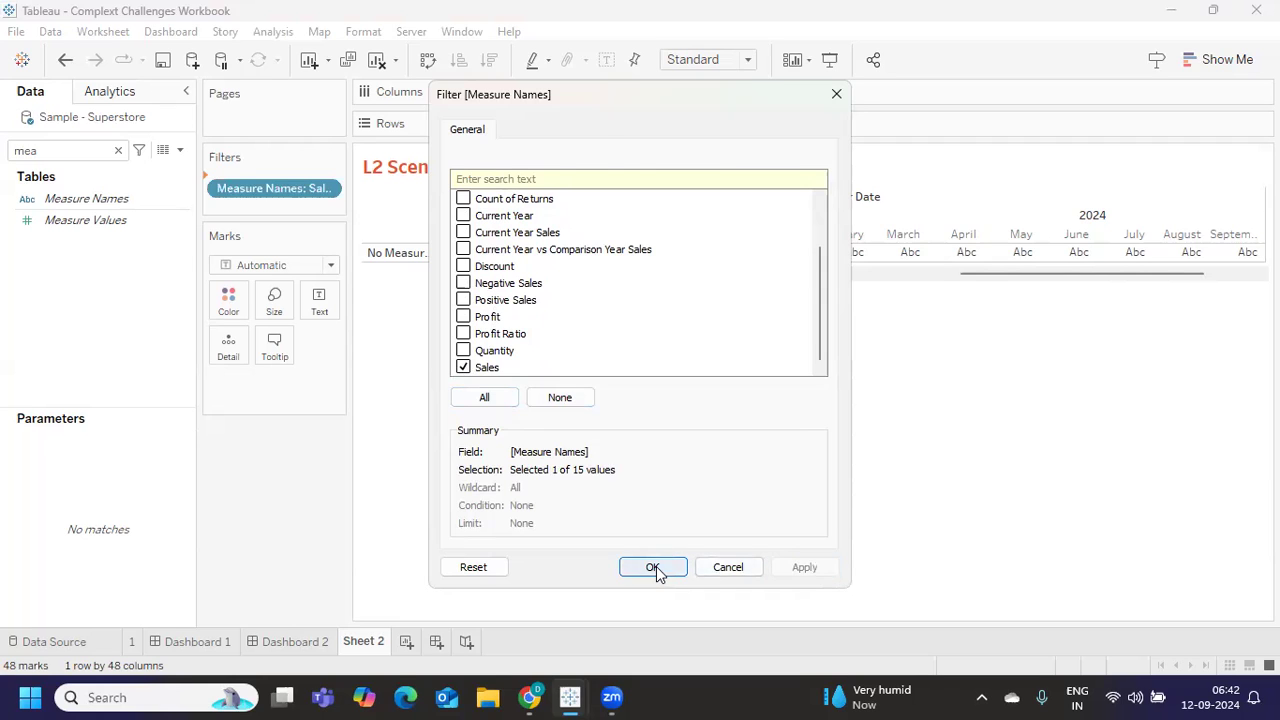
left_click(652, 567)
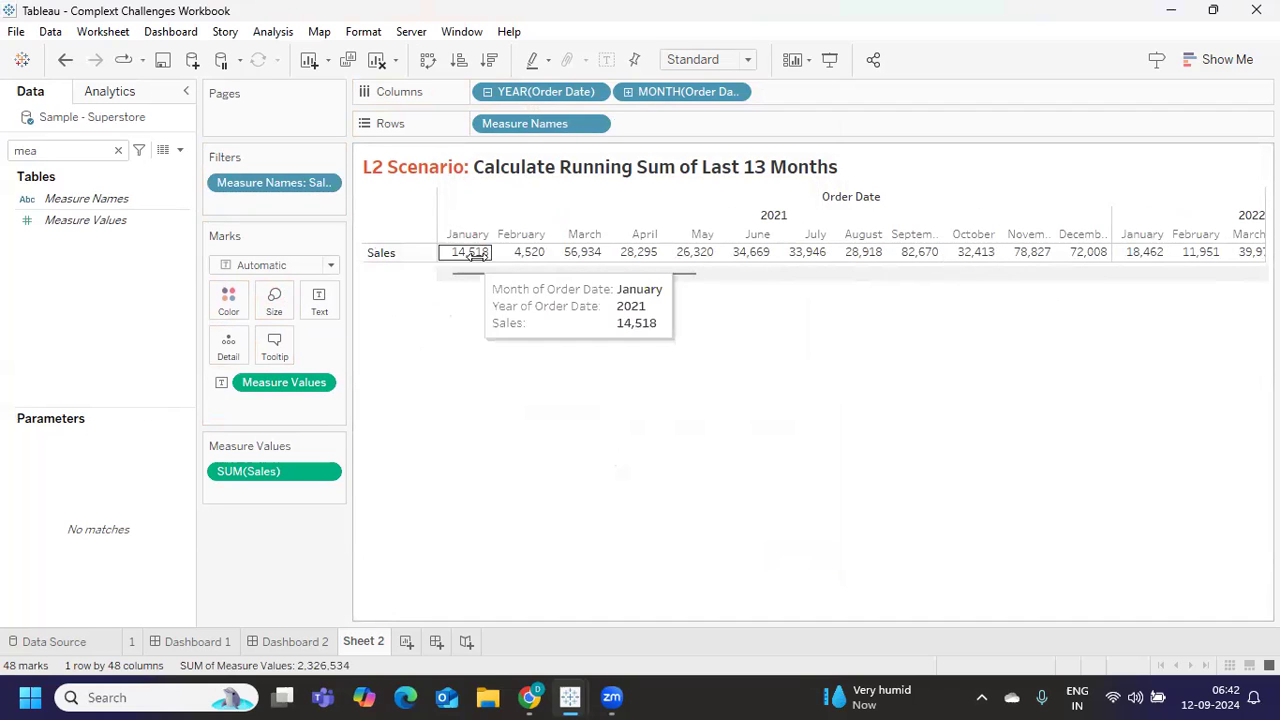
mouse_move(1000, 255)
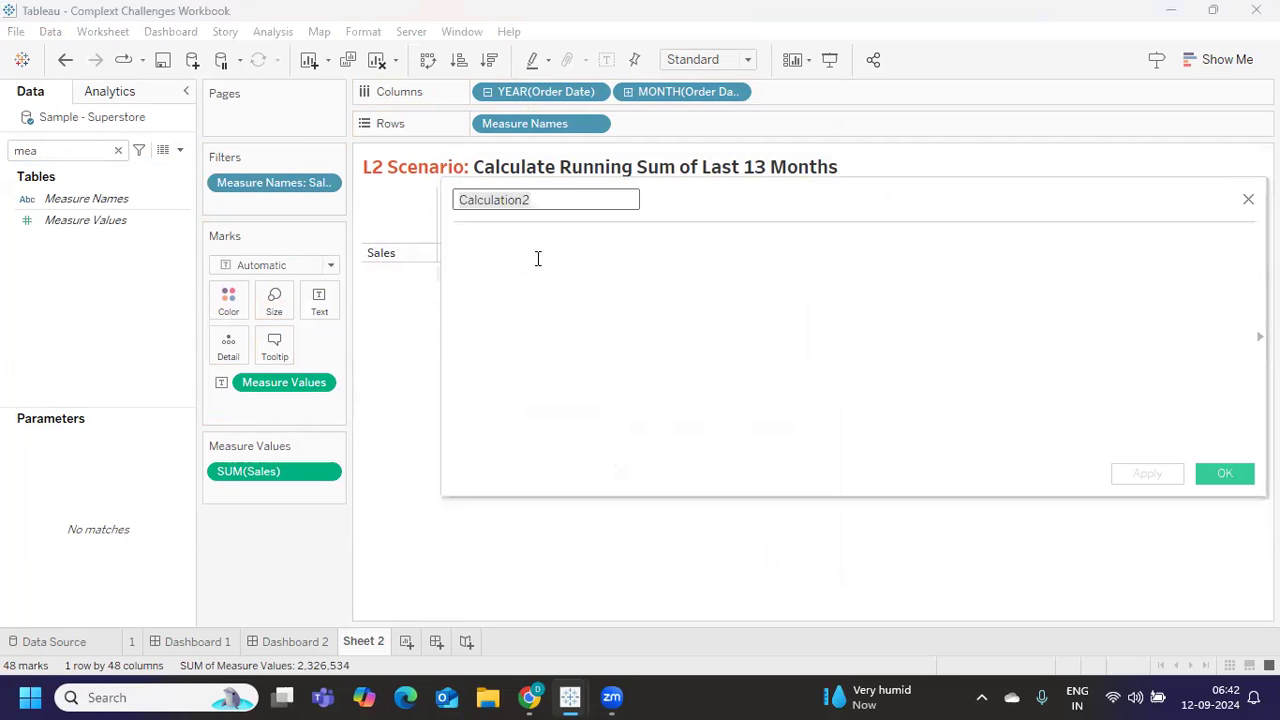
Create calculated field 'Rolling 12 M' as window_sum(sum([Sales]),-12,0).
type("Rolling 12")
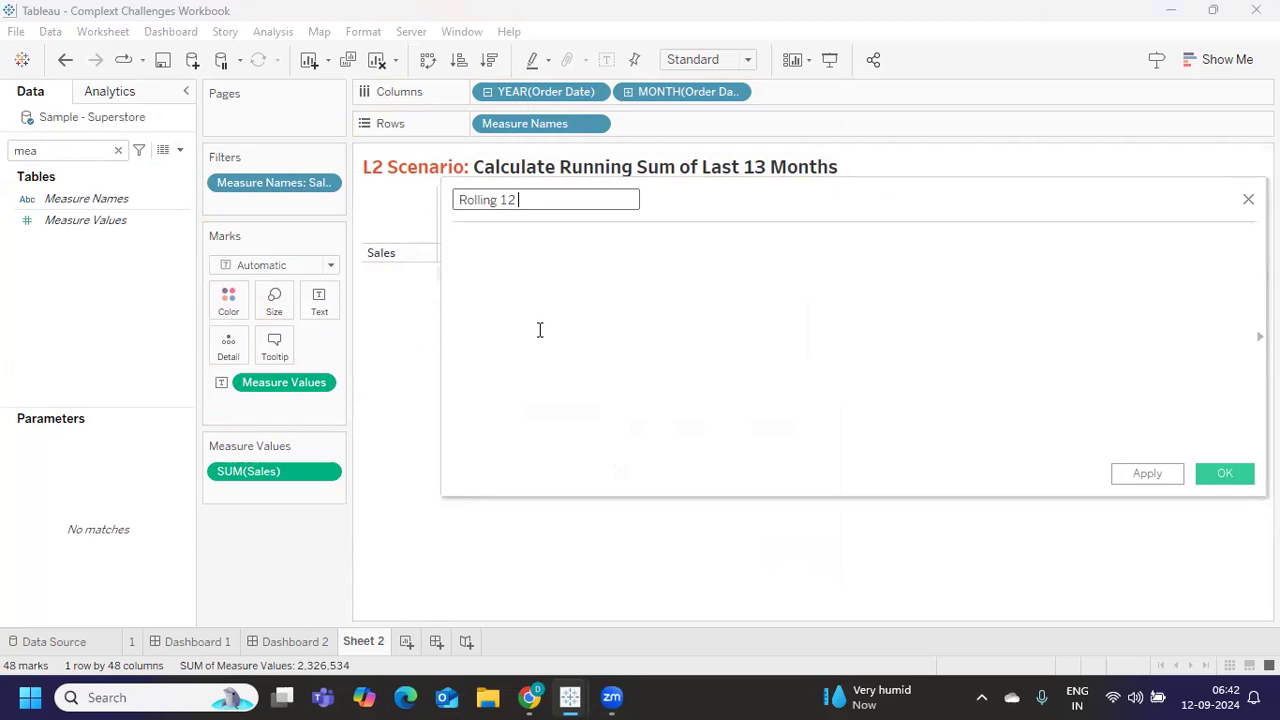
type("wi")
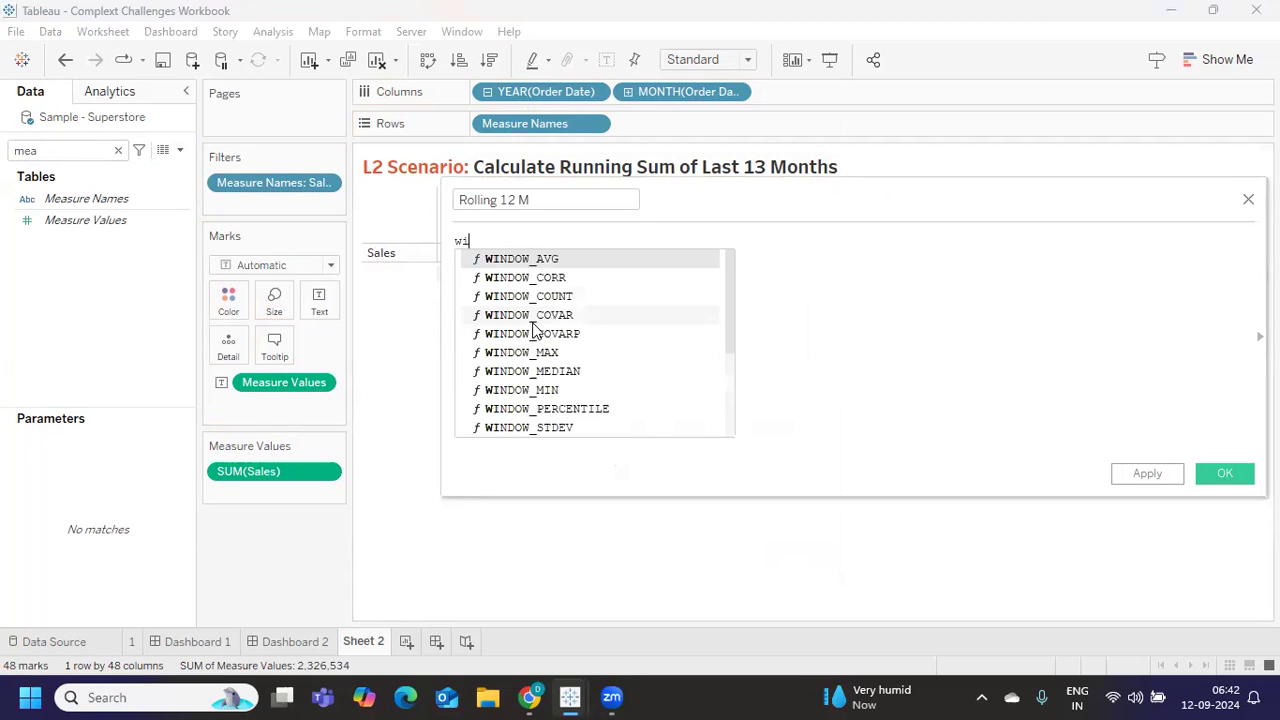
type("indow_")
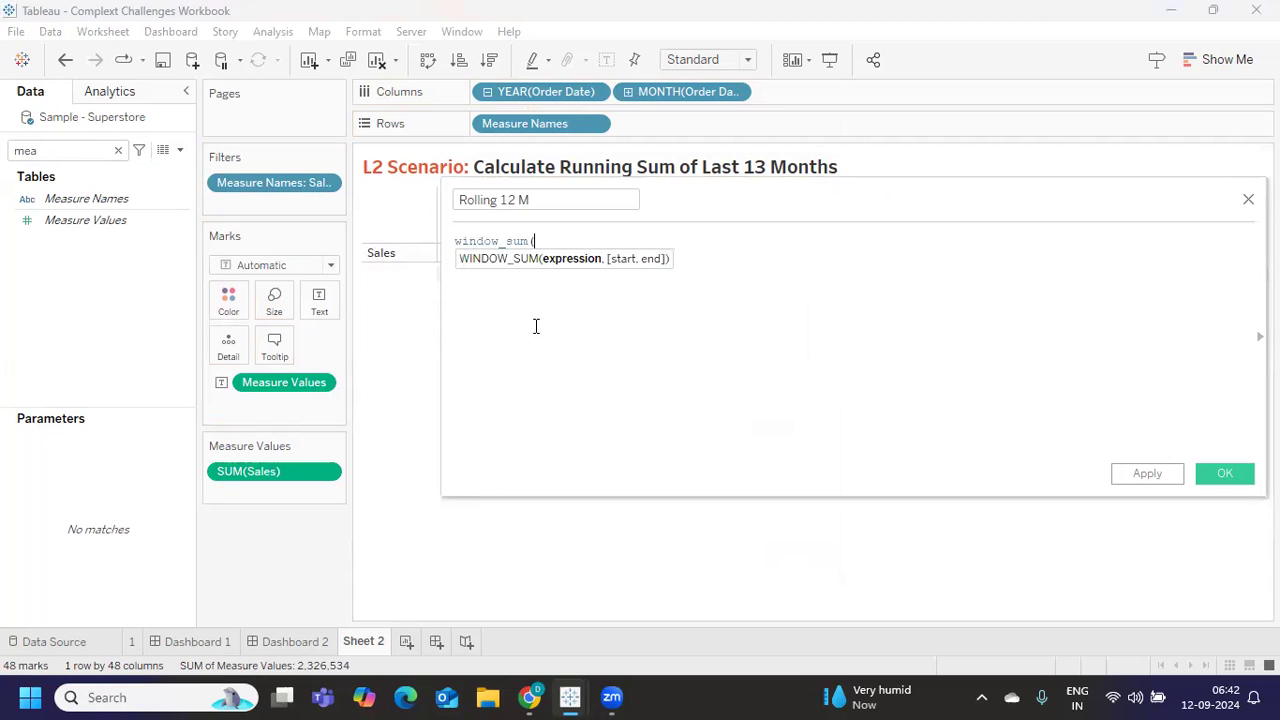
type("sum([Sales]")
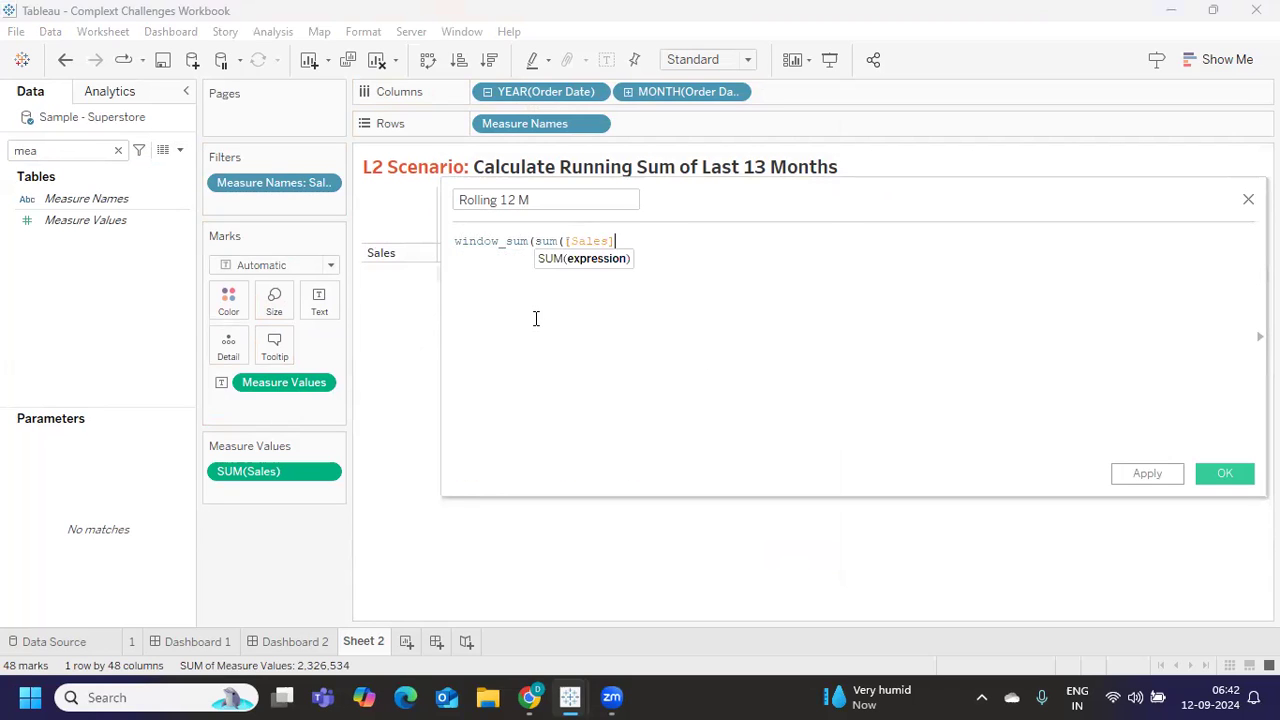
type("),")
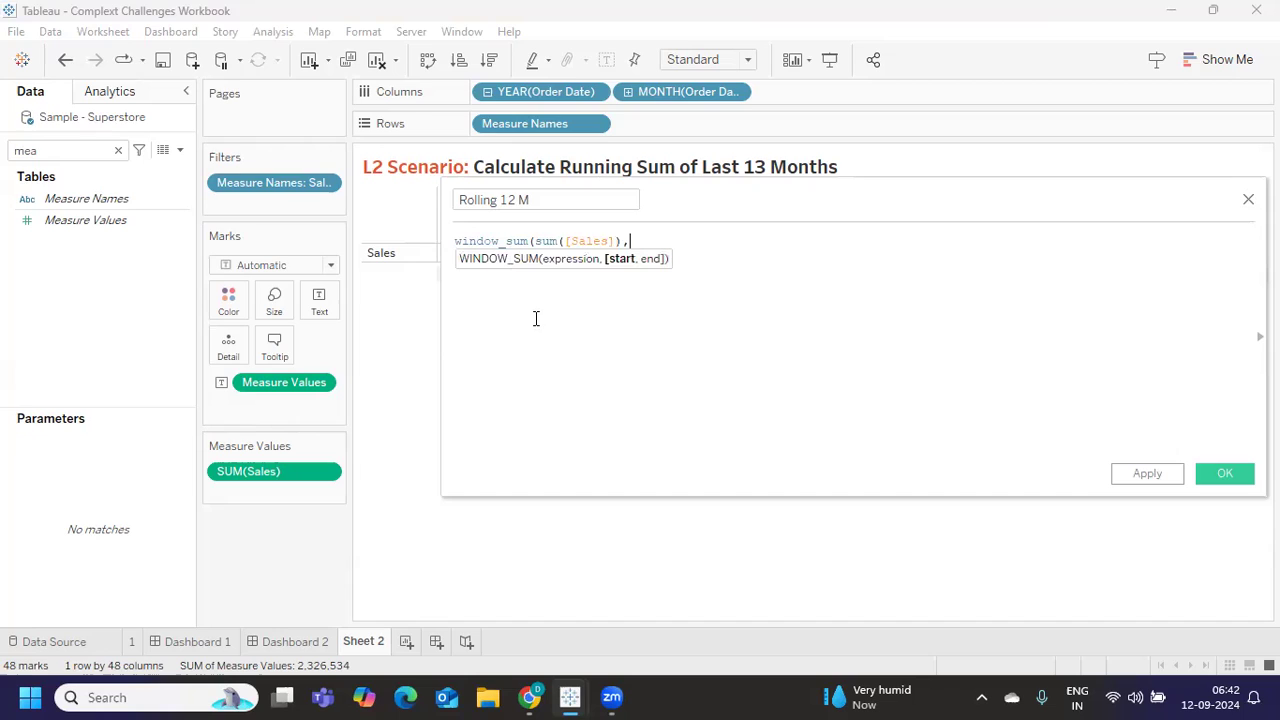
type("-12,")
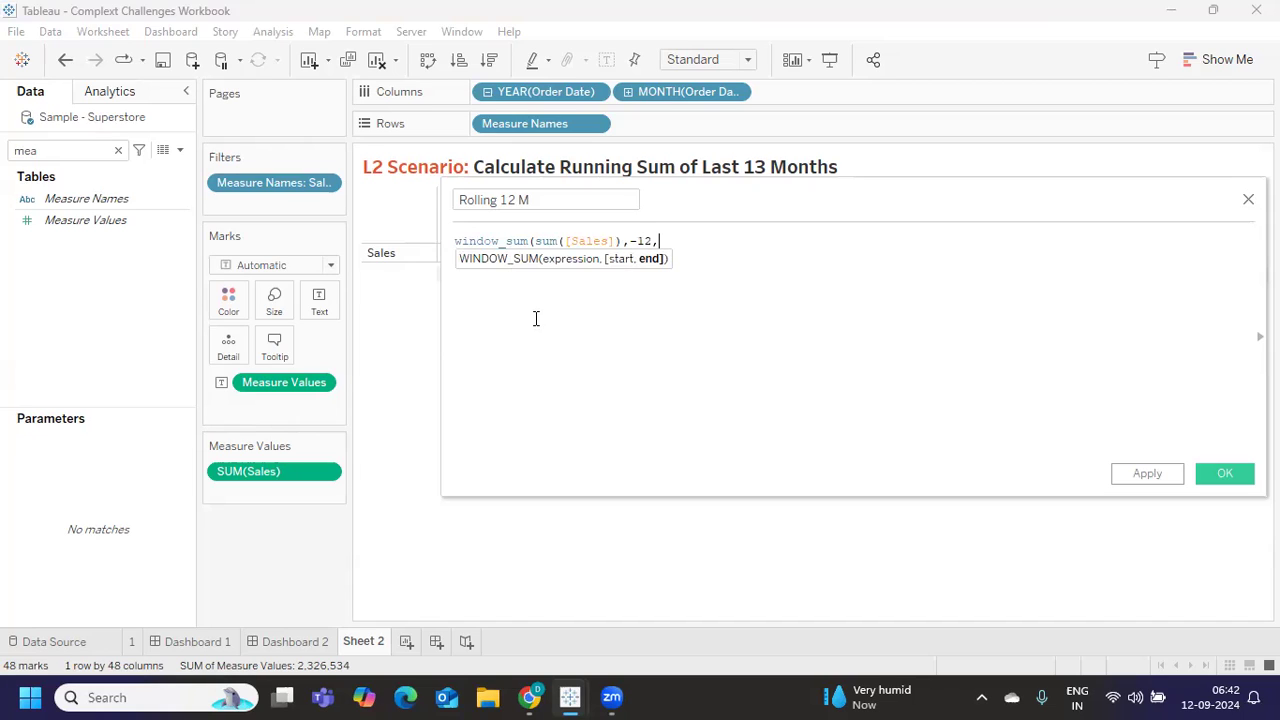
type("0)")
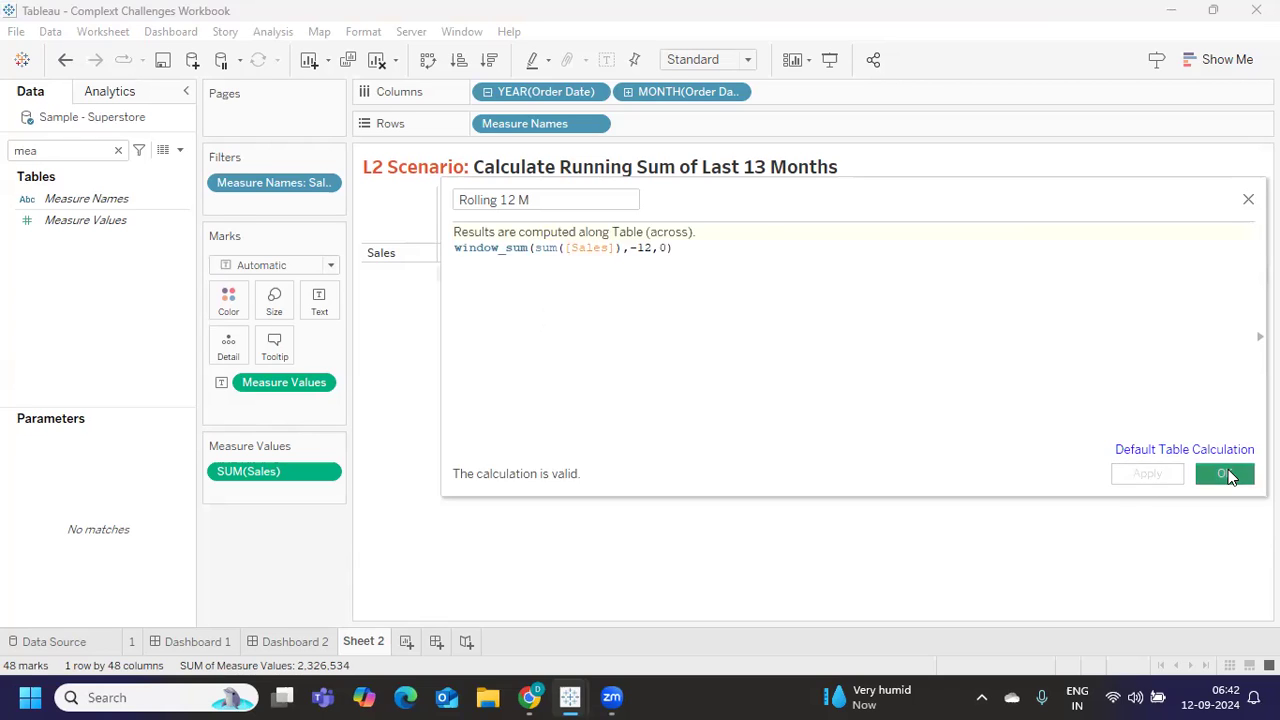
left_click(1224, 473)
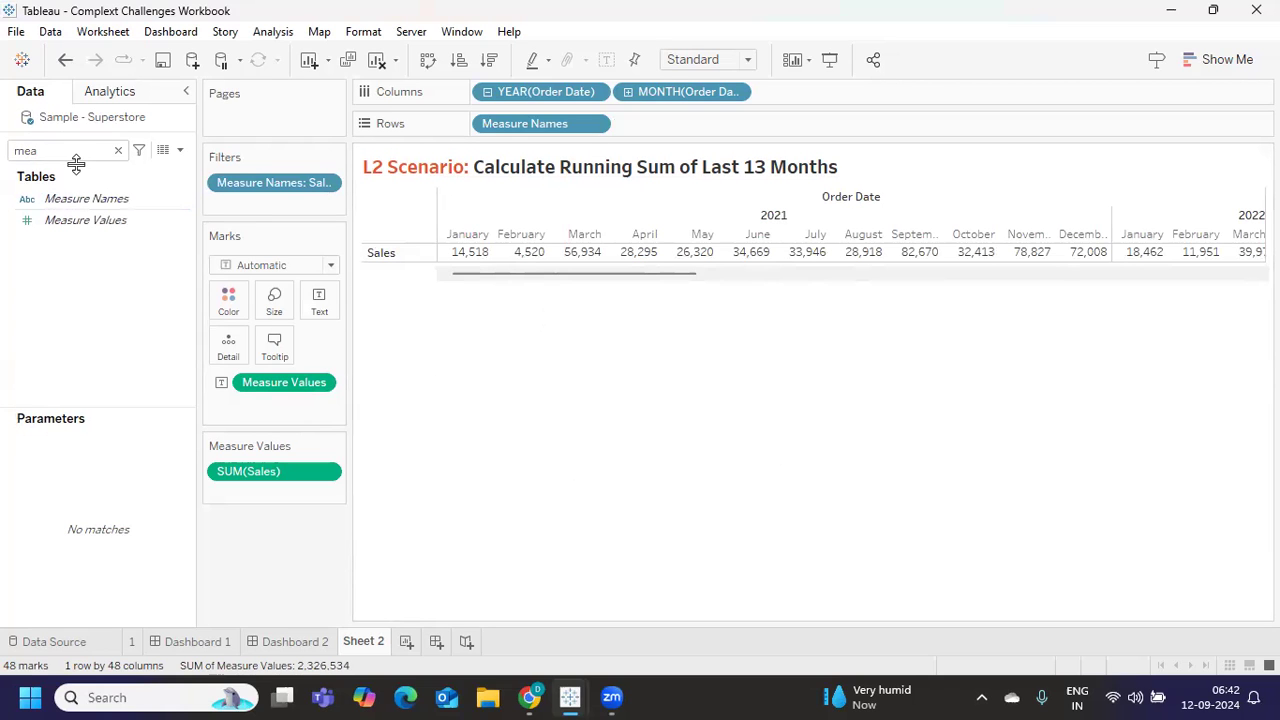
Search the Data pane for the Rolling 12 M field.
type("roll")
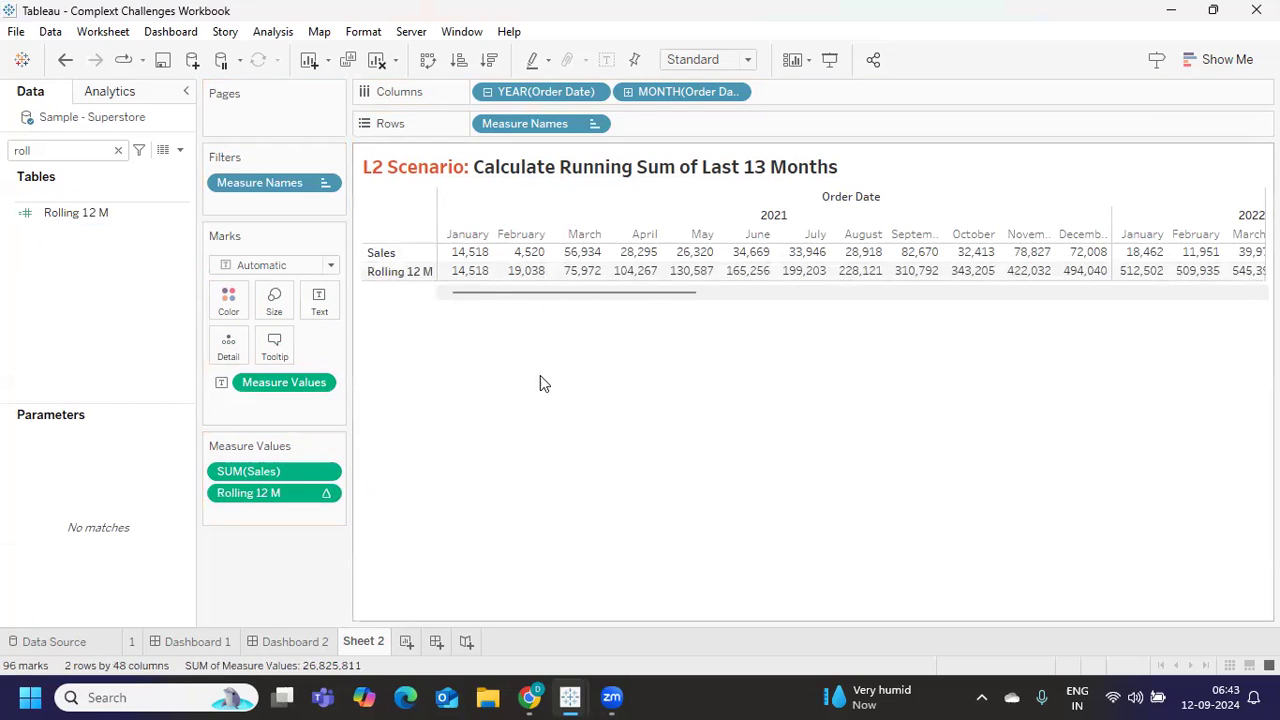
mouse_move(470, 271)
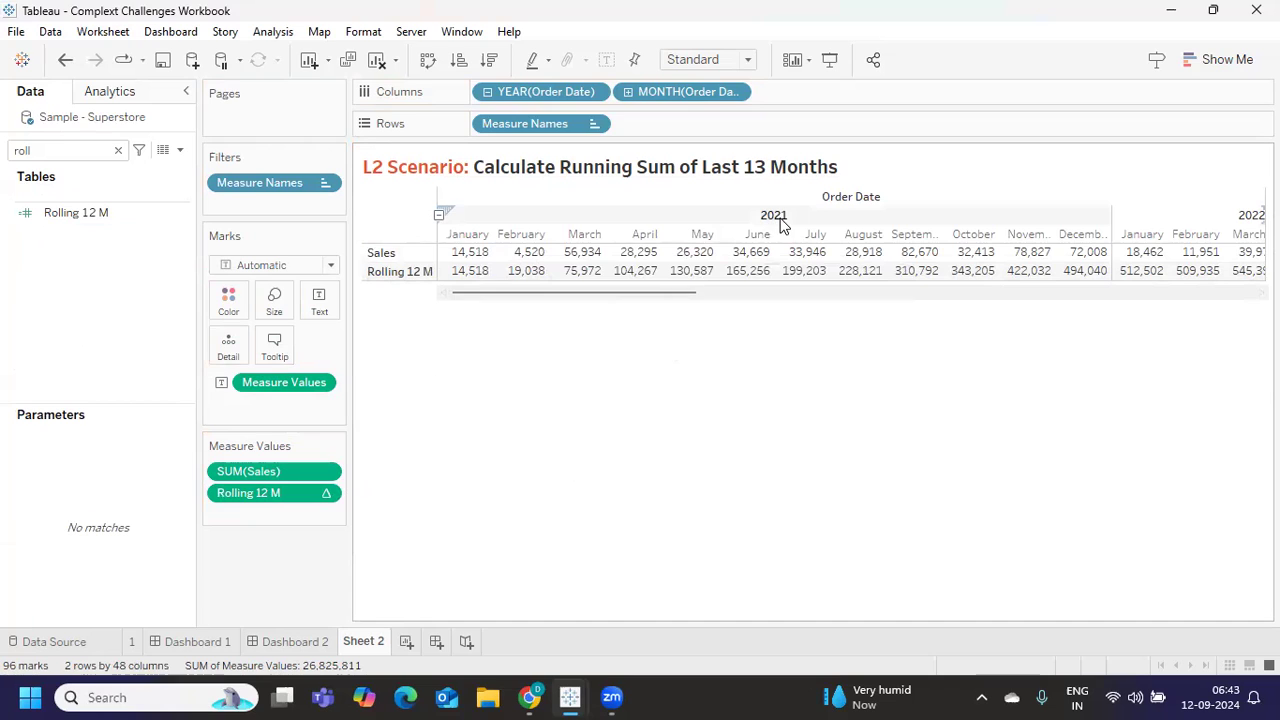
mouse_move(467, 252)
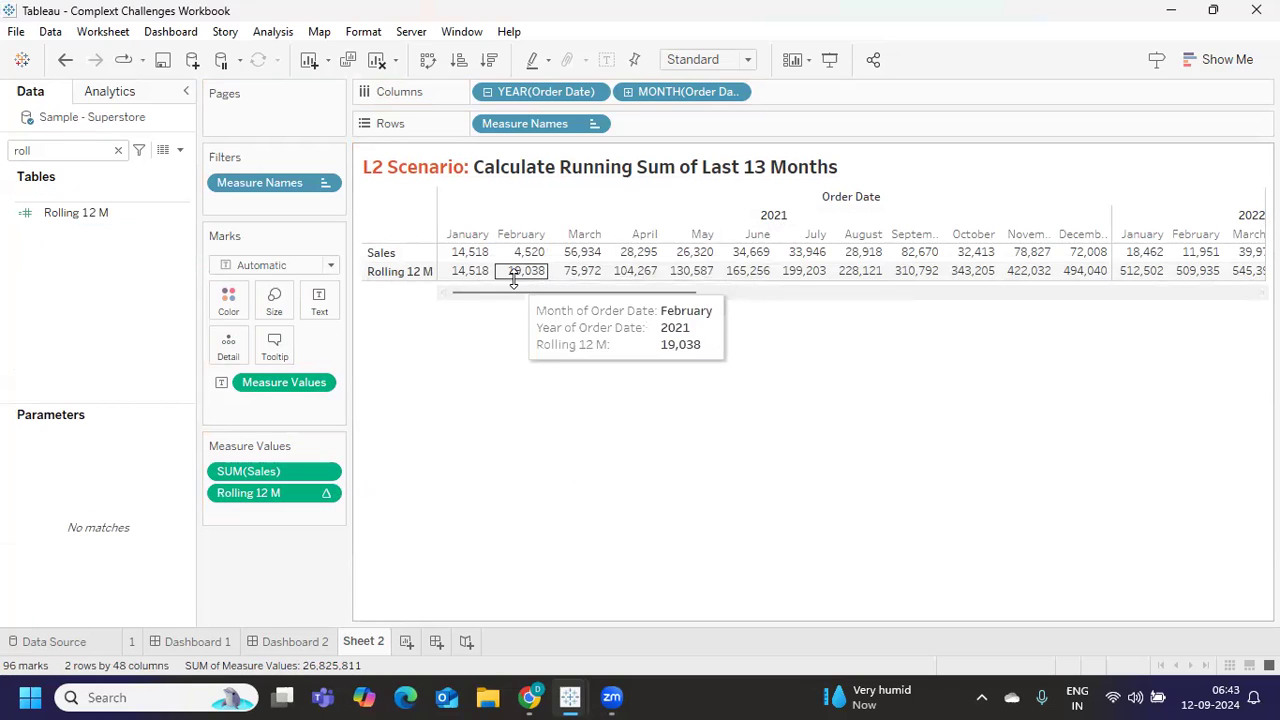
mouse_move(584, 252)
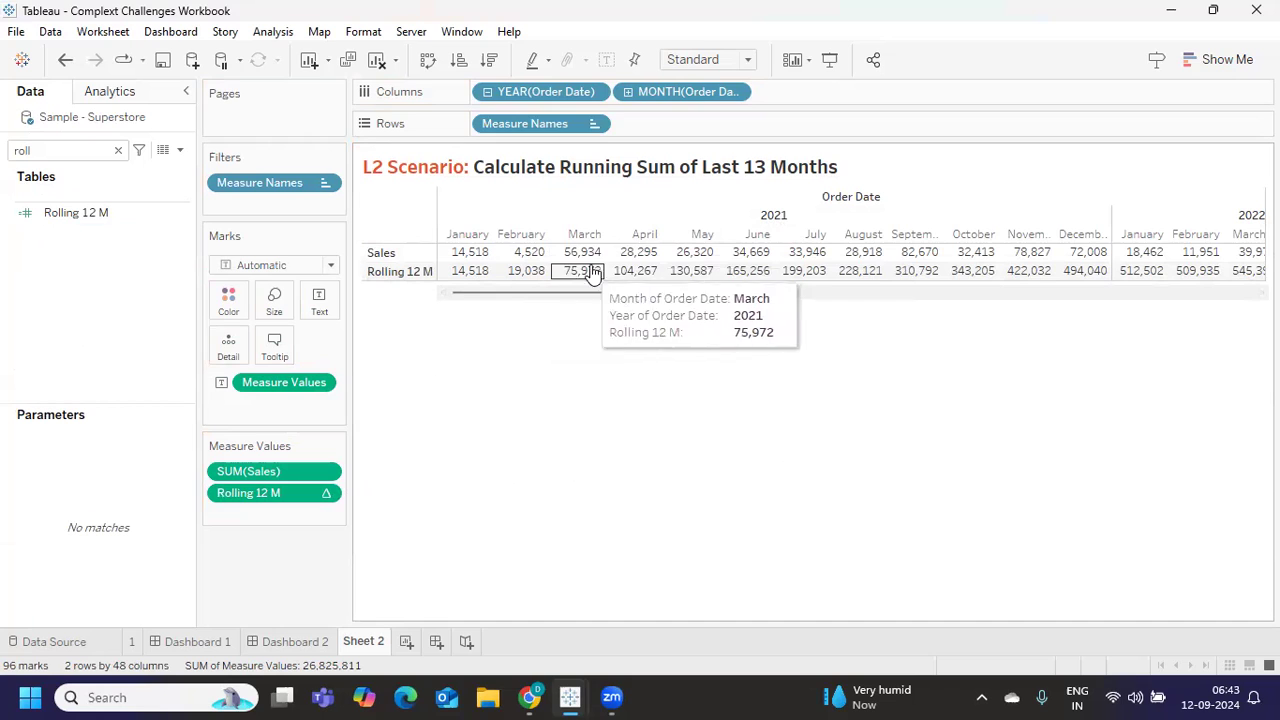
mouse_move(476, 297)
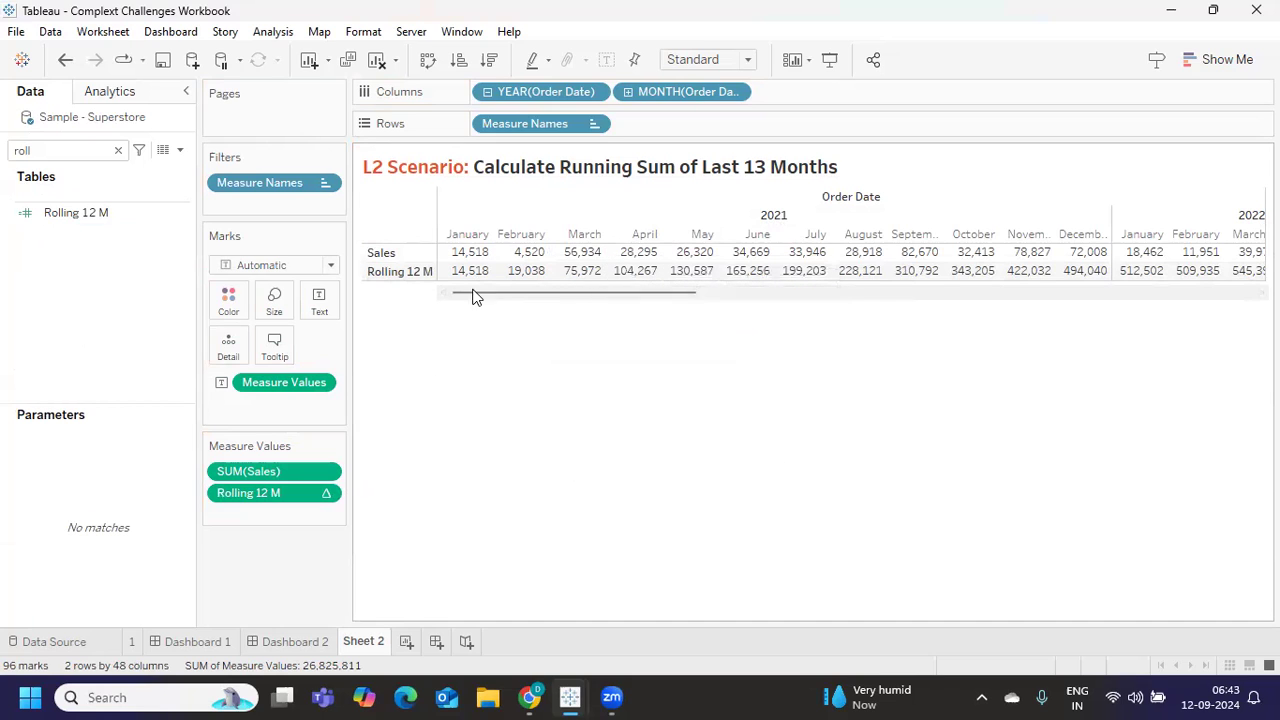
mouse_move(803, 271)
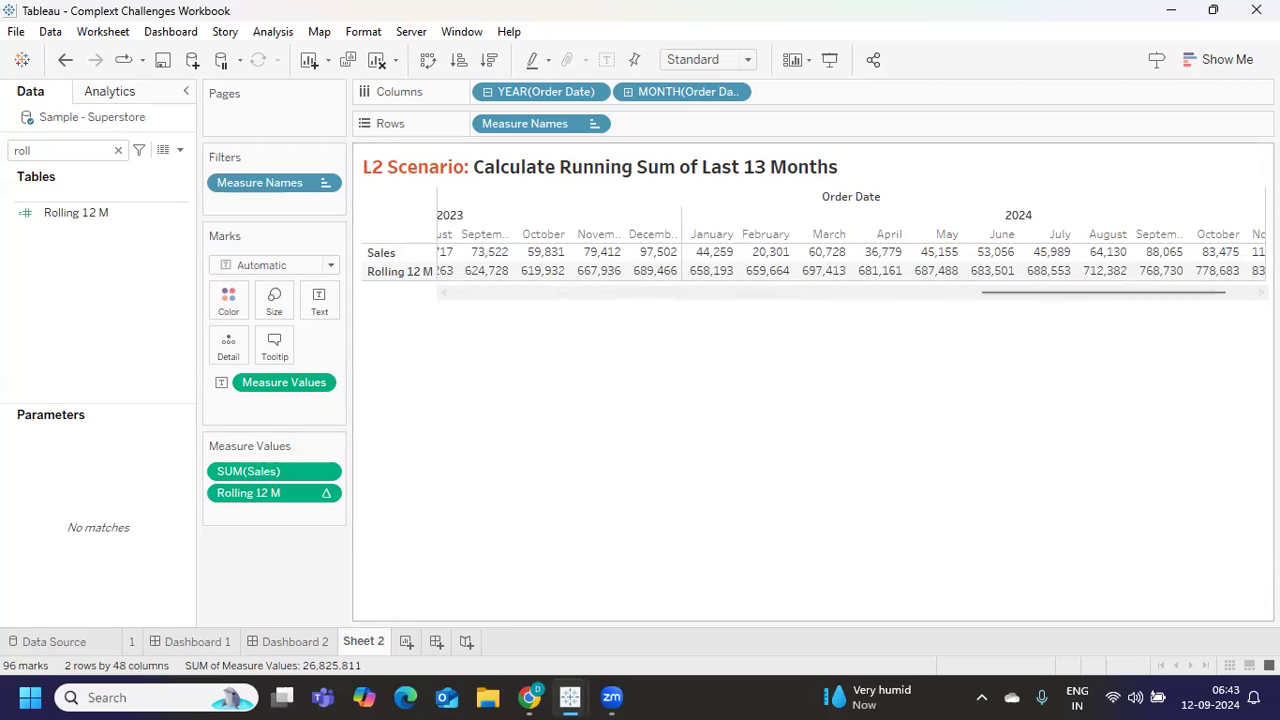
mouse_move(1048, 252)
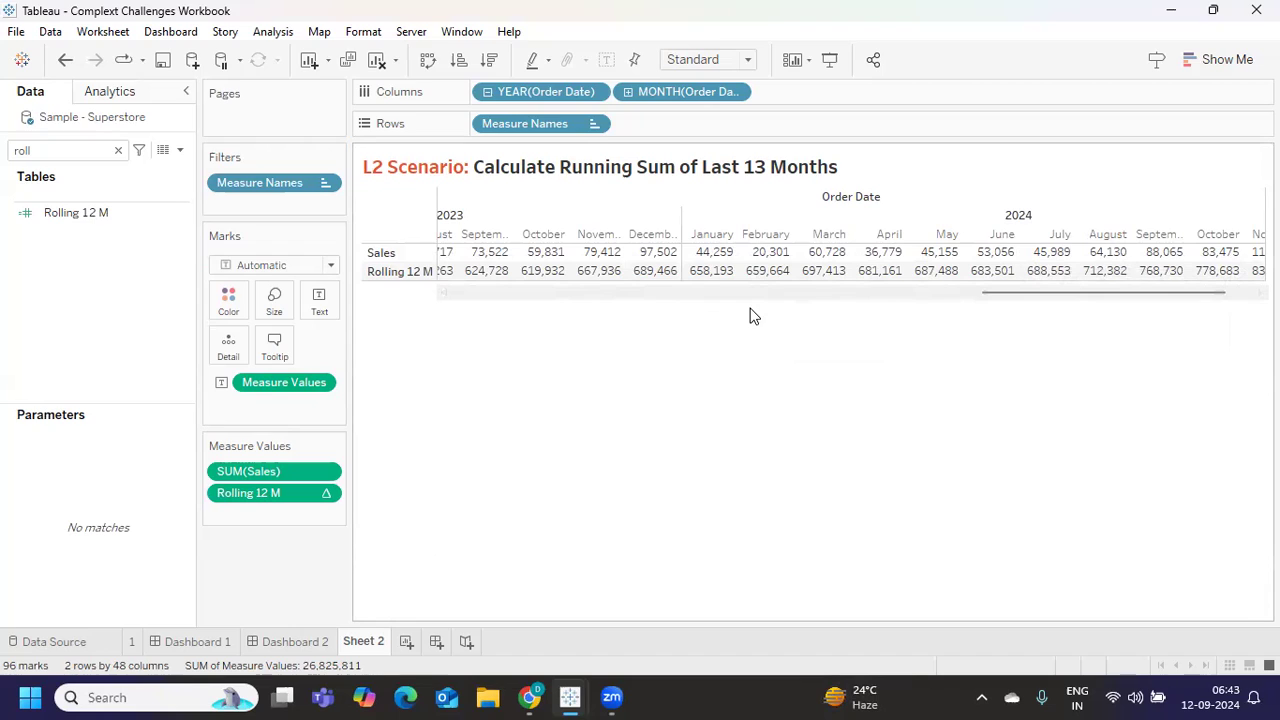
mouse_move(900, 319)
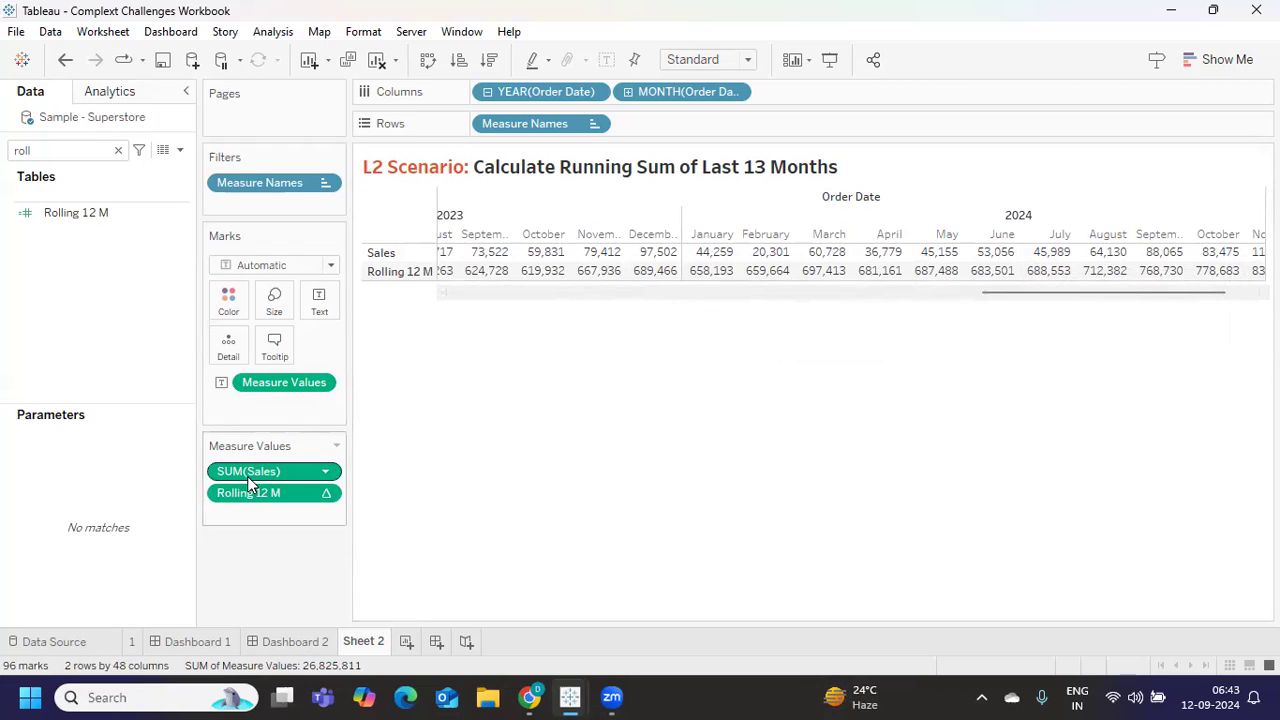
mouse_move(248, 492)
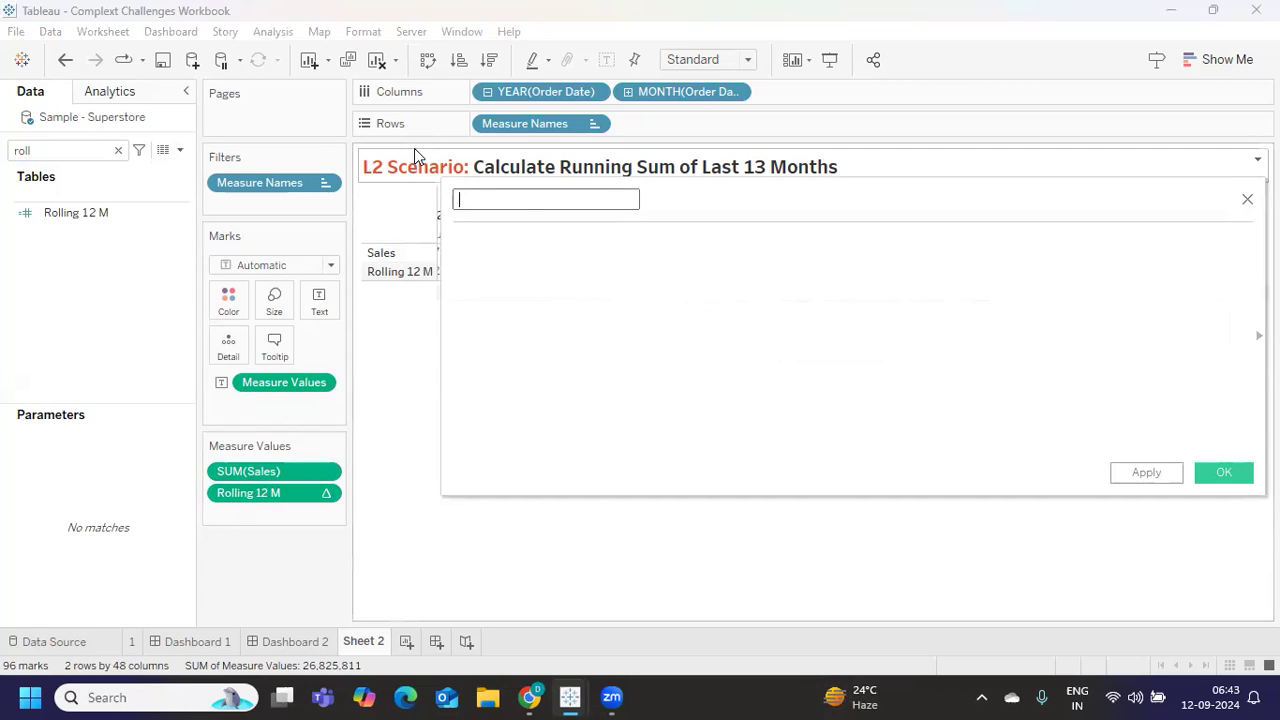
Name the field 'Last 13 M Sales' and enter DATEDIFF('month',[Order Date],TODAY())<=12.
type("Last 13 M Sales")
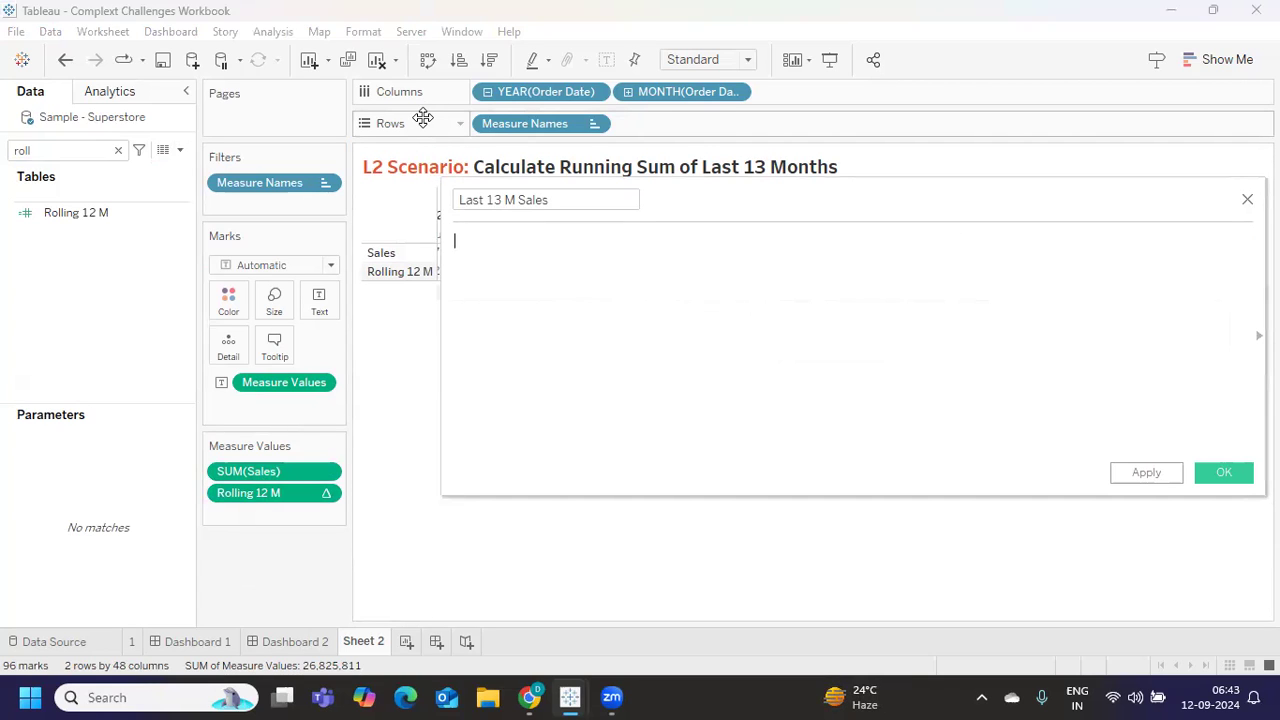
type("date")
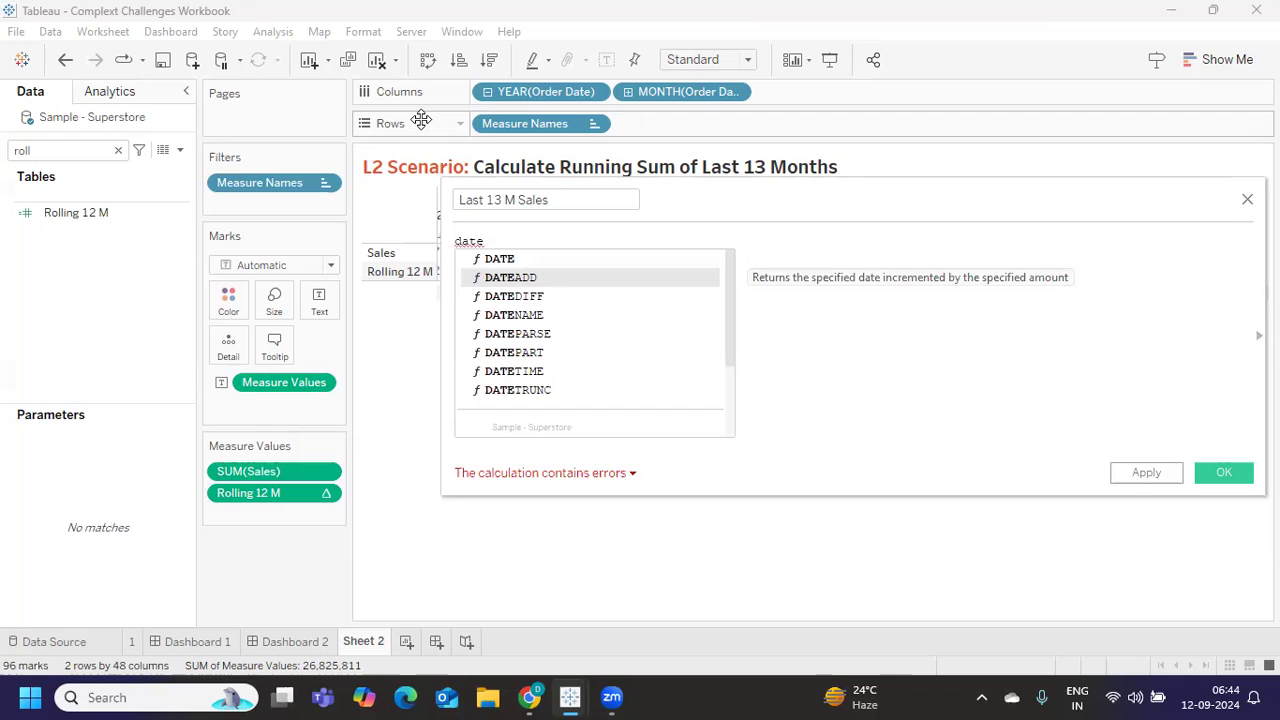
type("DATEDIFF(")
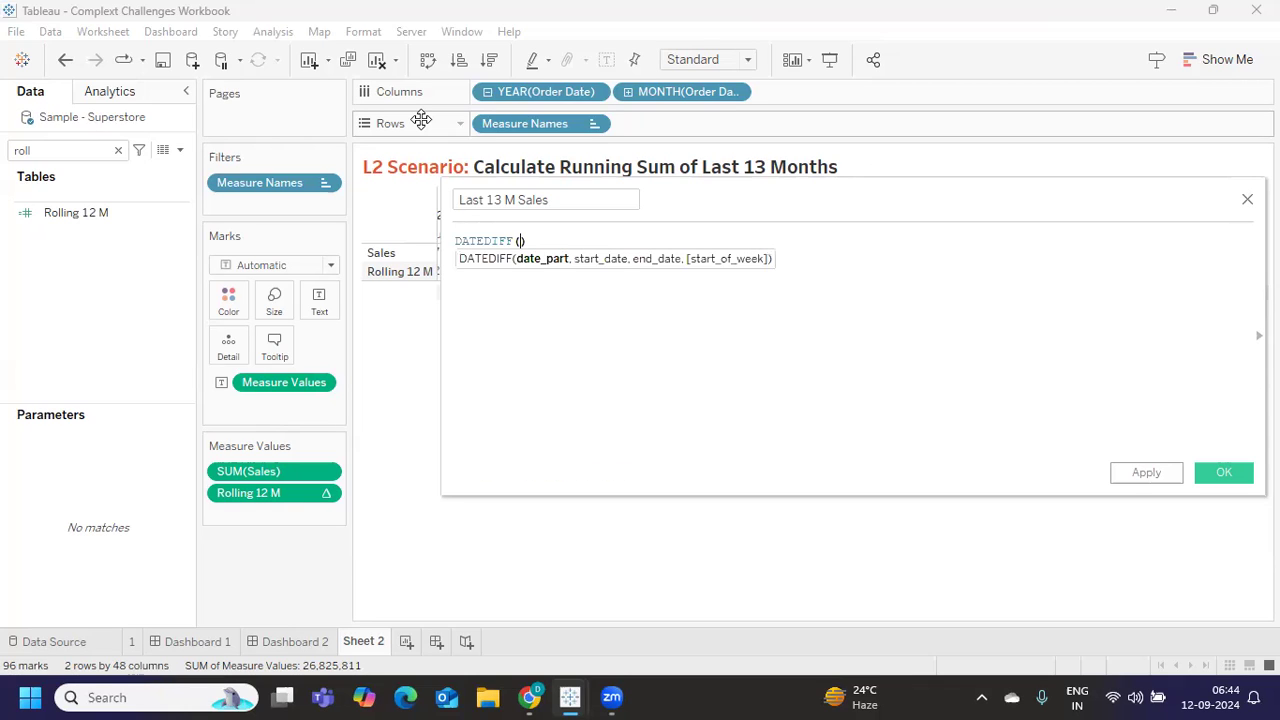
type("'")
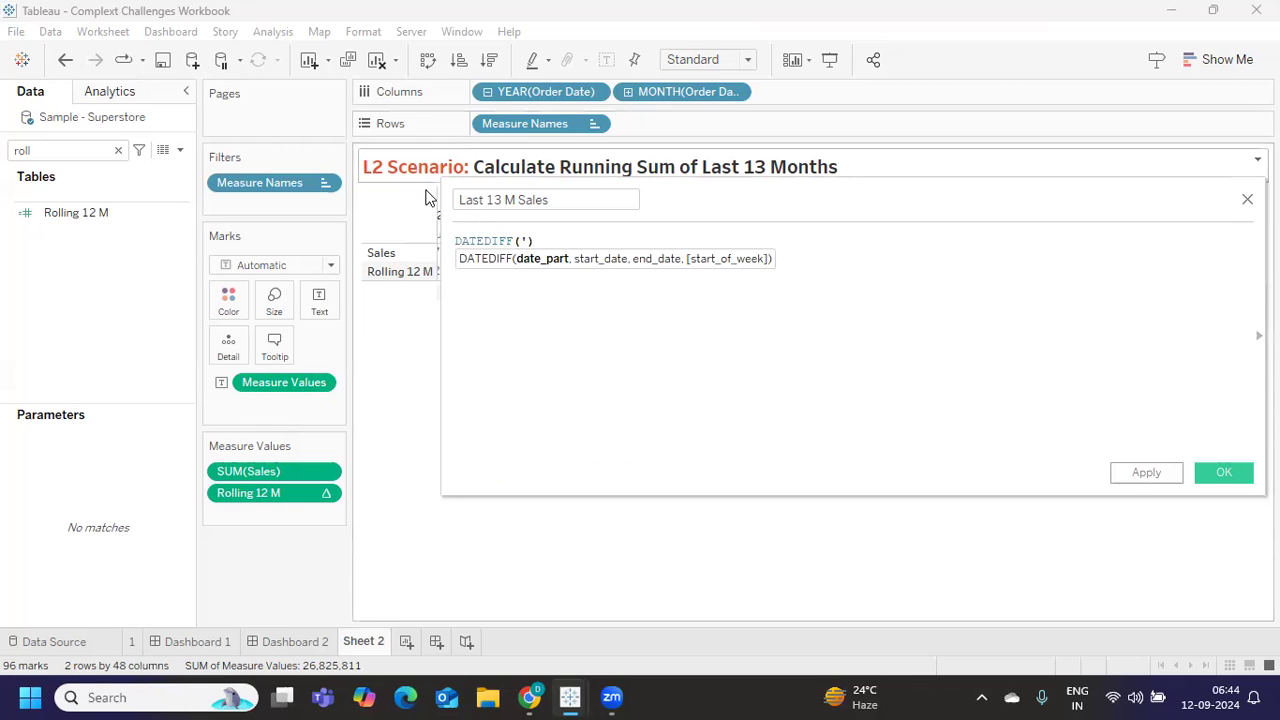
type("month")
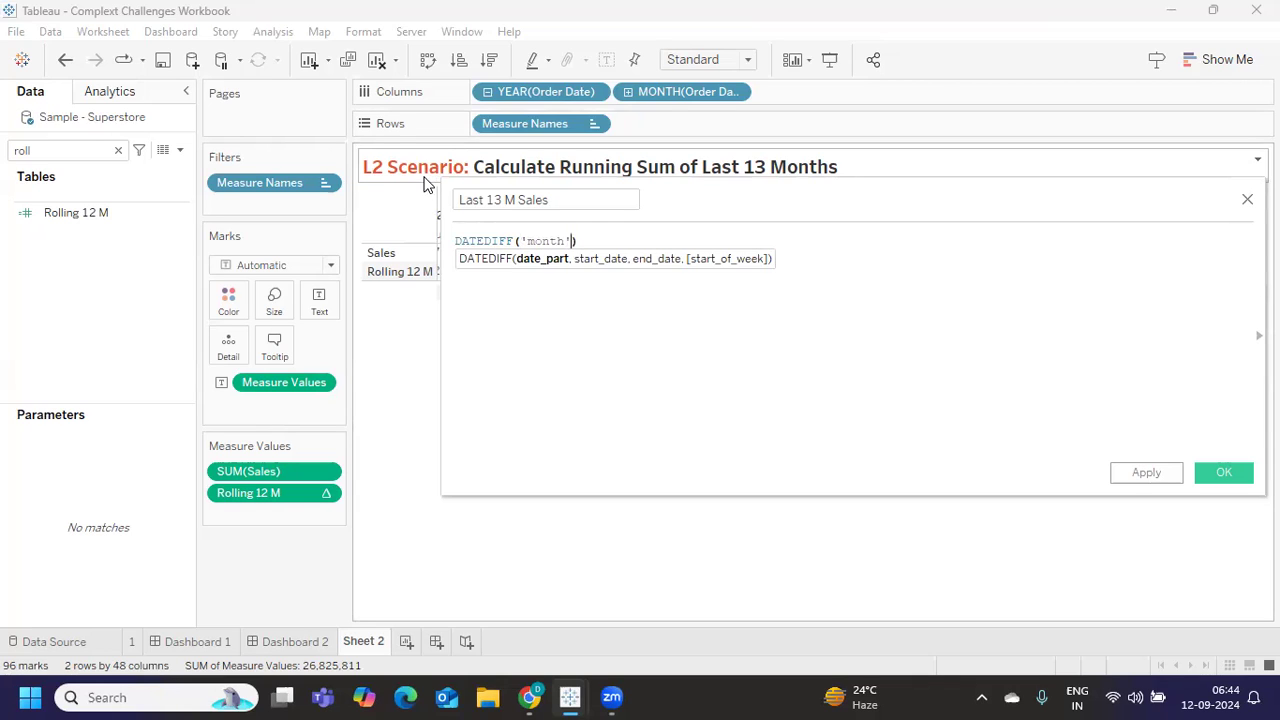
type("[Order Date],t")
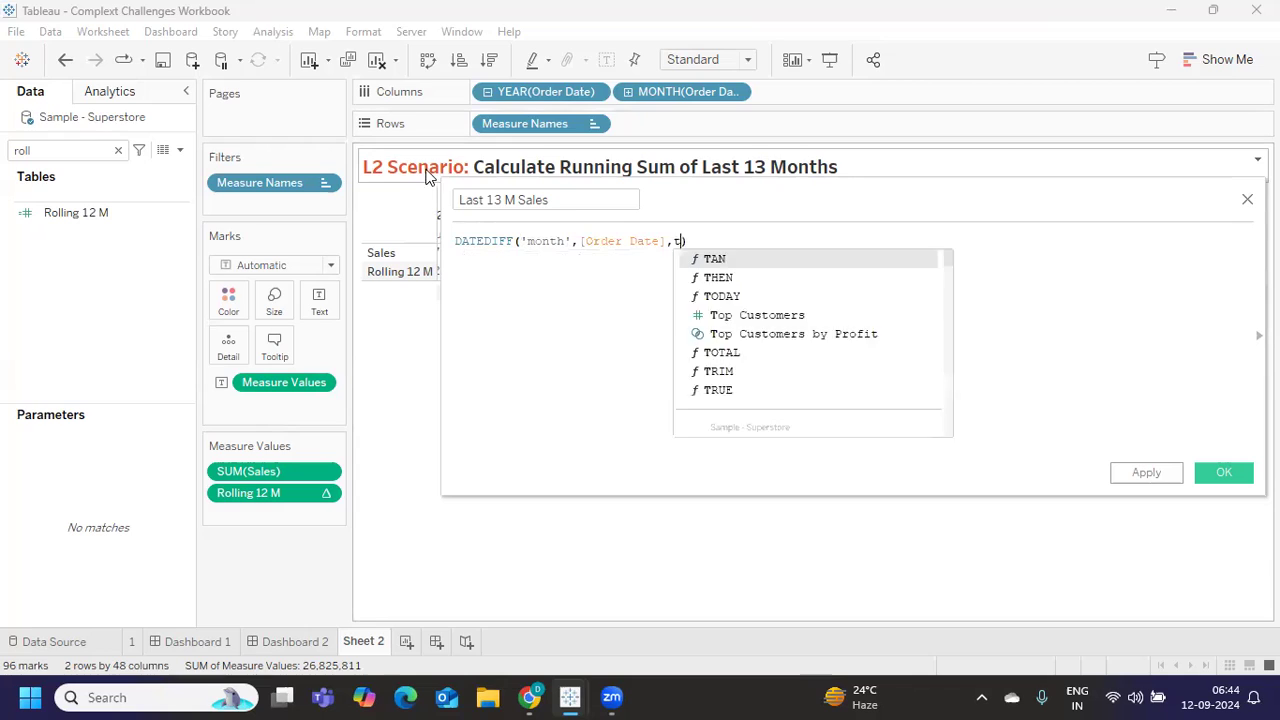
type("TODAY()")
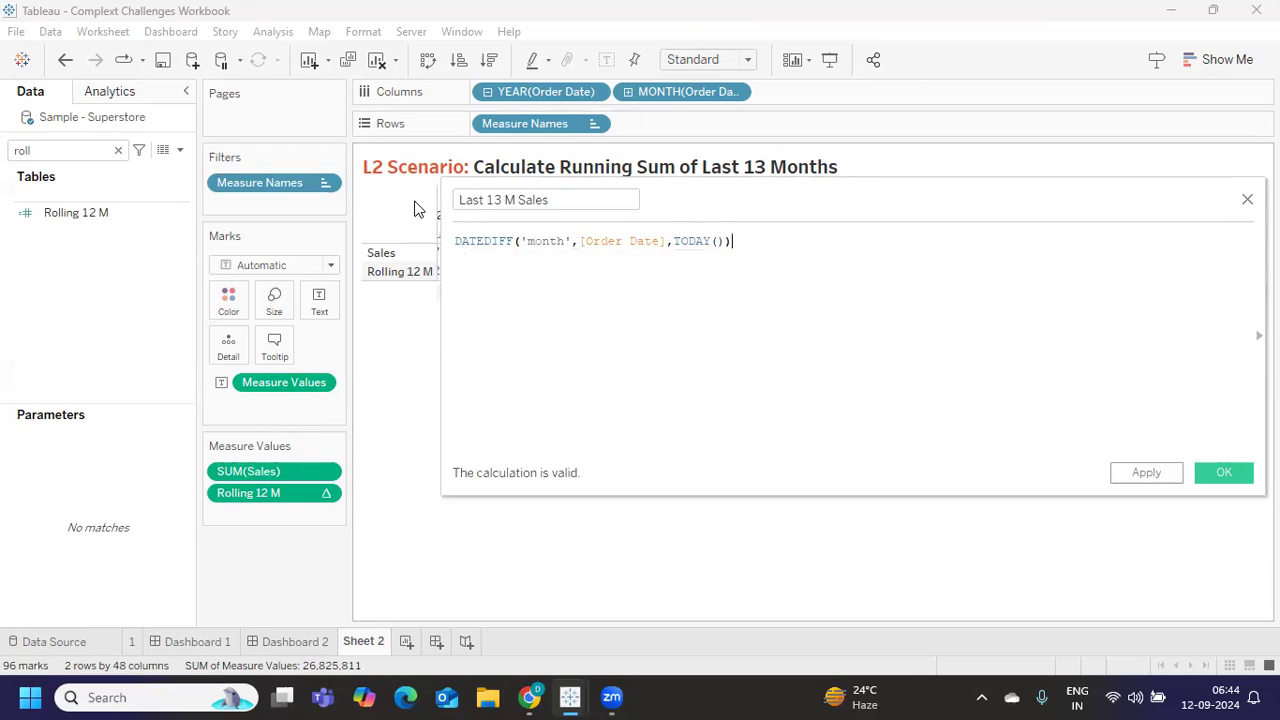
type("<=12")
type("an")
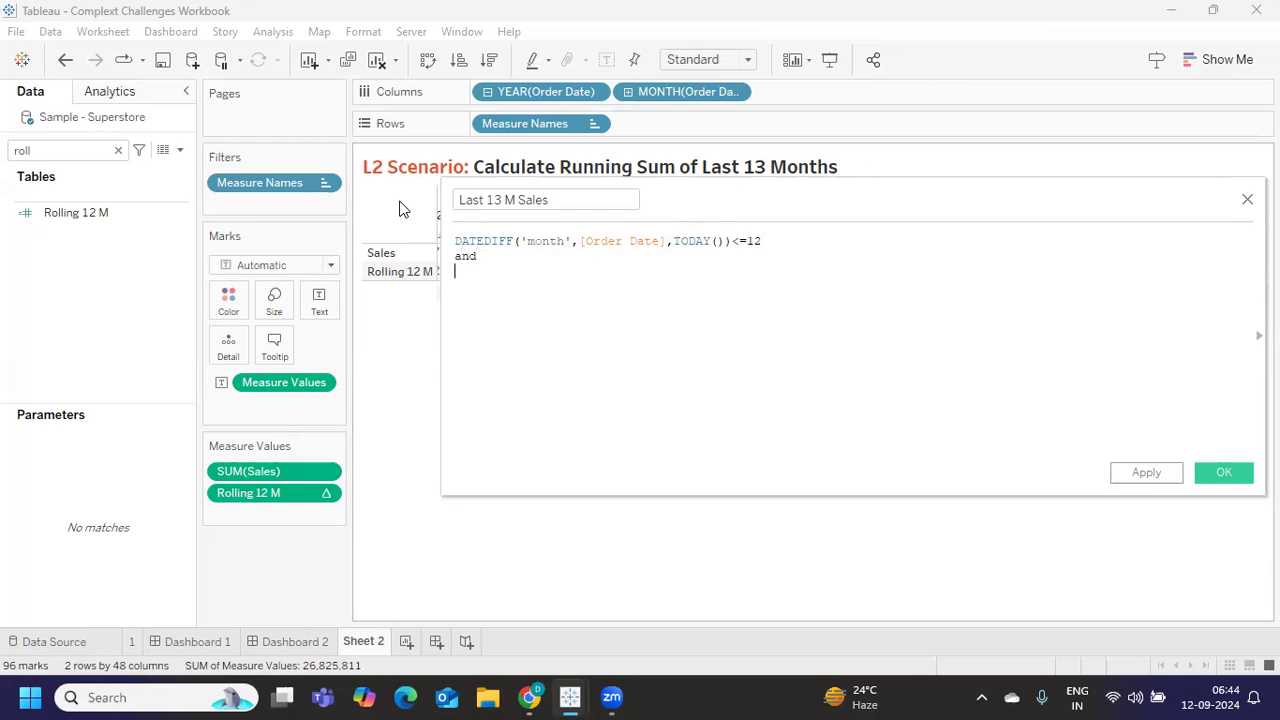
Add the second condition DATEDIFF('month',[Order Date],TODAY())>=0.
type("date")
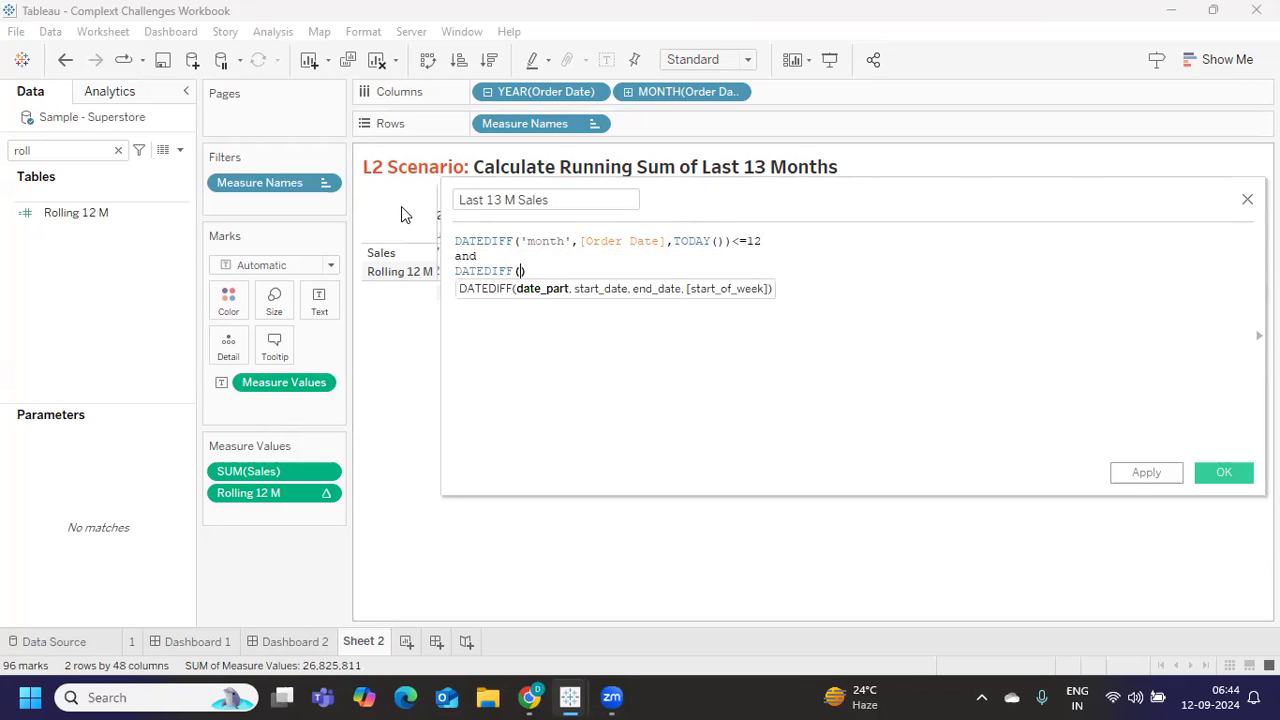
type("'mon")
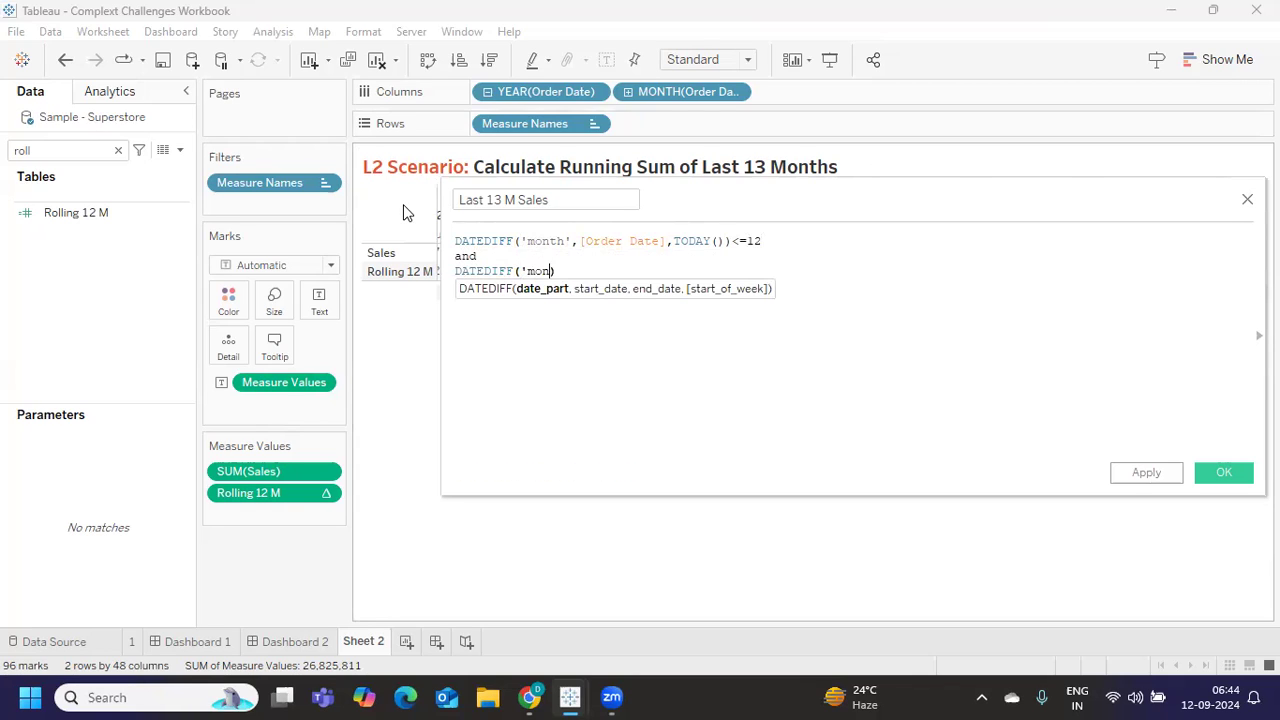
type(",")
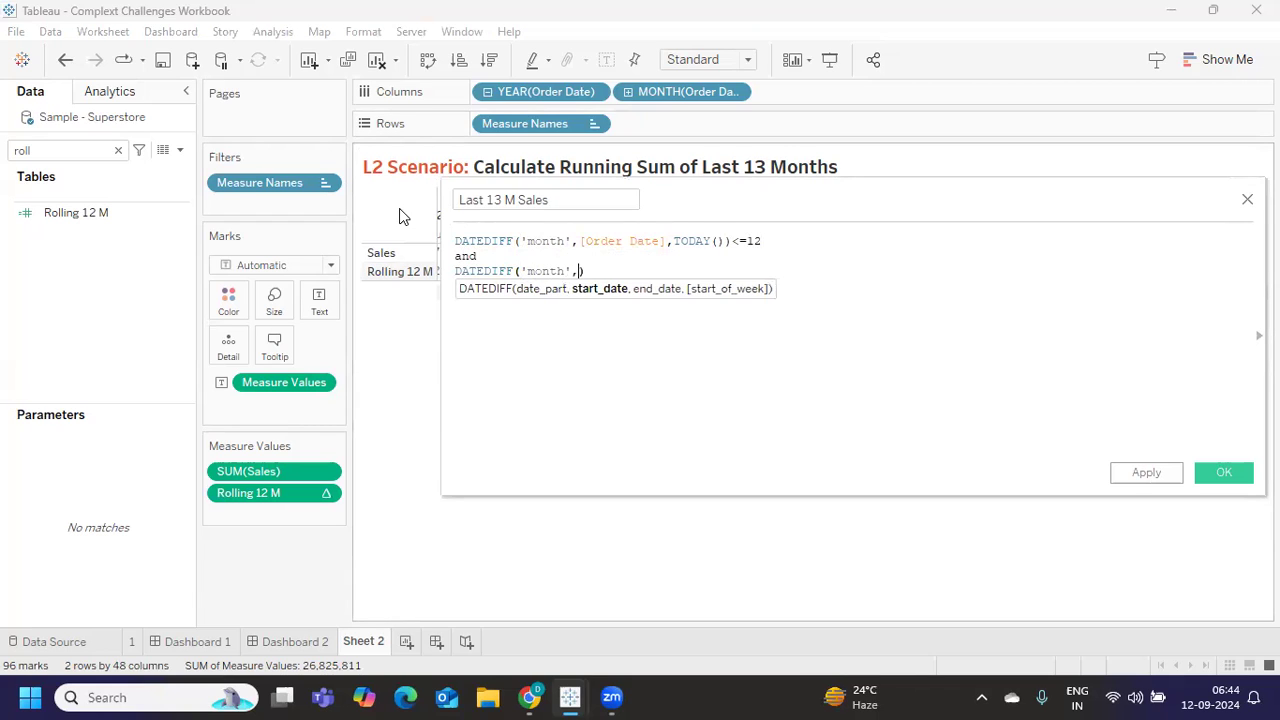
type("[Order Date],TODAY(")
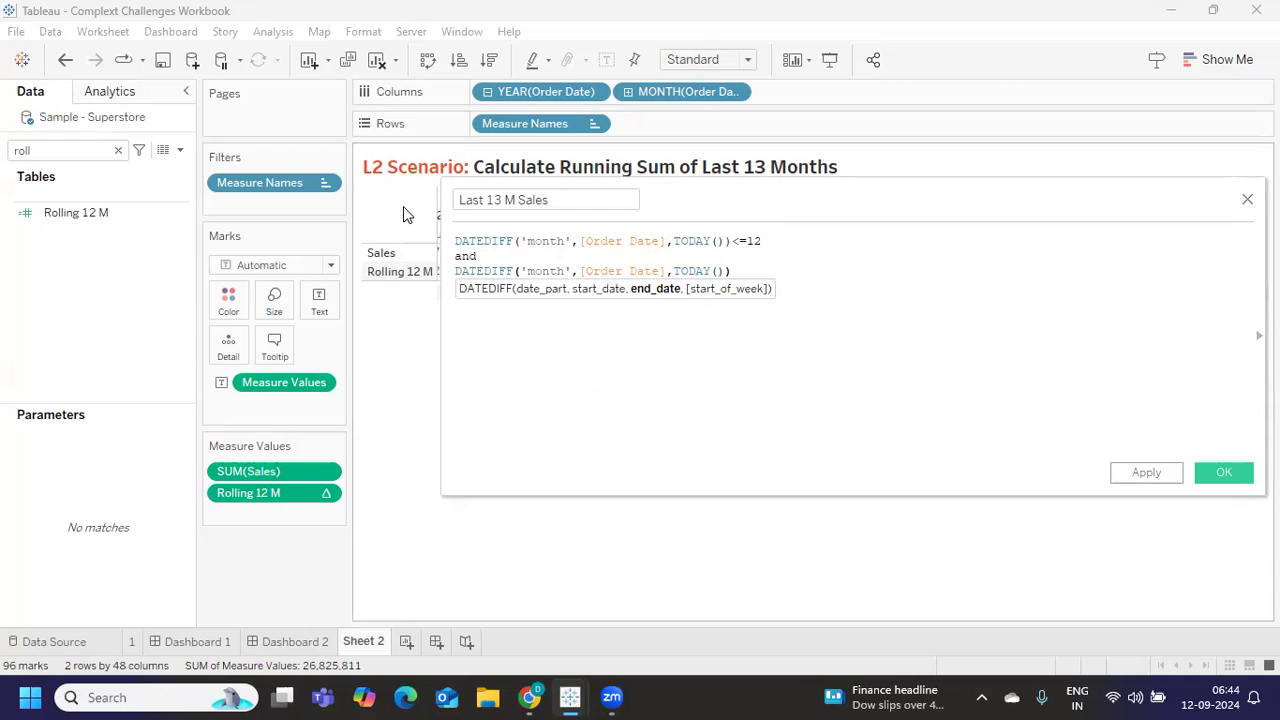
type(">")
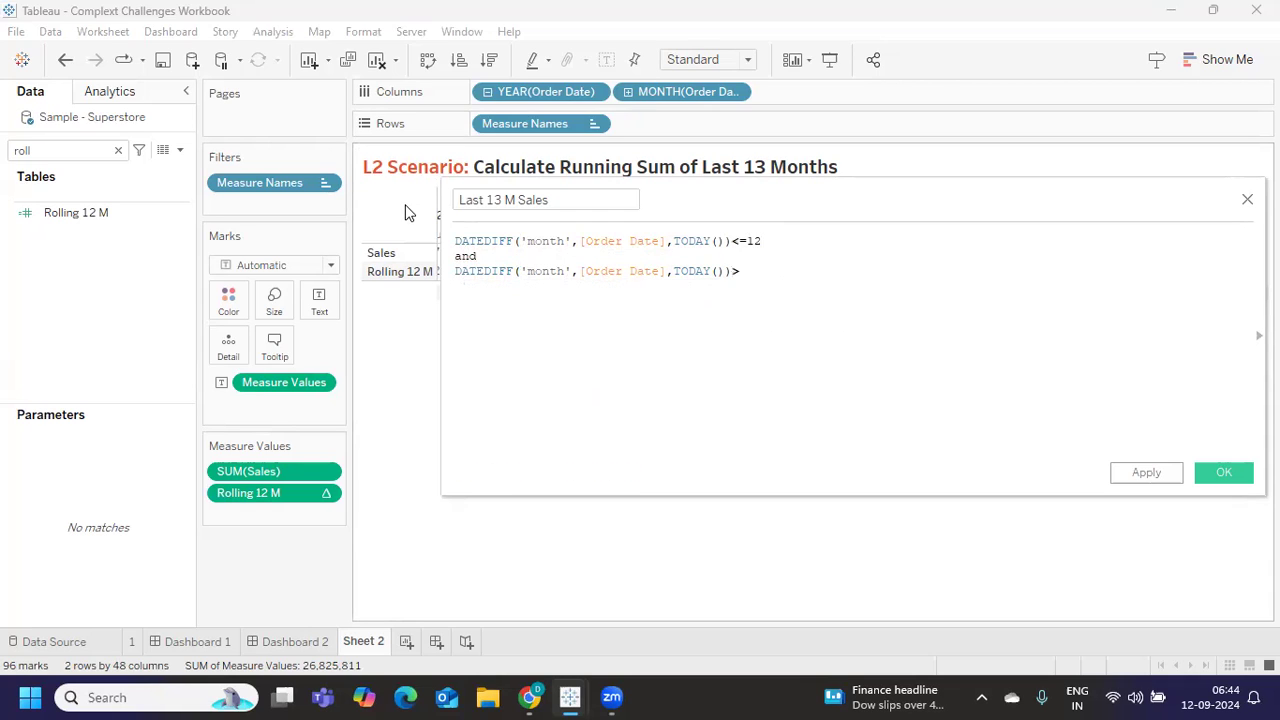
type("=0")
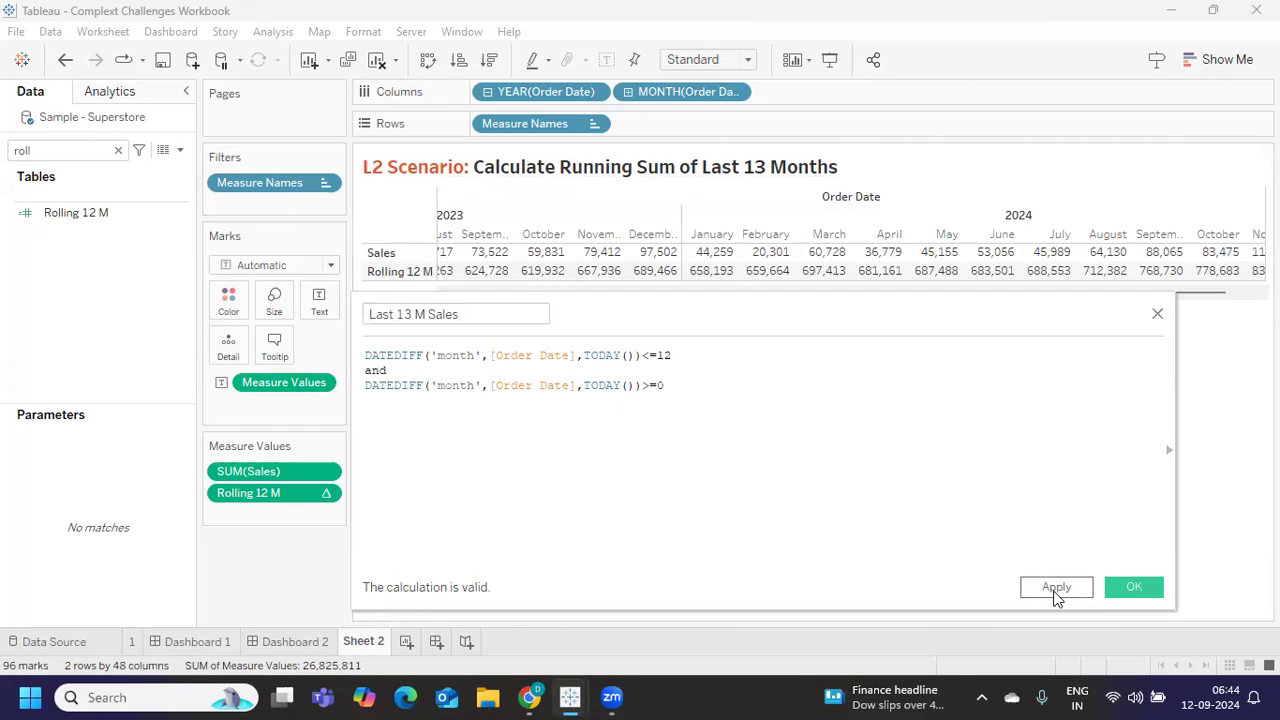
Apply Last 13 M Sales and test it as a True-only filter.
left_click(1056, 587)
type("la")
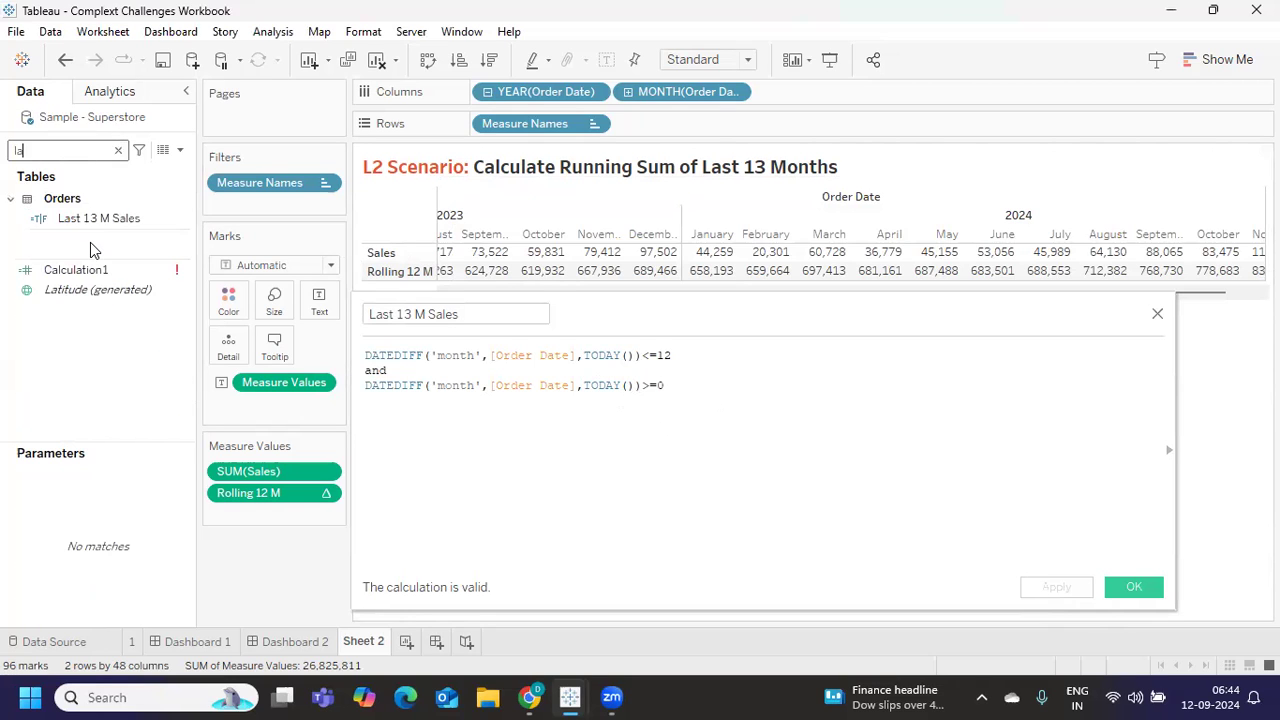
mouse_move(25, 240)
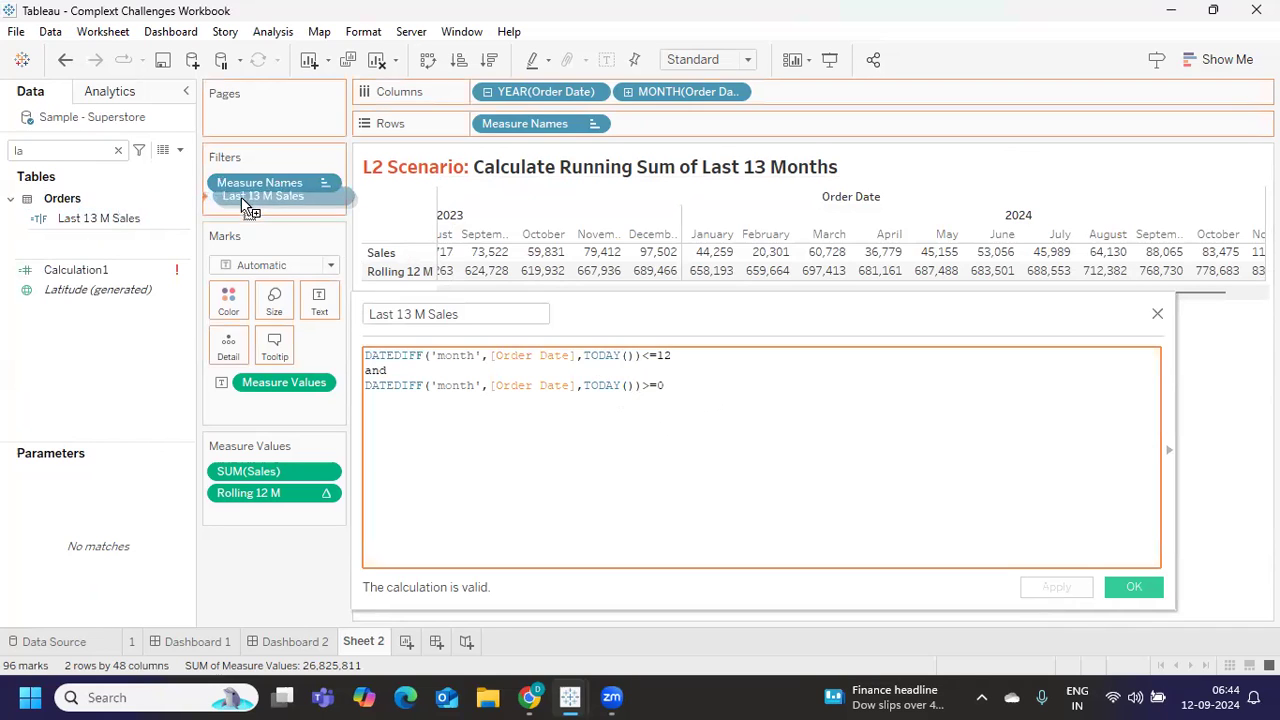
left_click(265, 195)
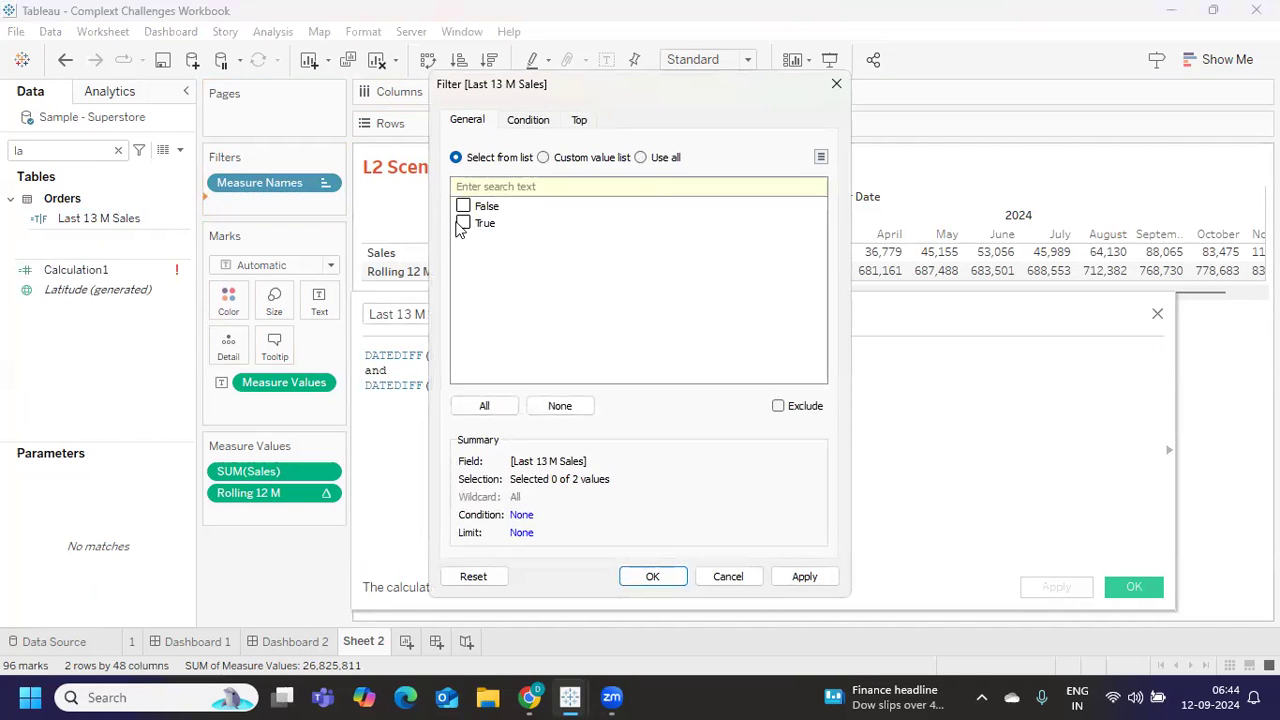
left_click(463, 223)
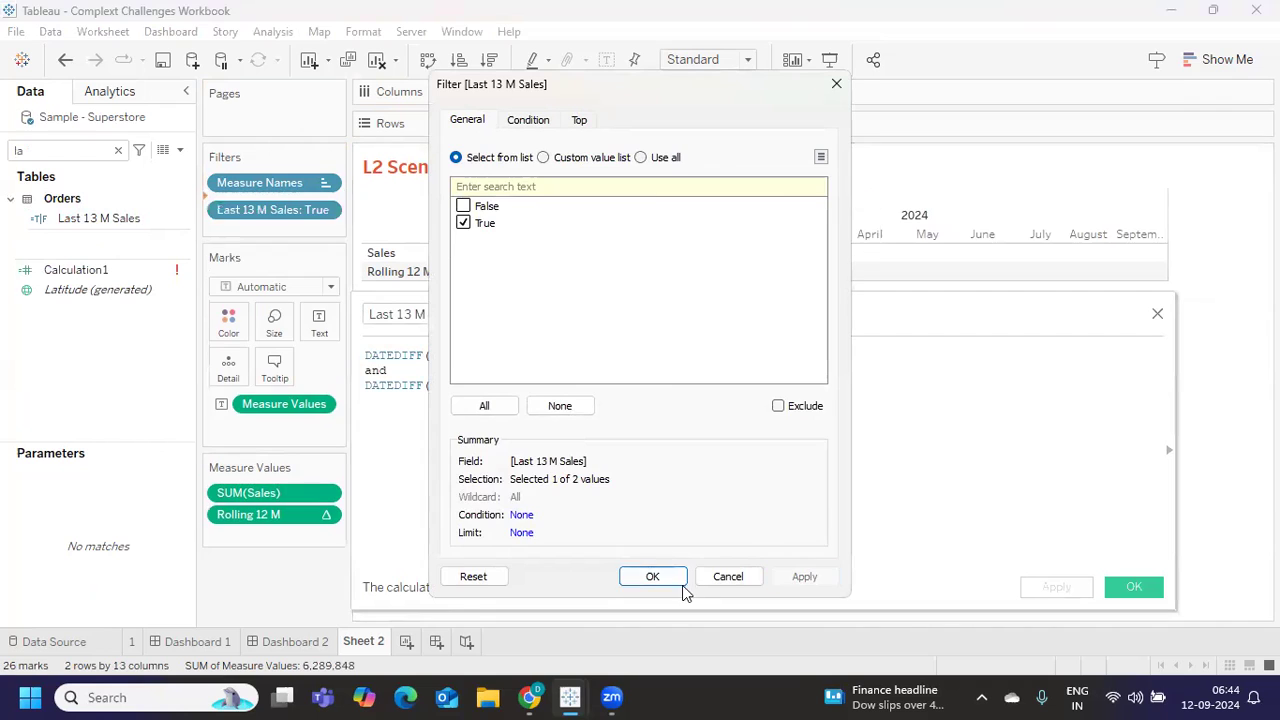
left_click(651, 576)
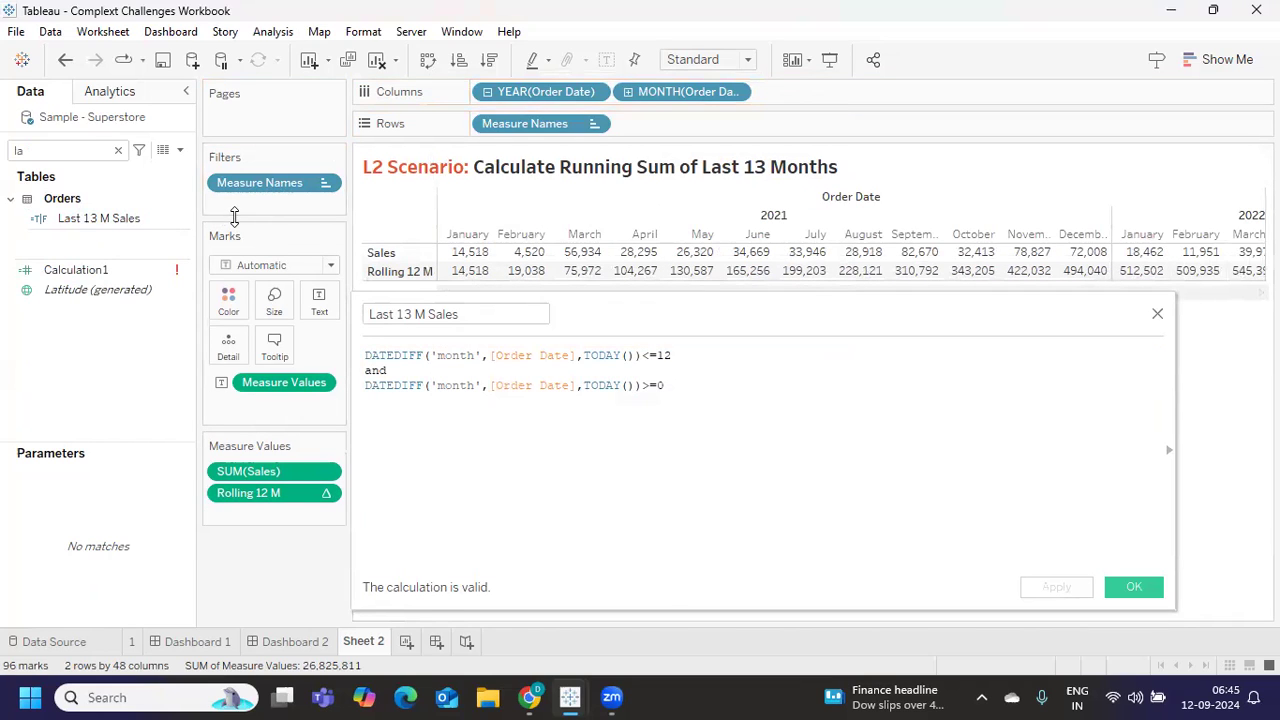
Wrap the date conditions as IF (...) THEN [Sales] ELSE 0 END and validate.
left_click(97, 289)
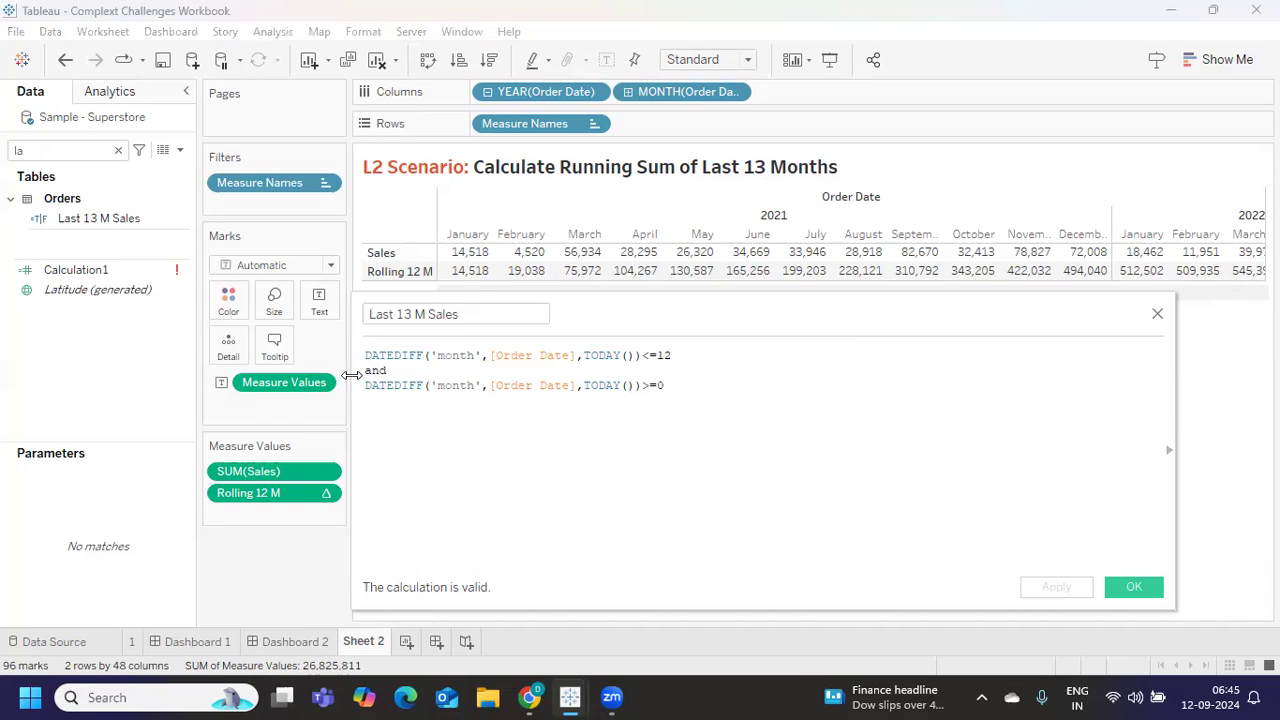
type("if")
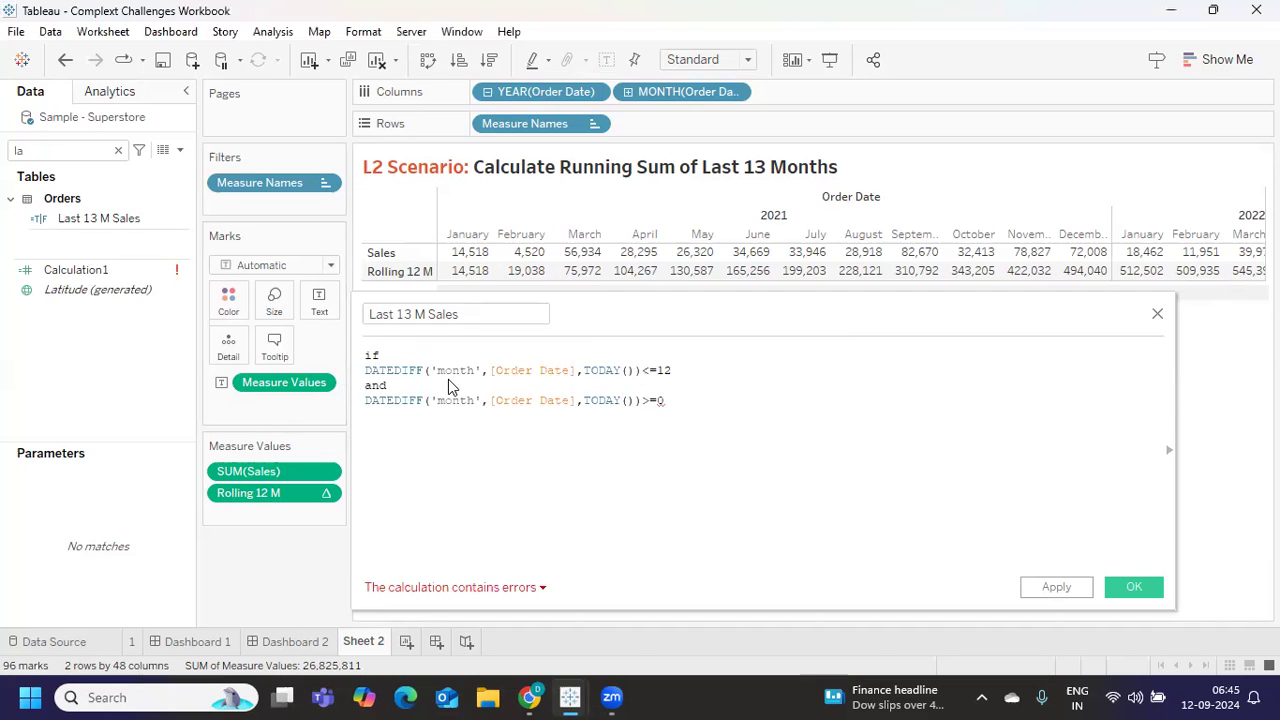
double_click(370, 355)
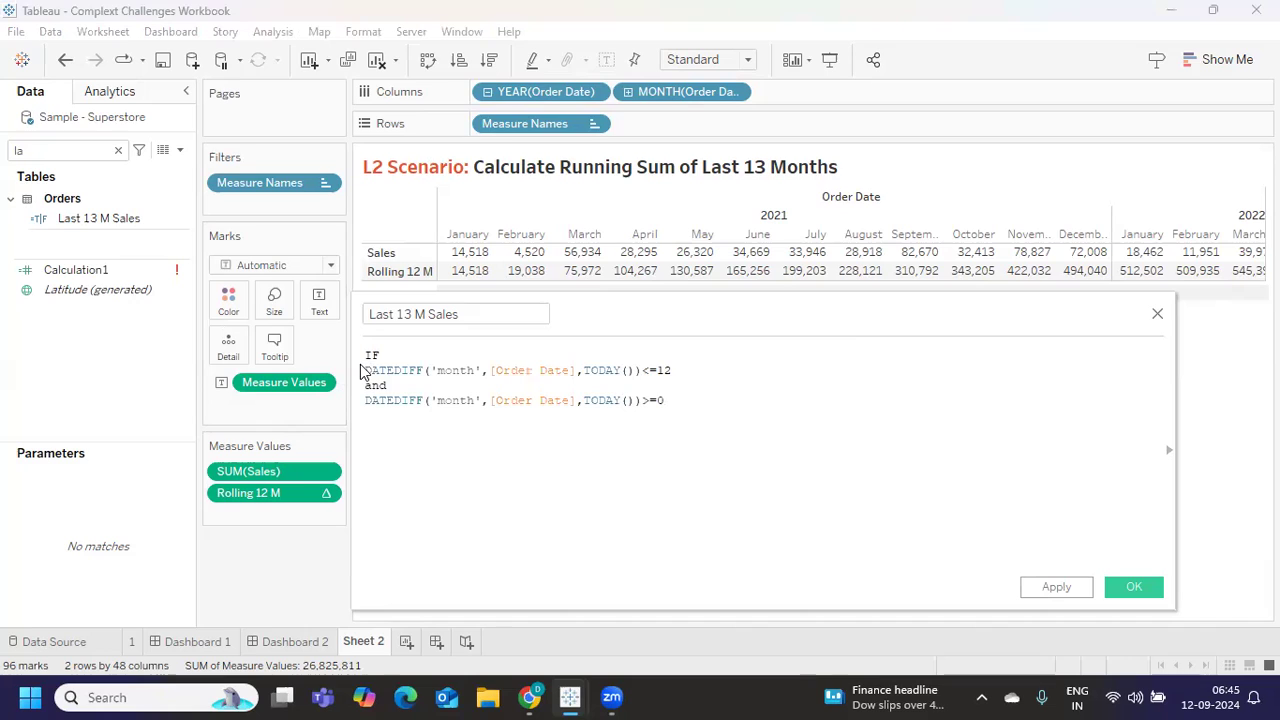
type("(")
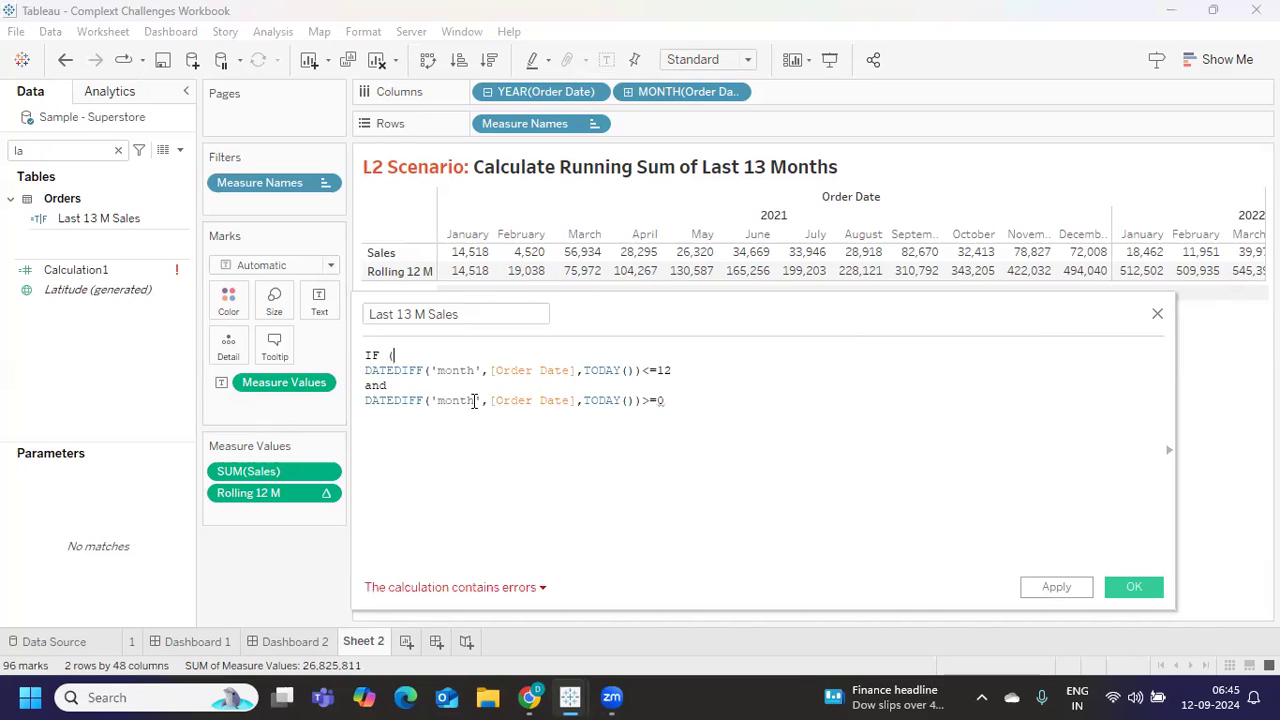
type(")")
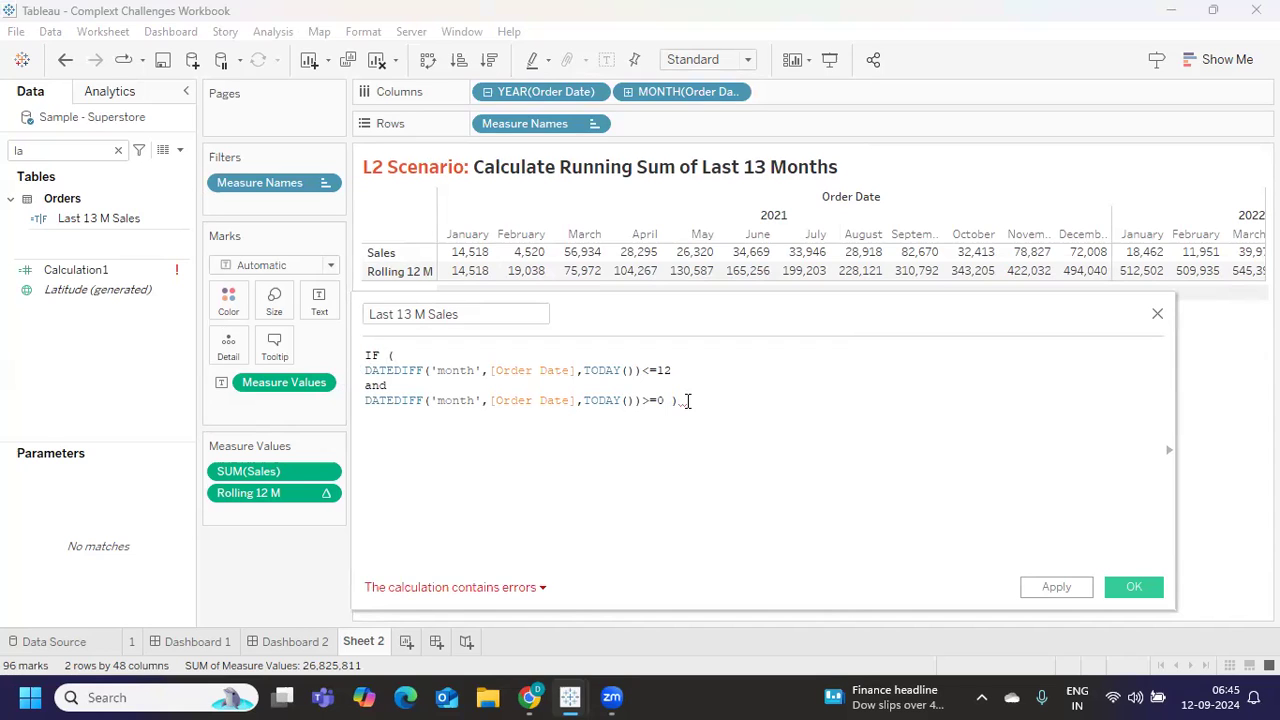
type("THEN [Sales] en")
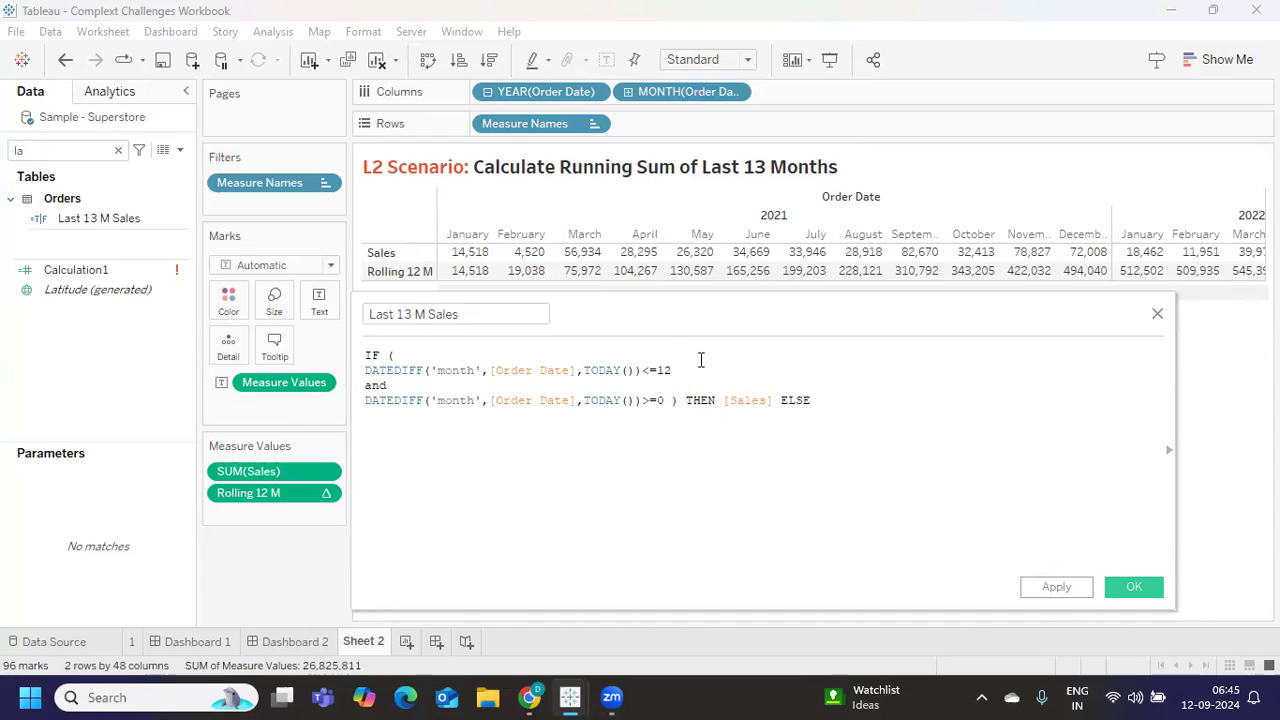
type("0 END")
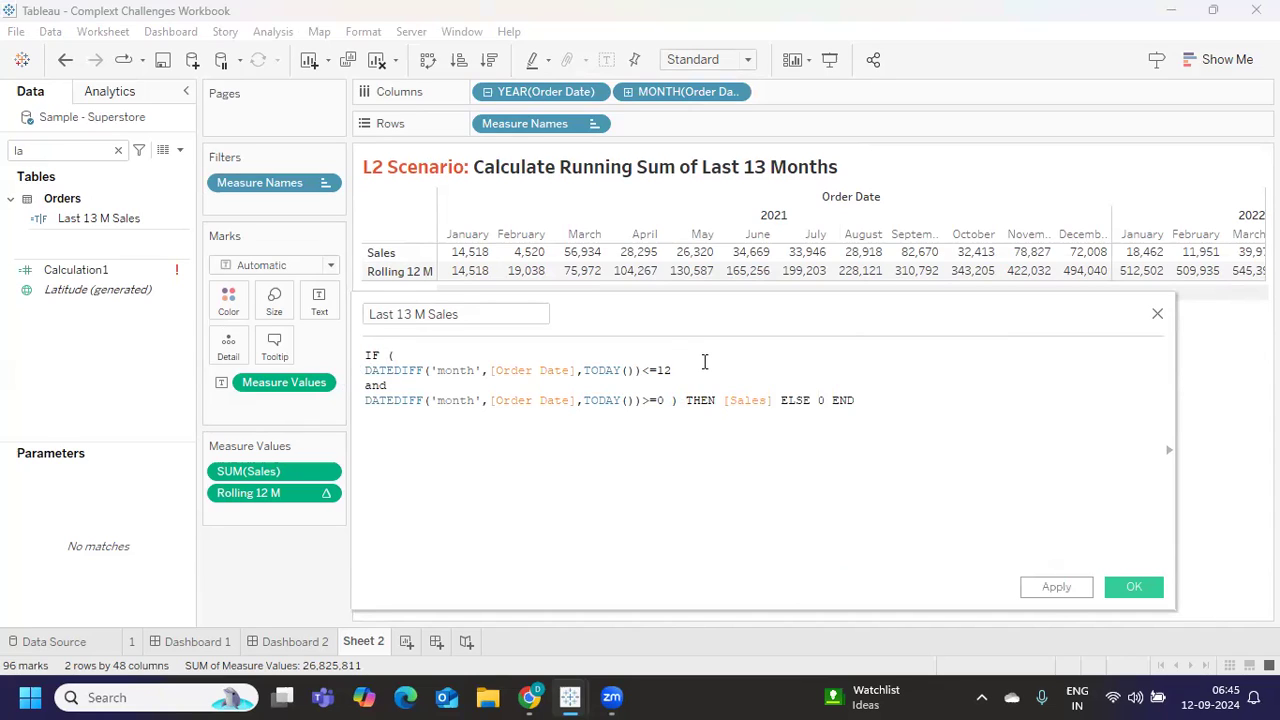
left_click(1056, 587)
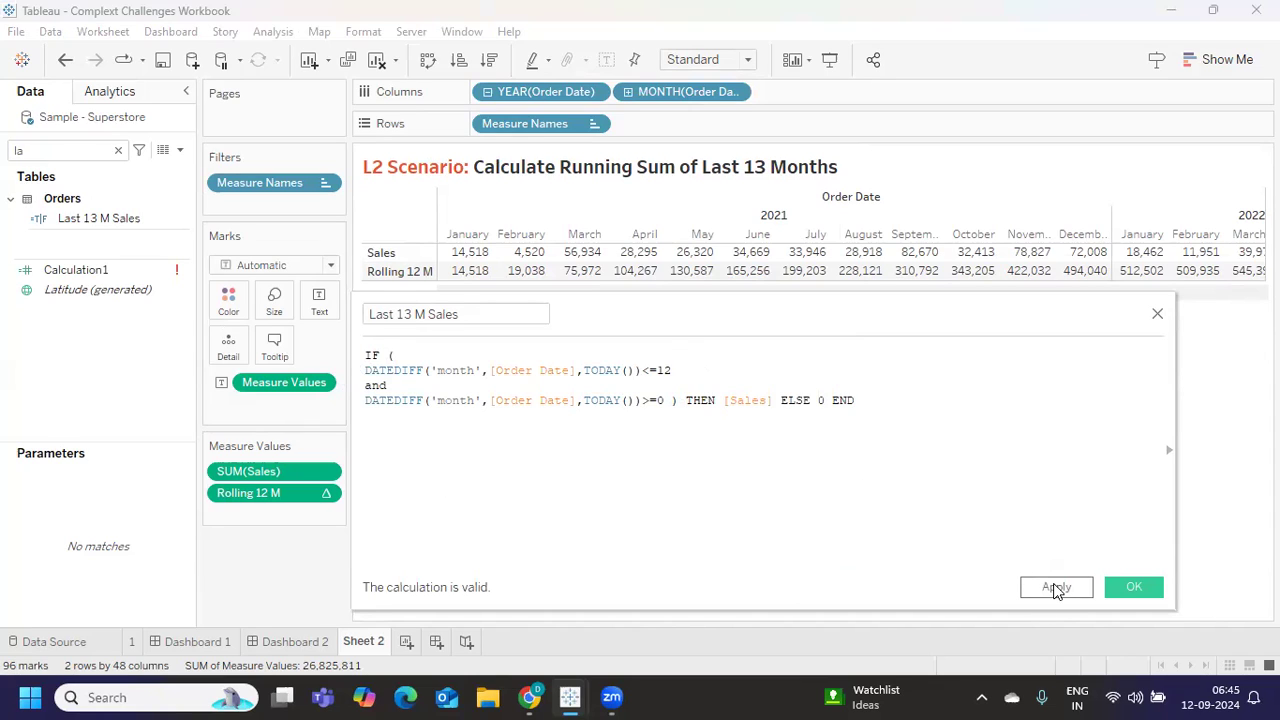
mouse_move(1134, 587)
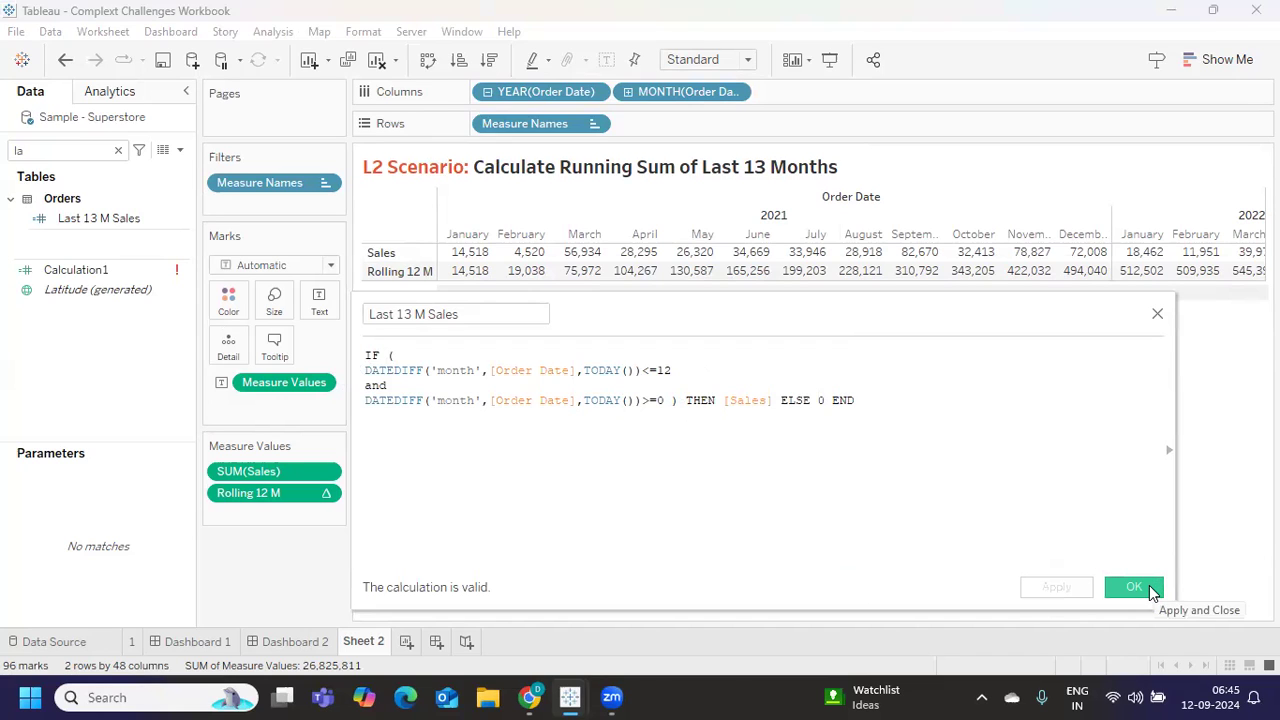
Save Last 13 M Sales and add it to Measure Values as SUM.
left_click(1133, 587)
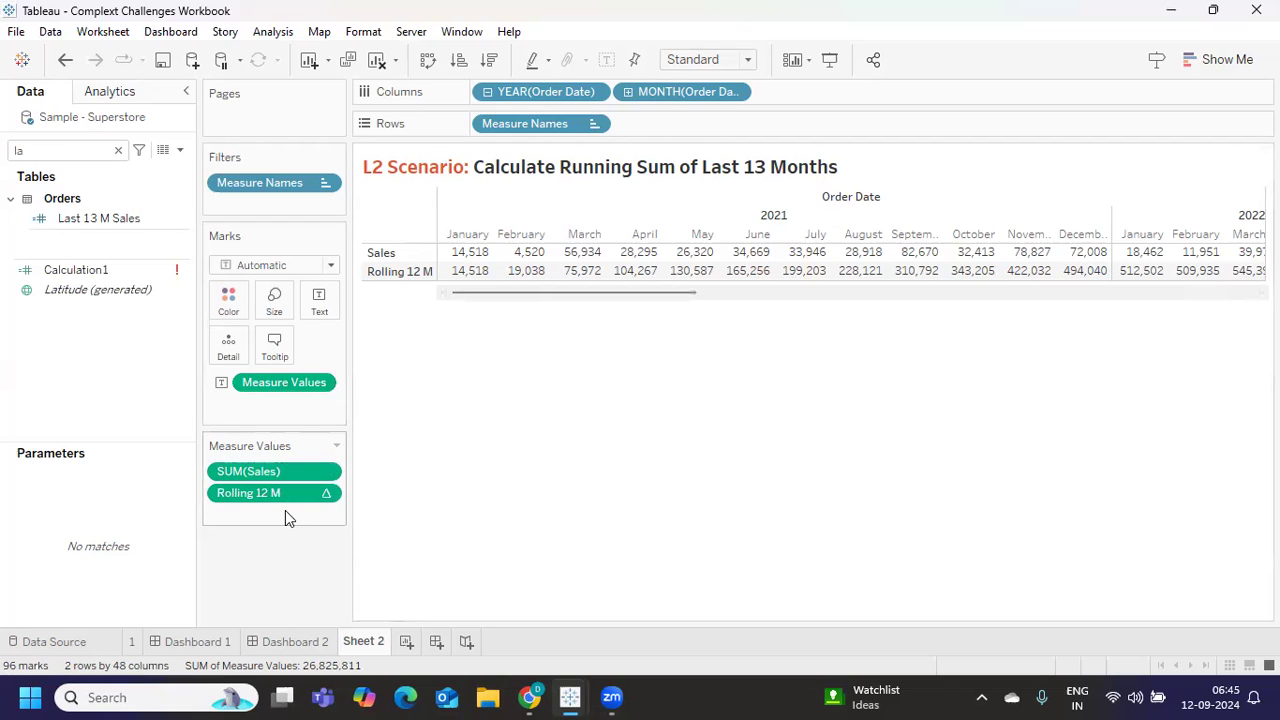
left_click(98, 218)
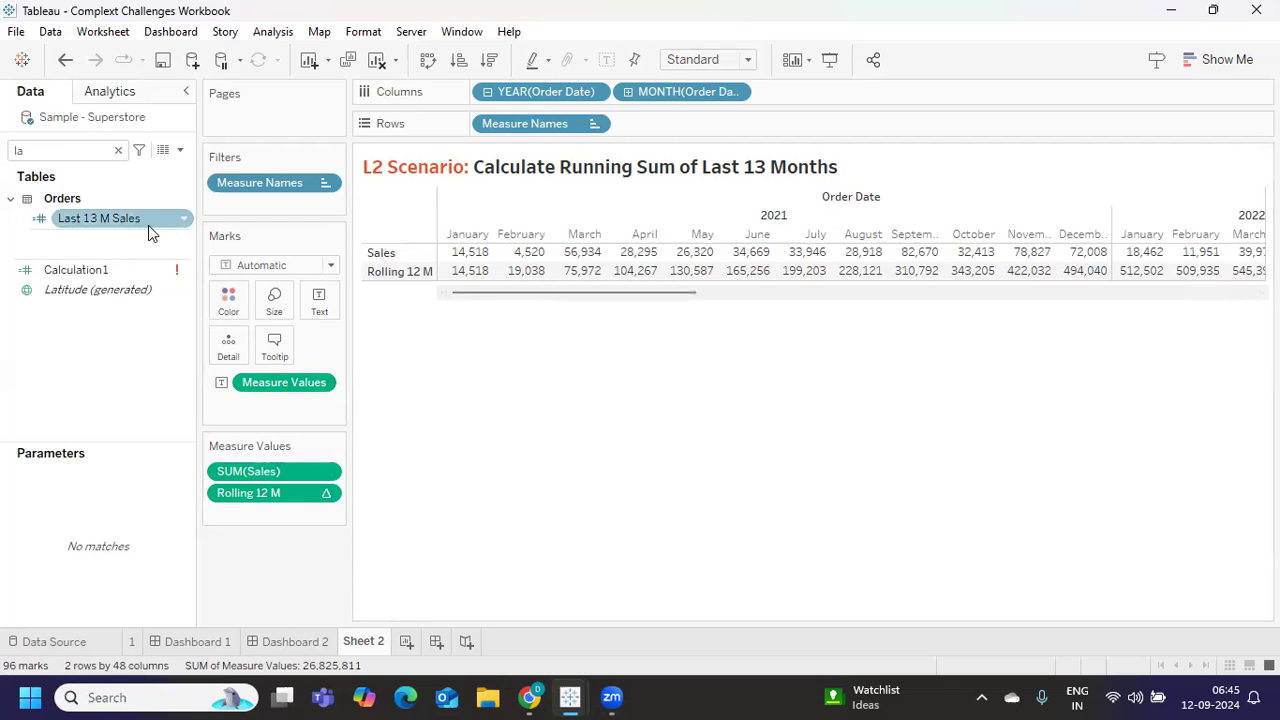
right_click(98, 218)
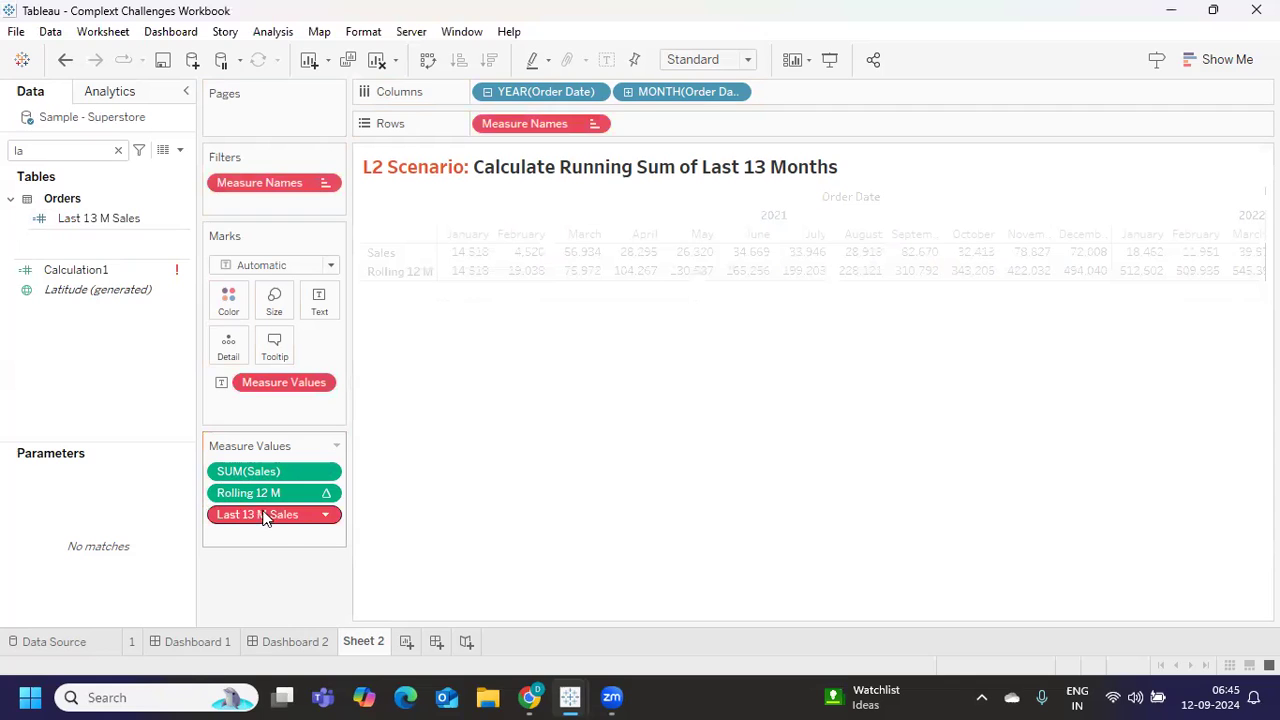
right_click(257, 514)
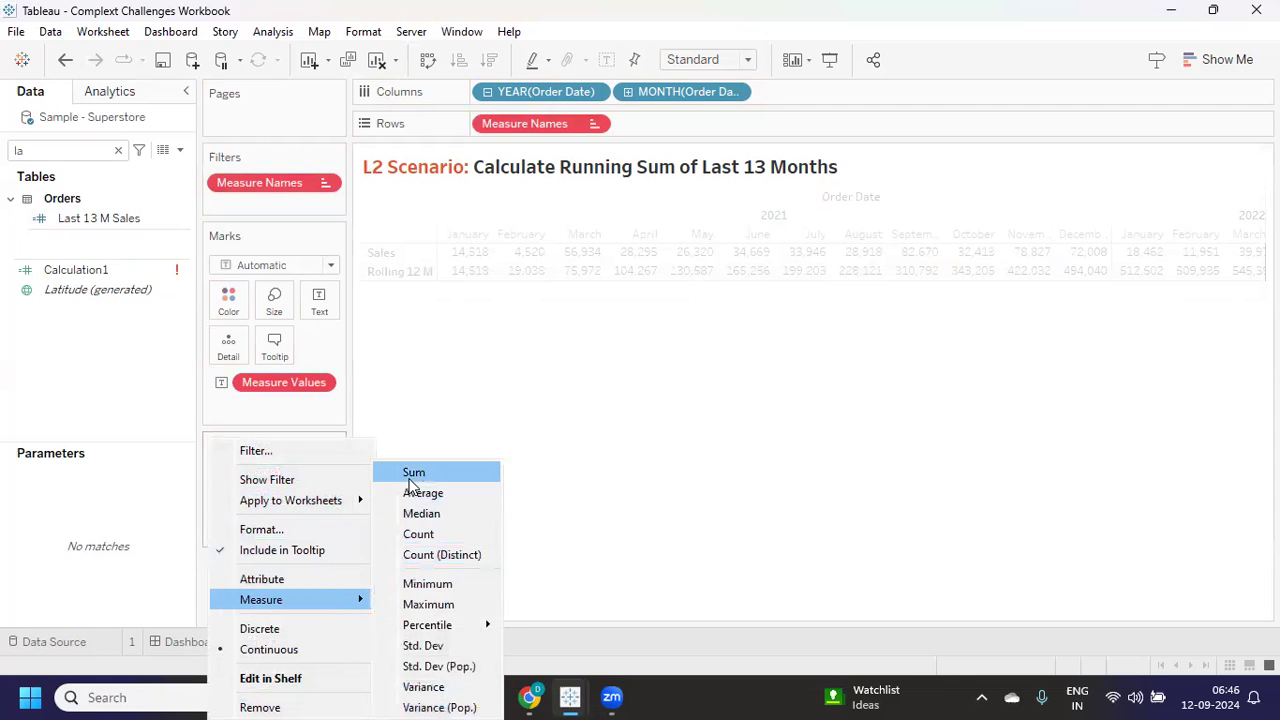
left_click(413, 472)
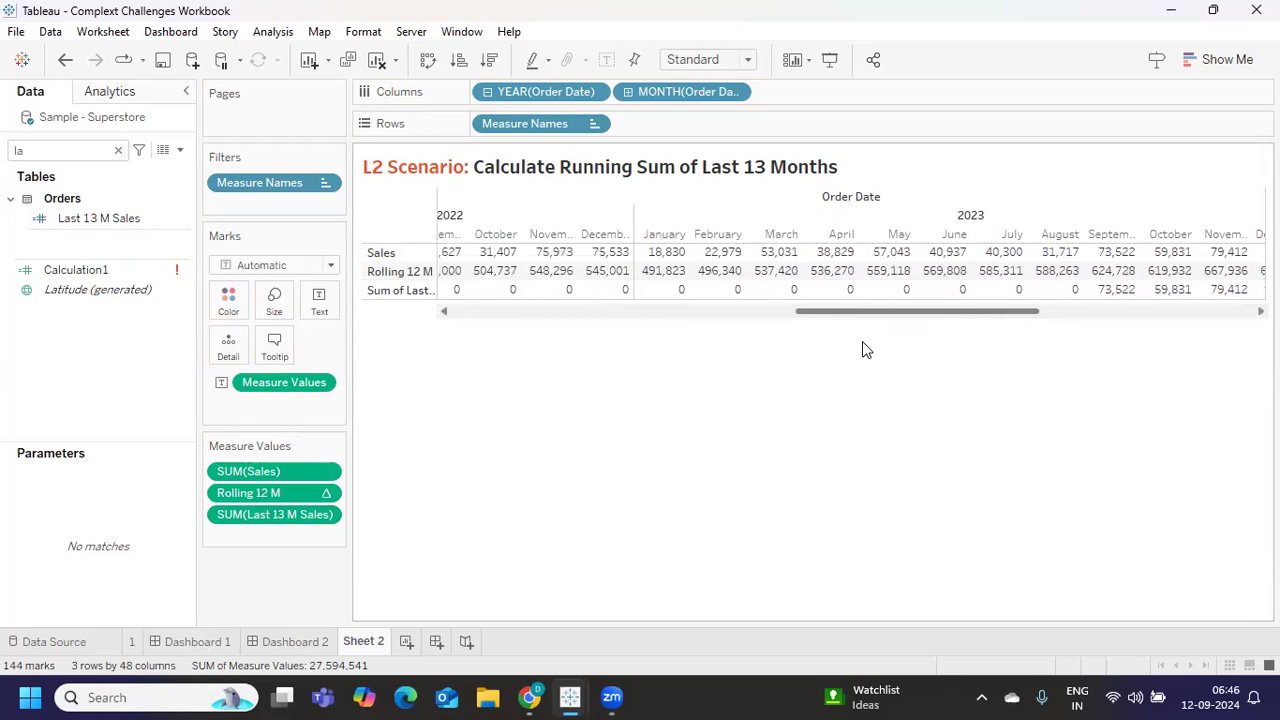
mouse_move(1113, 289)
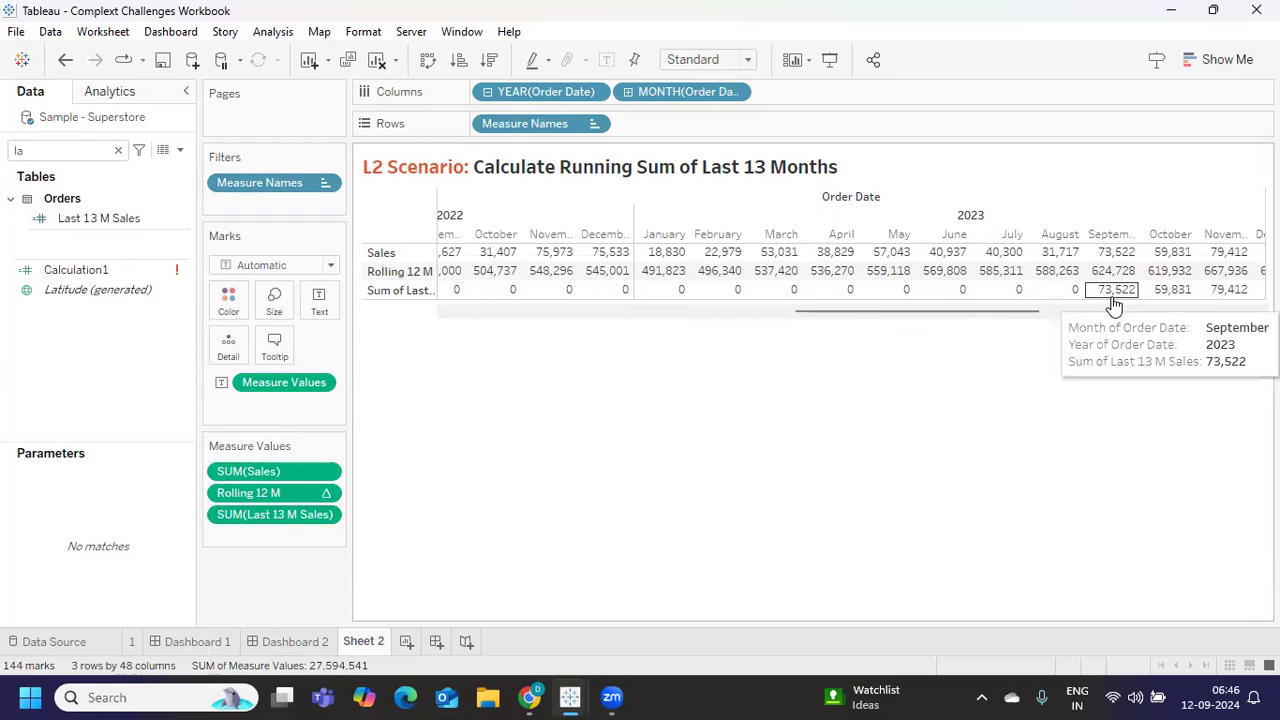
mouse_move(380, 510)
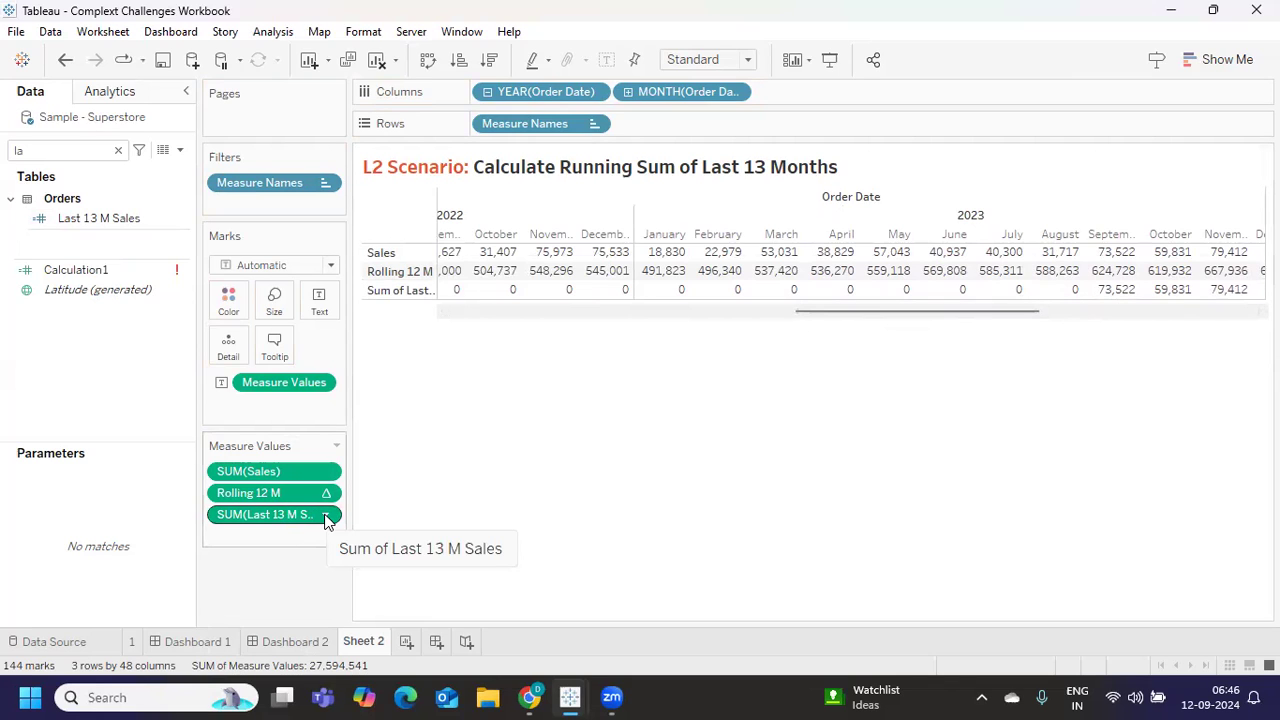
mouse_move(600, 525)
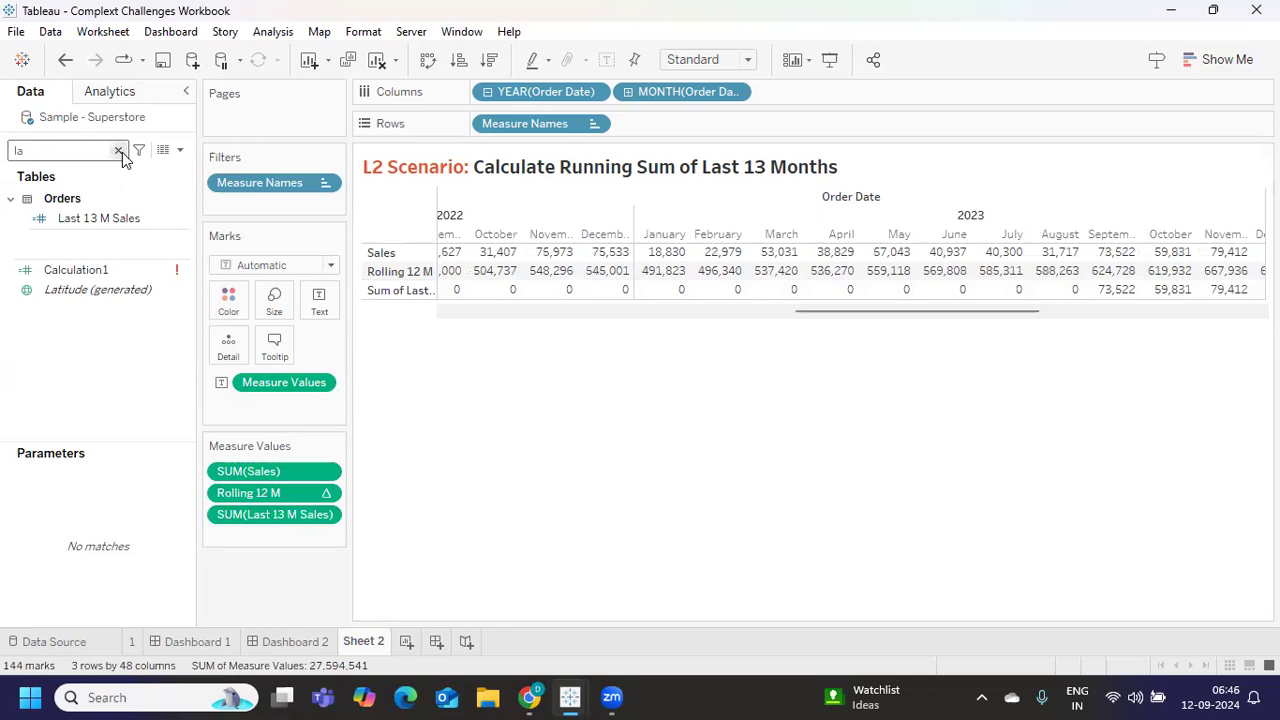
Clear the field search and duplicate the Rolling 12 M calculation.
left_click(118, 150)
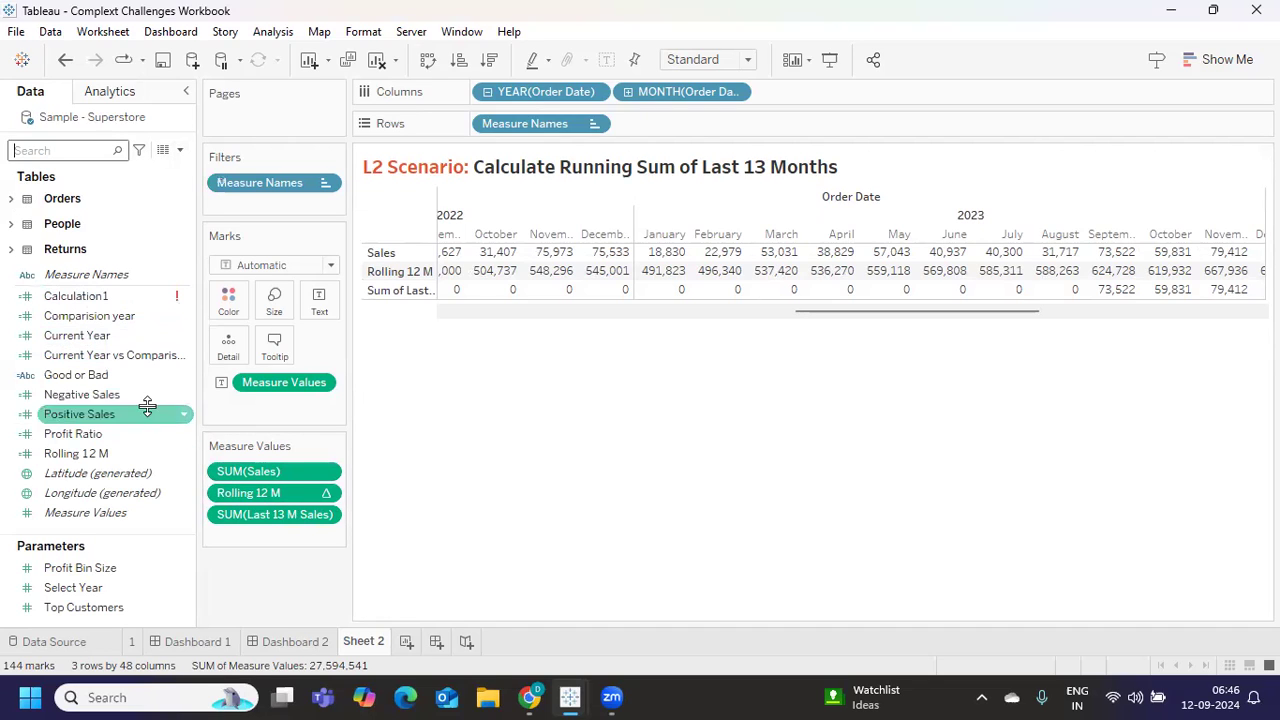
right_click(75, 453)
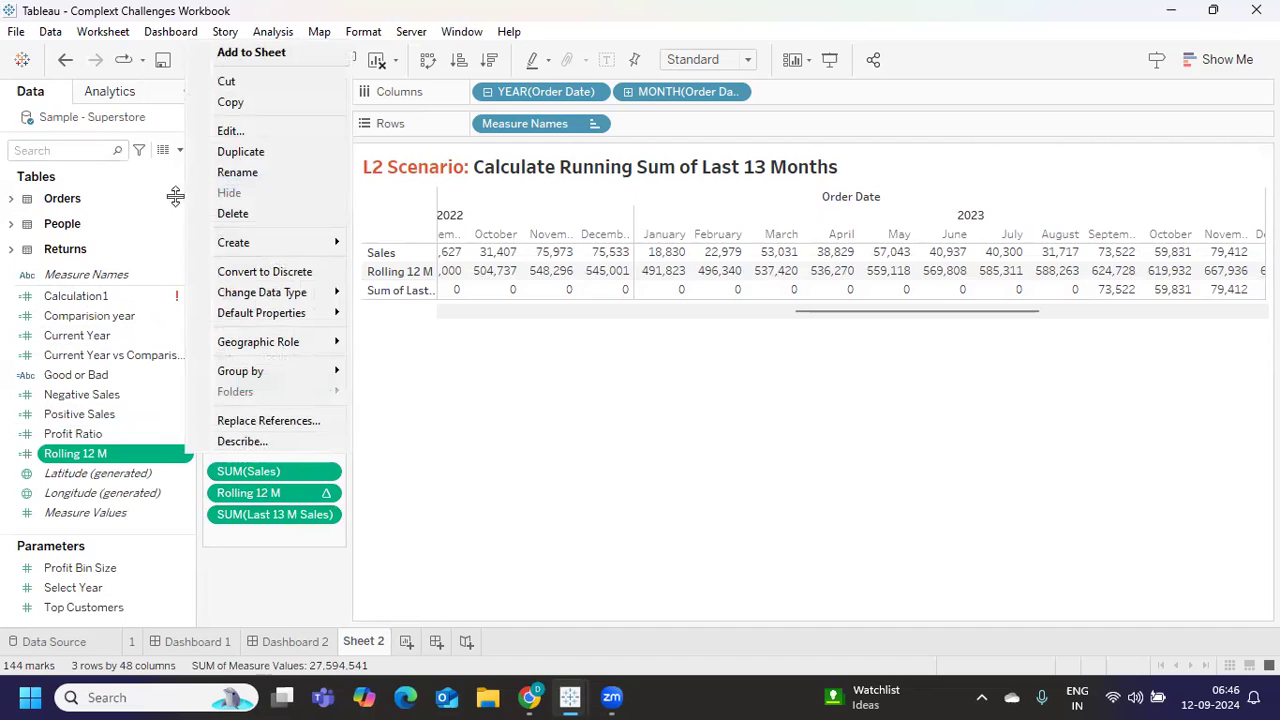
left_click(240, 151)
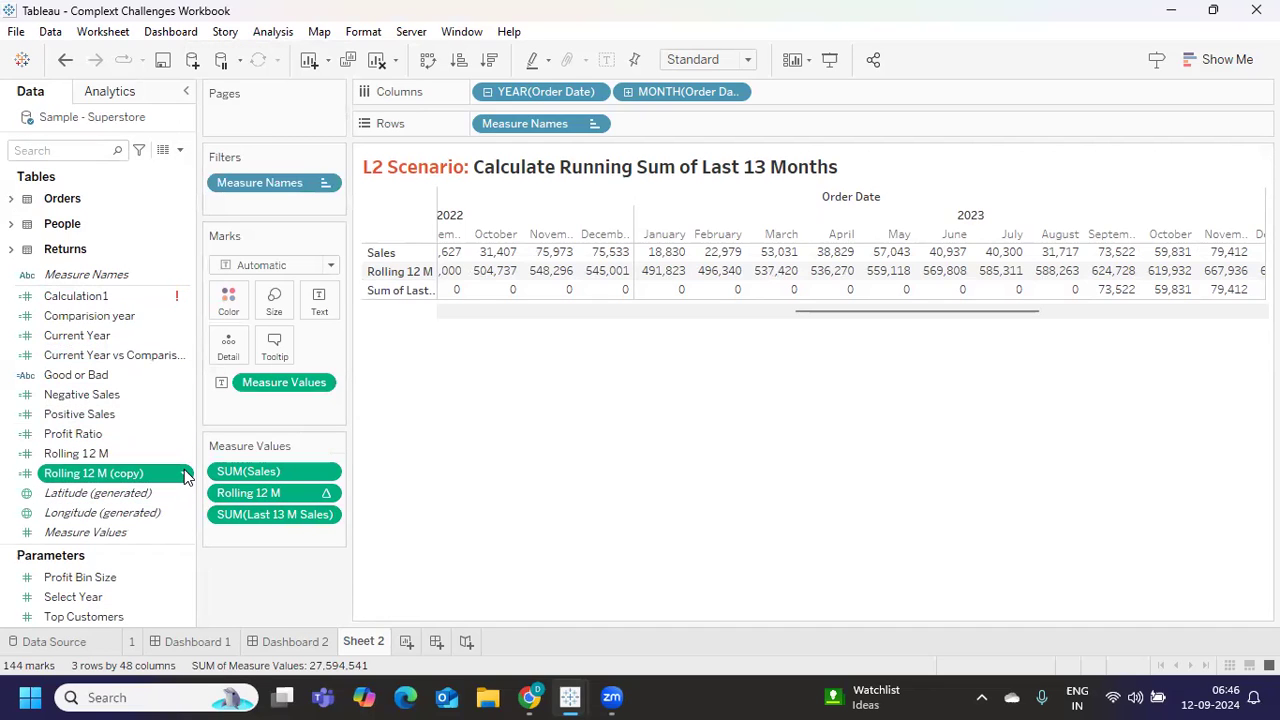
Rename the copy 'Rolling 12 M Sales' and replace [Sales] with [Last 13 M Sales].
right_click(93, 473)
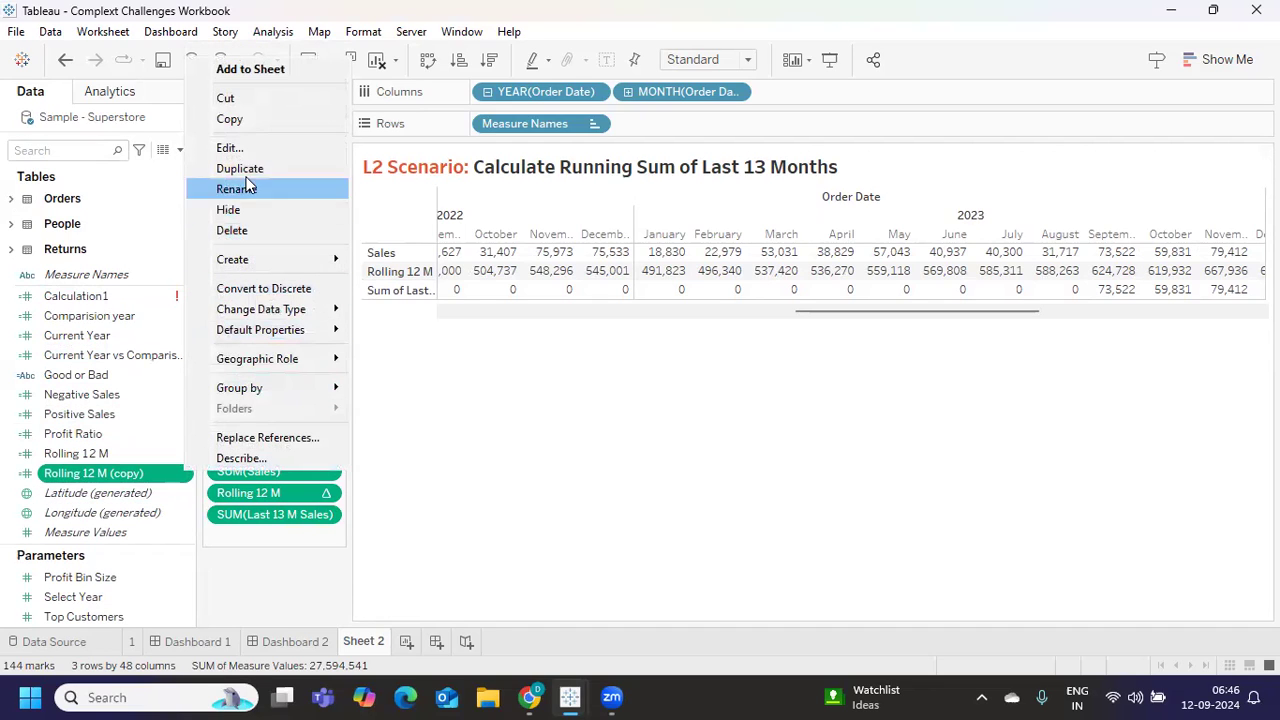
mouse_move(230, 148)
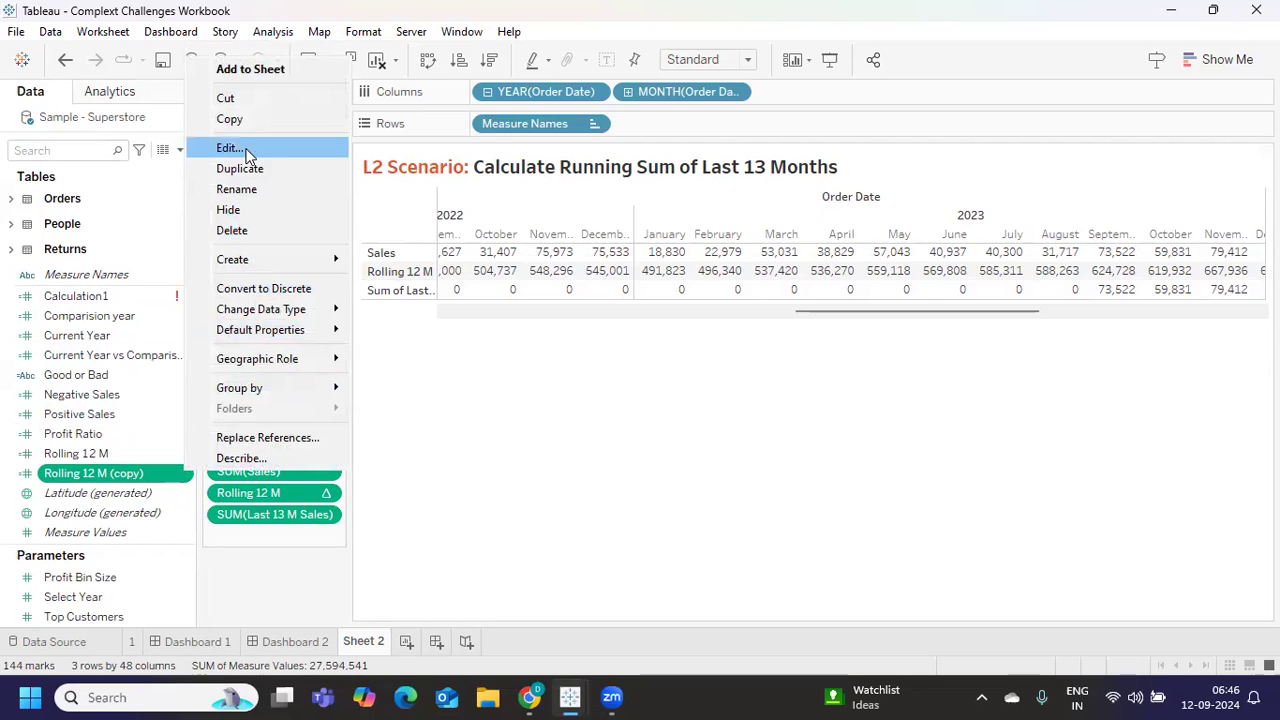
left_click(229, 147)
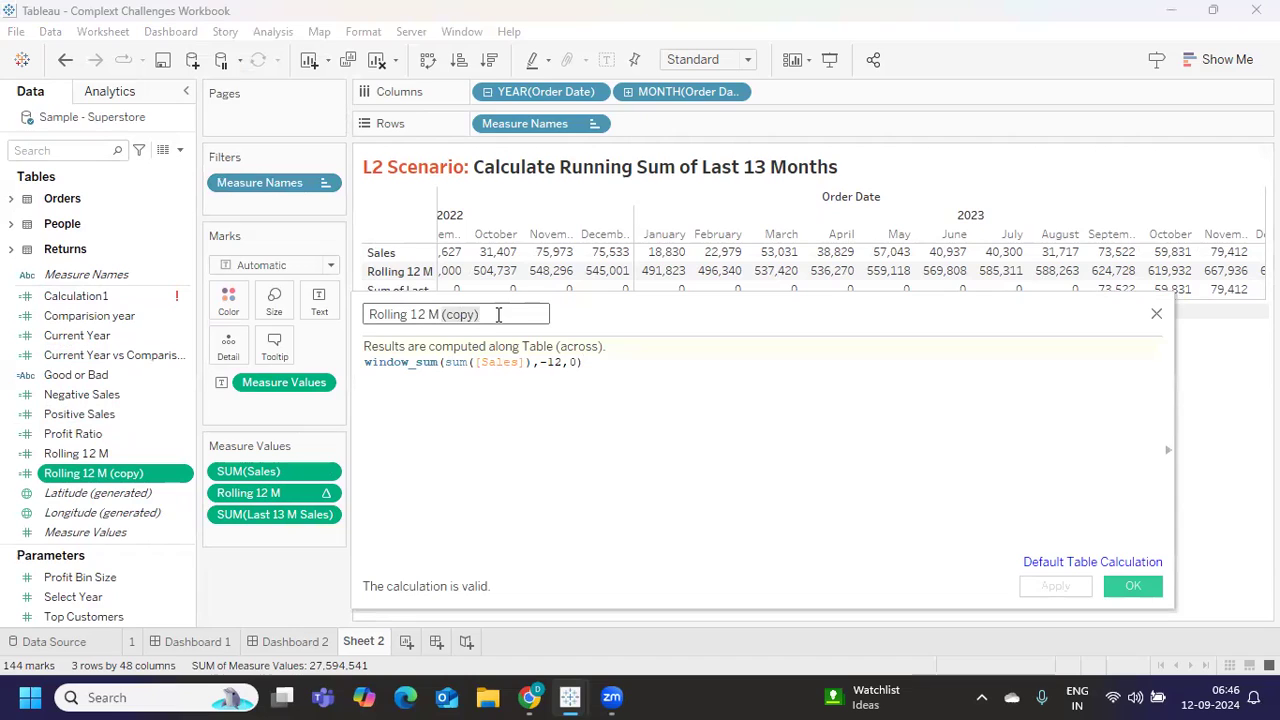
type("Rolling 12 M Sales")
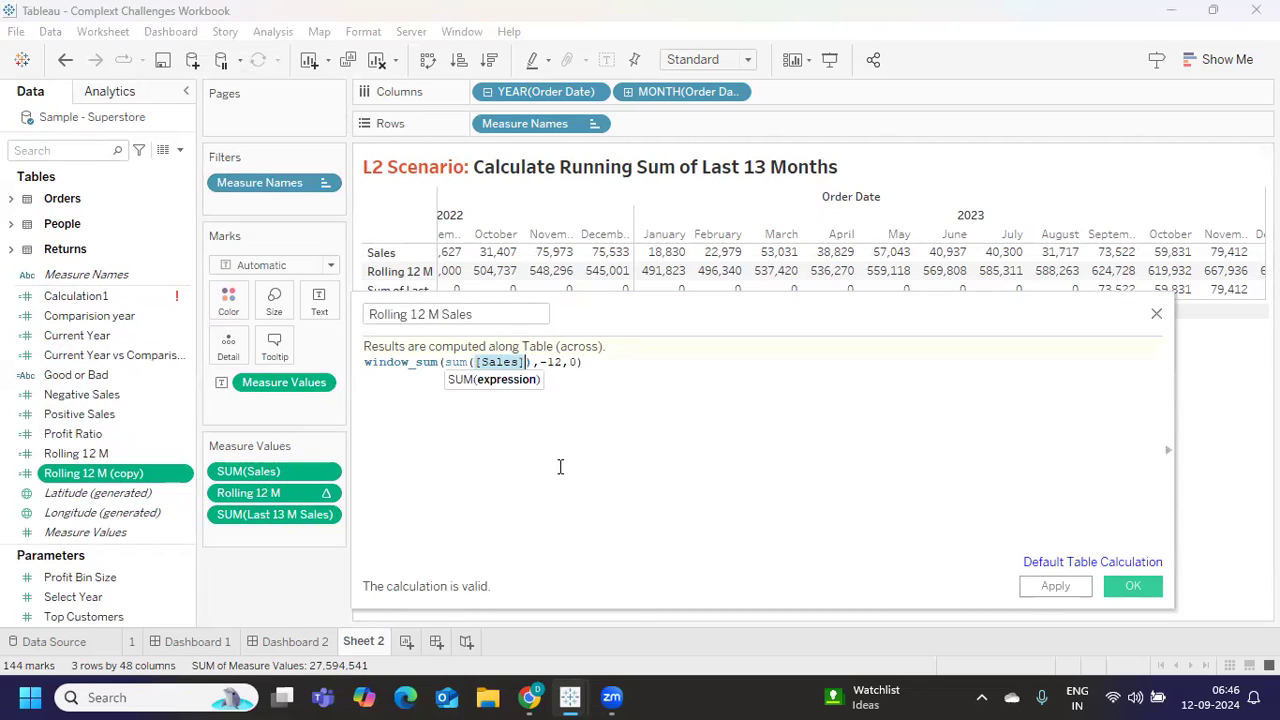
type("las")
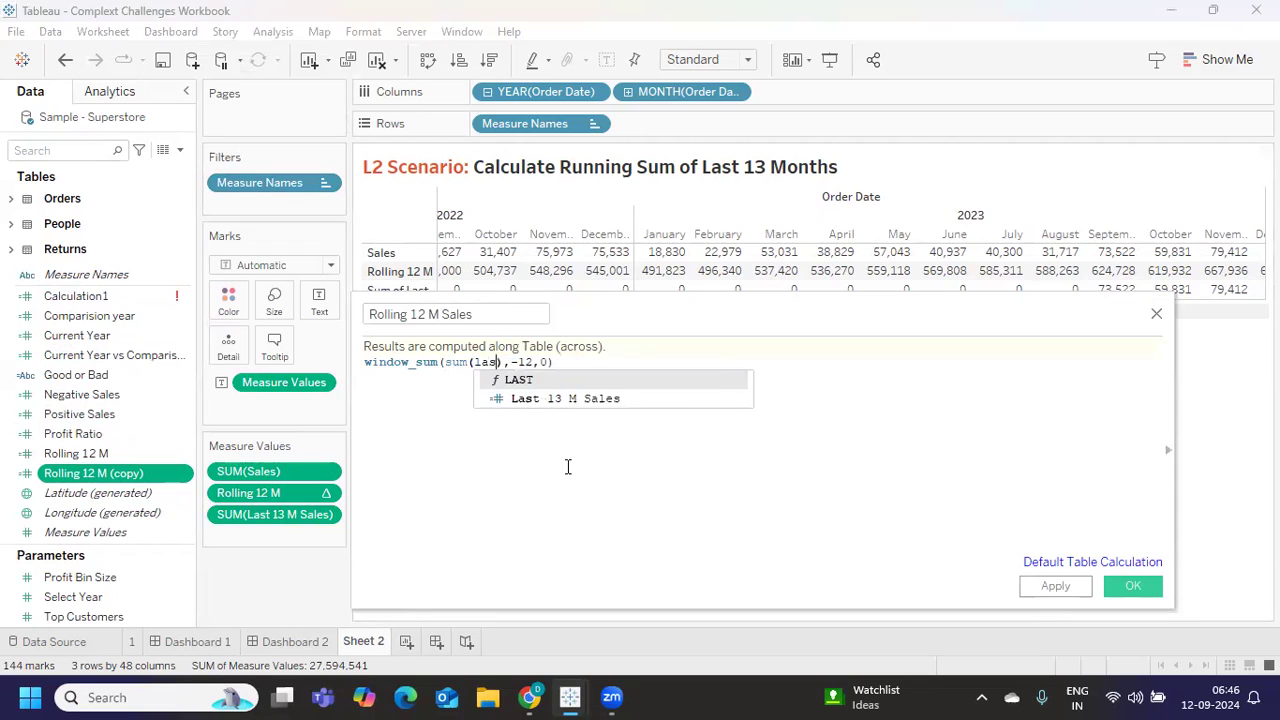
left_click(565, 398)
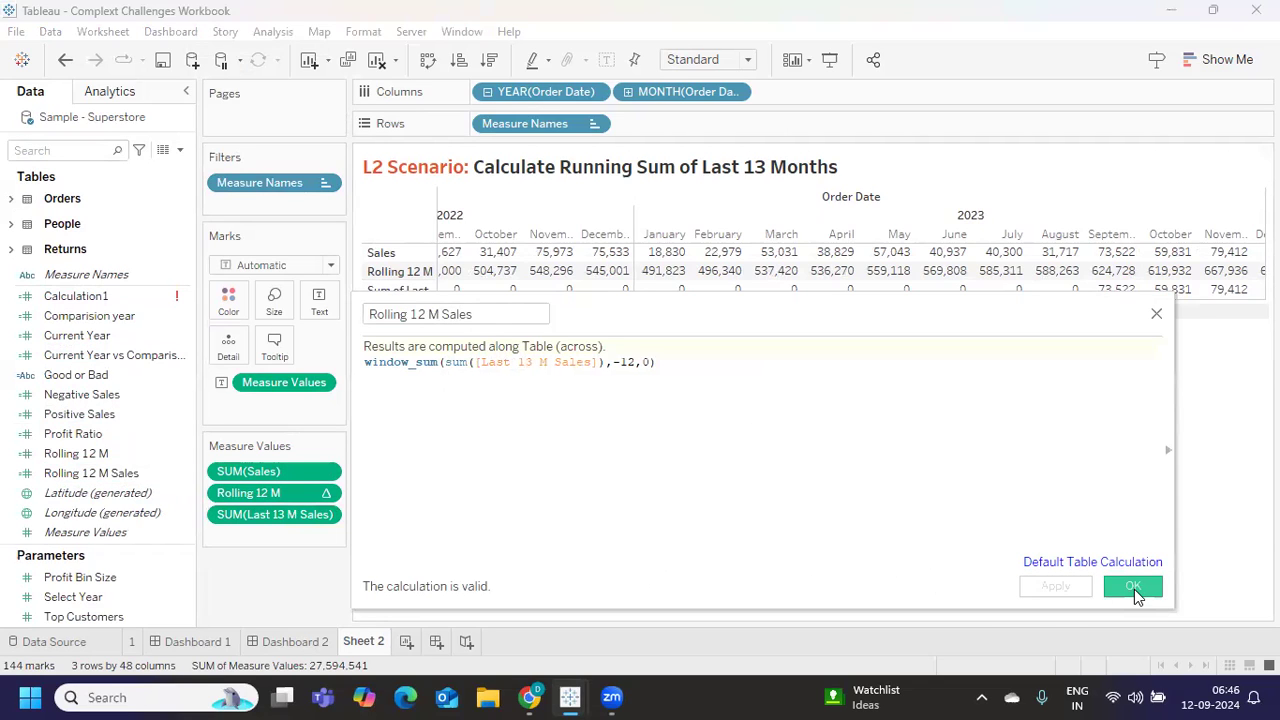
Save the Rolling 12 M Sales calculation as the table's fourth row.
left_click(1133, 585)
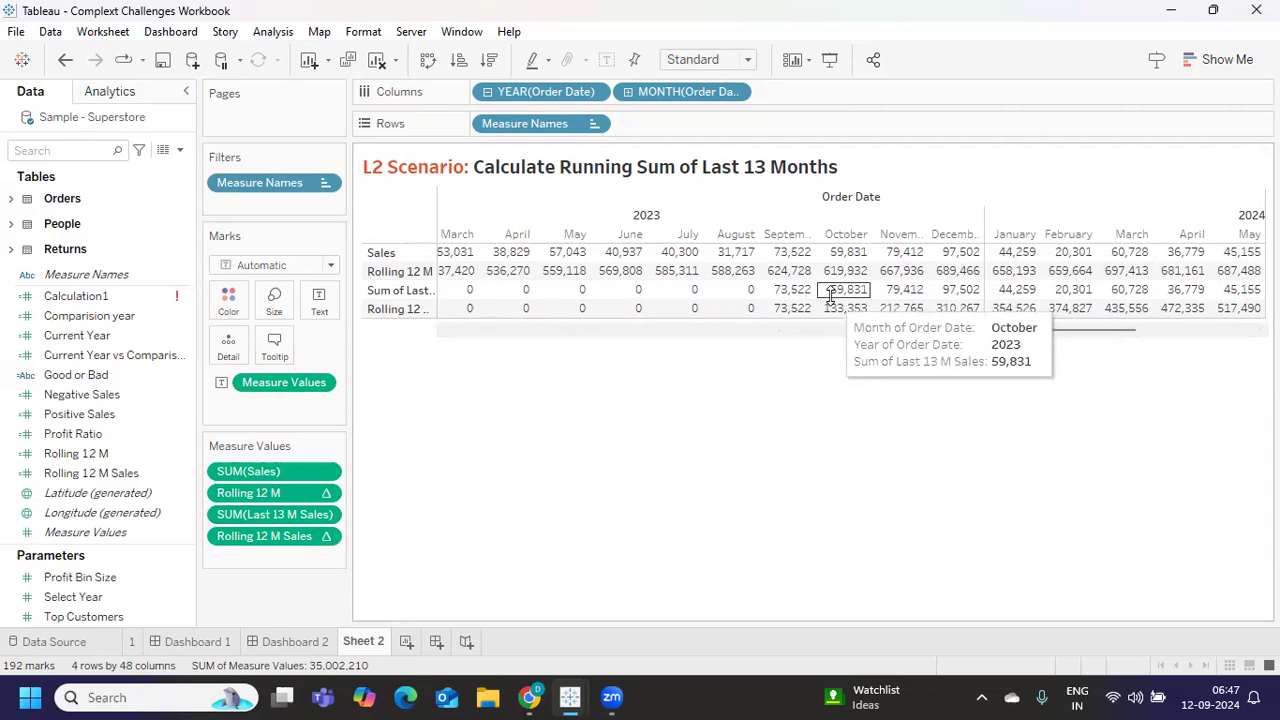
mouse_move(845, 308)
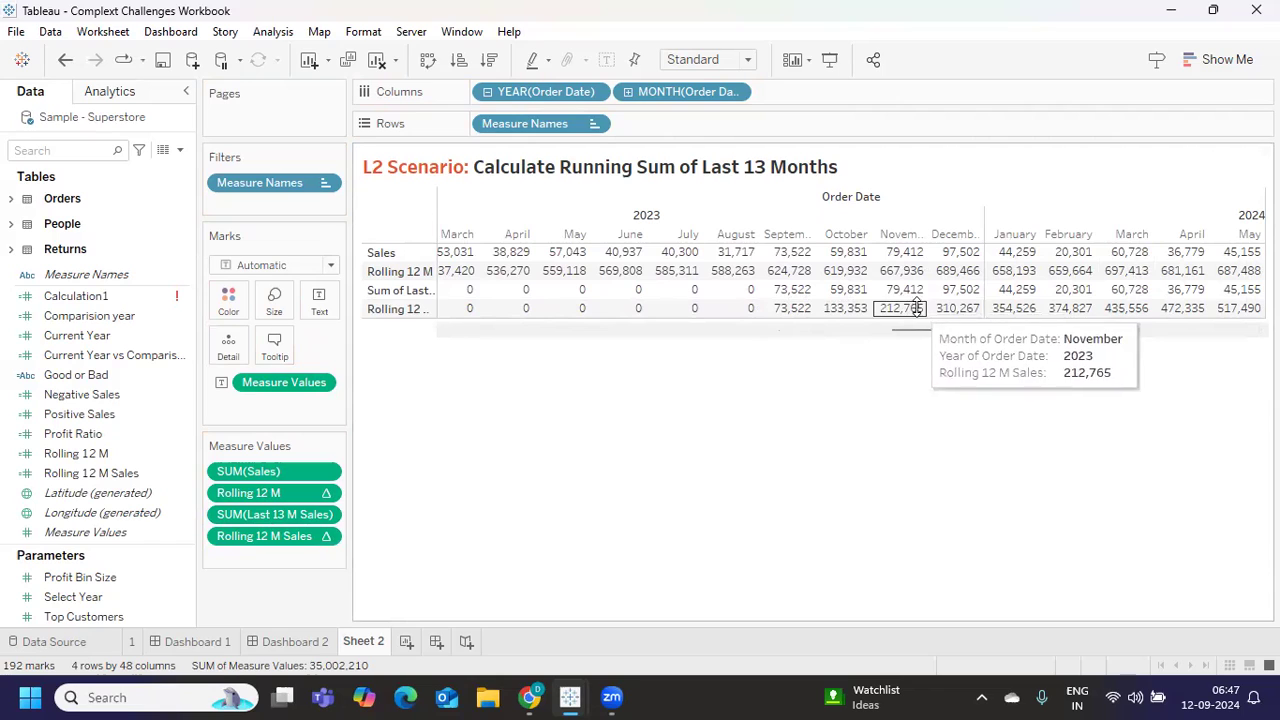
mouse_move(845, 308)
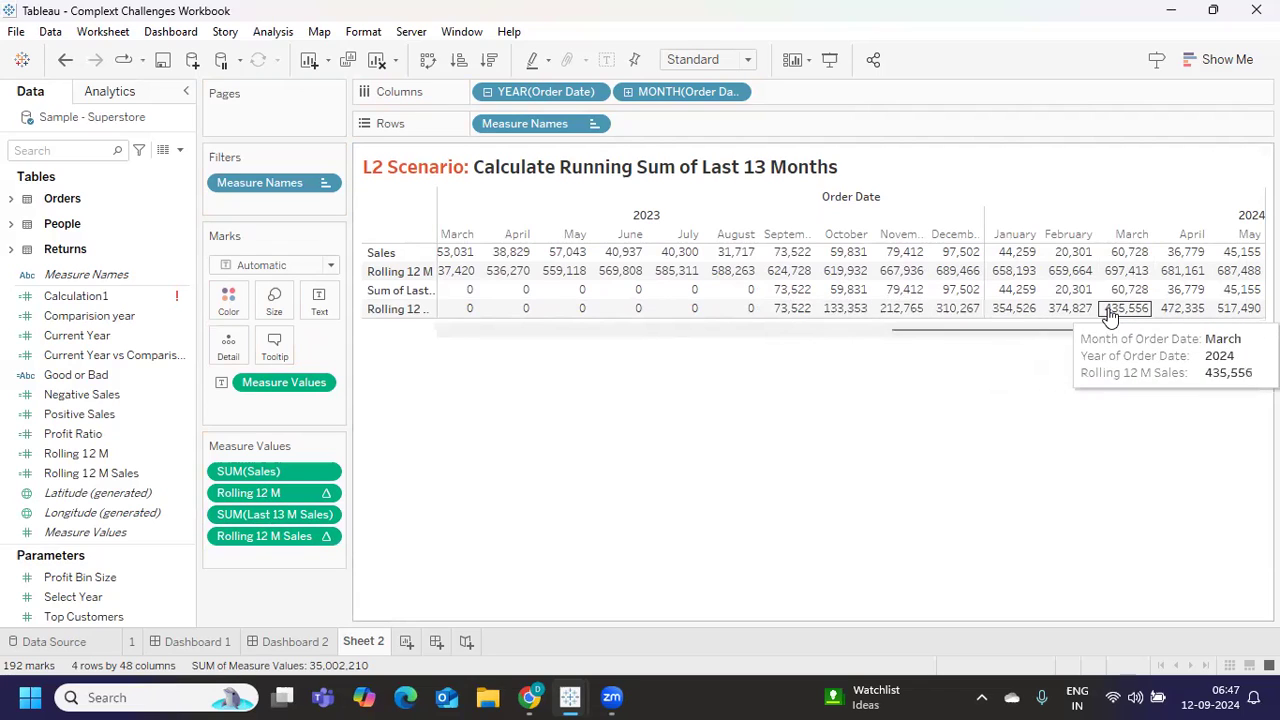
mouse_move(625, 307)
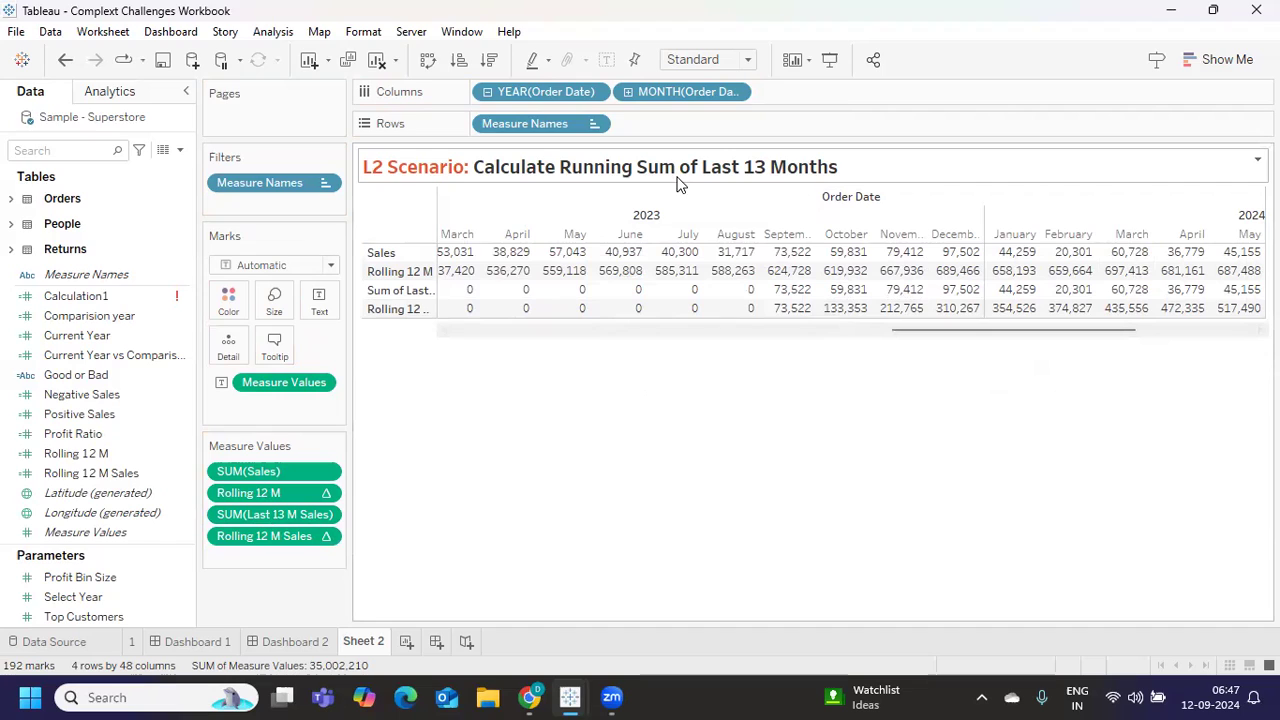
mouse_move(593, 190)
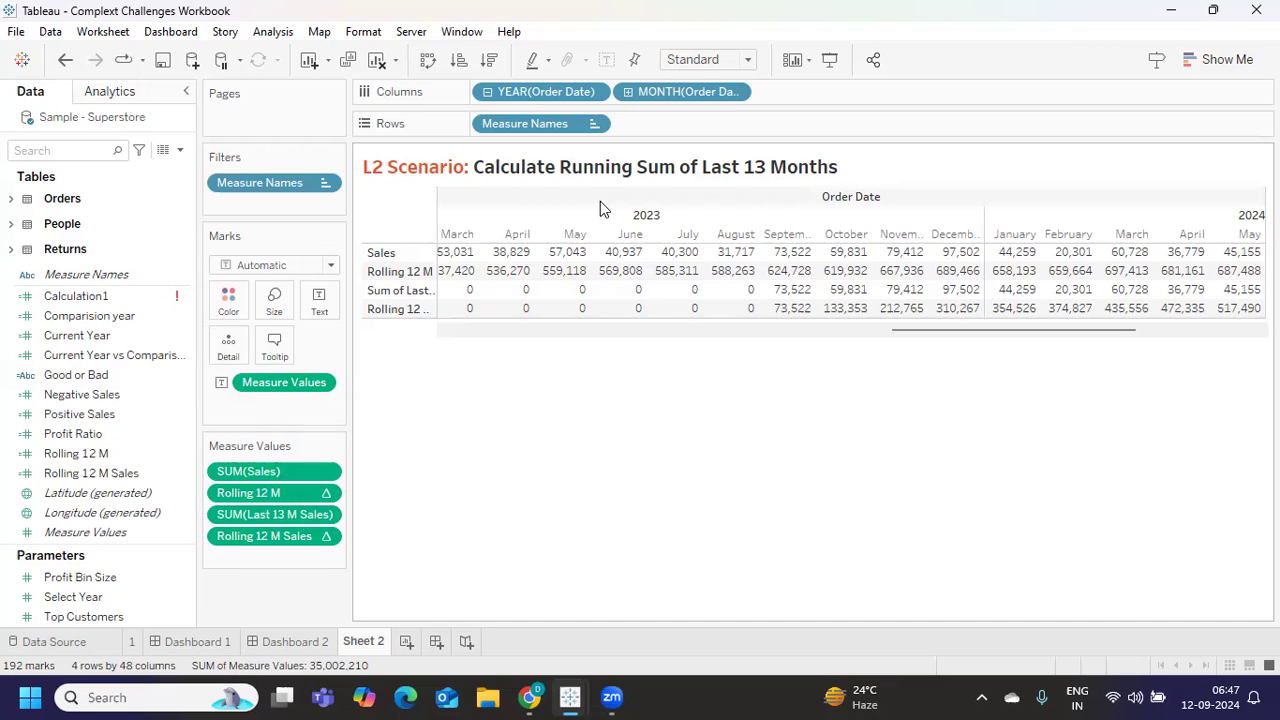
mouse_move(620, 271)
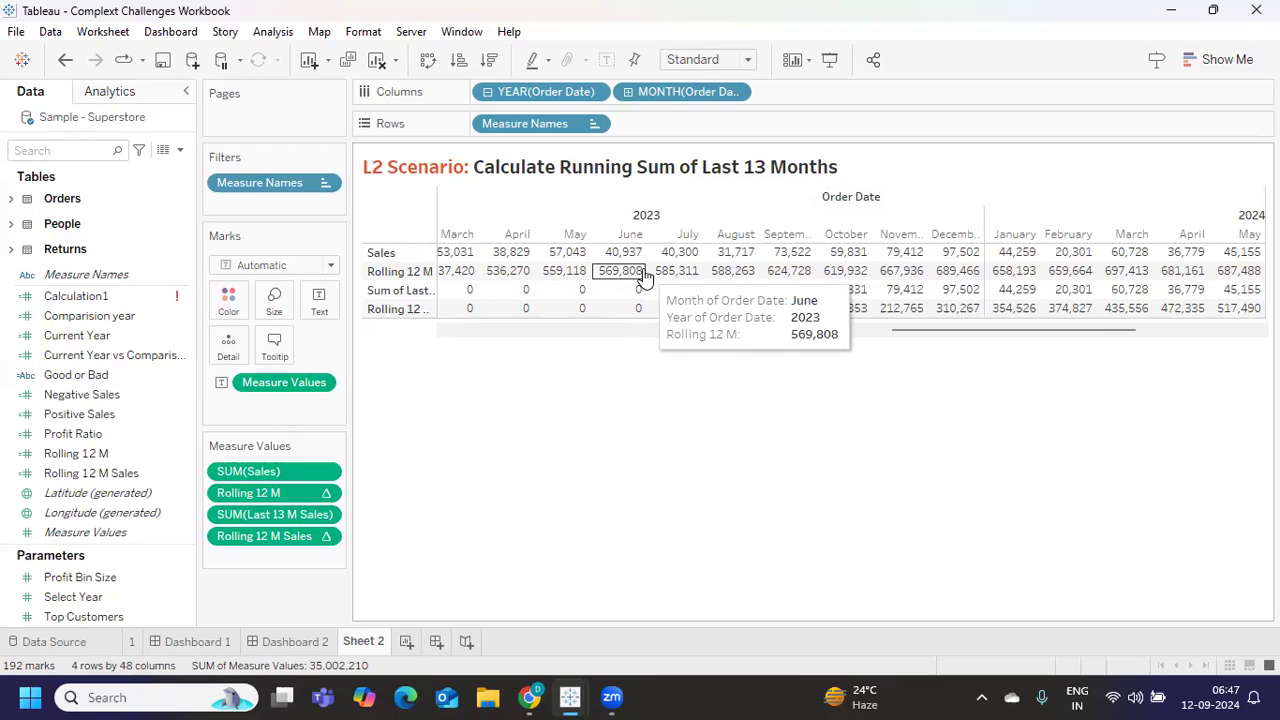
mouse_move(782, 434)
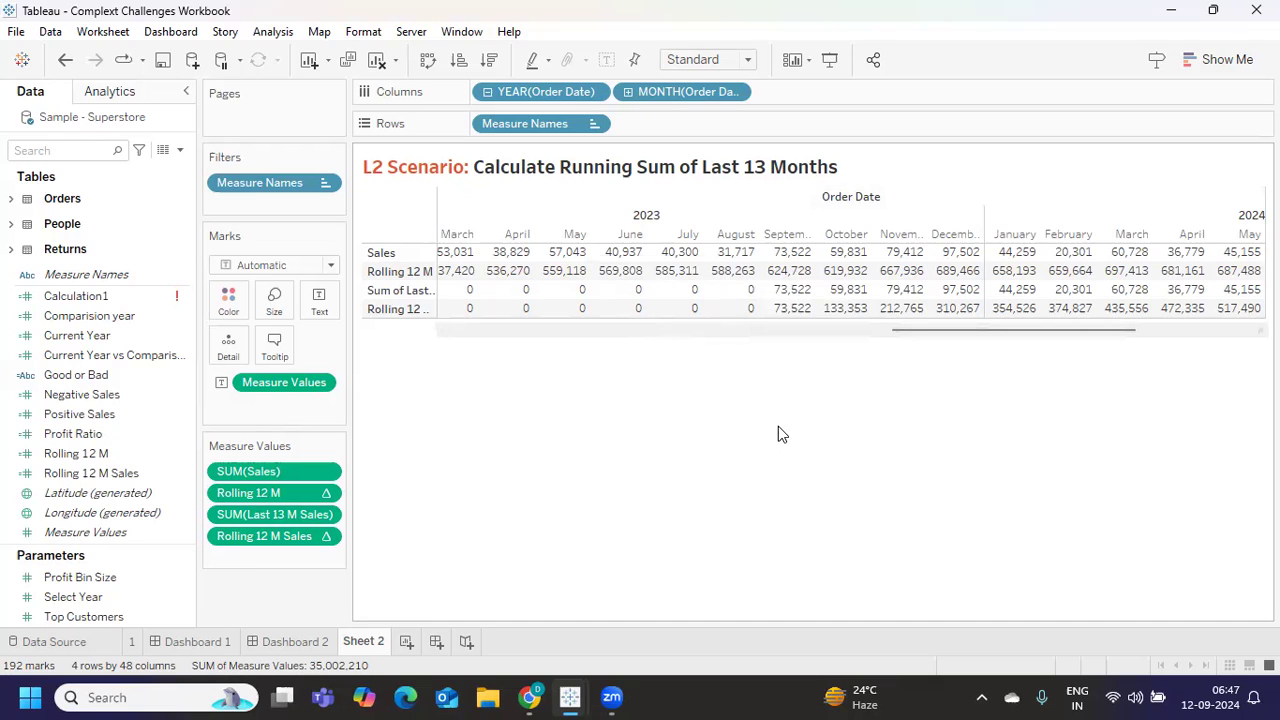
mouse_move(779, 422)
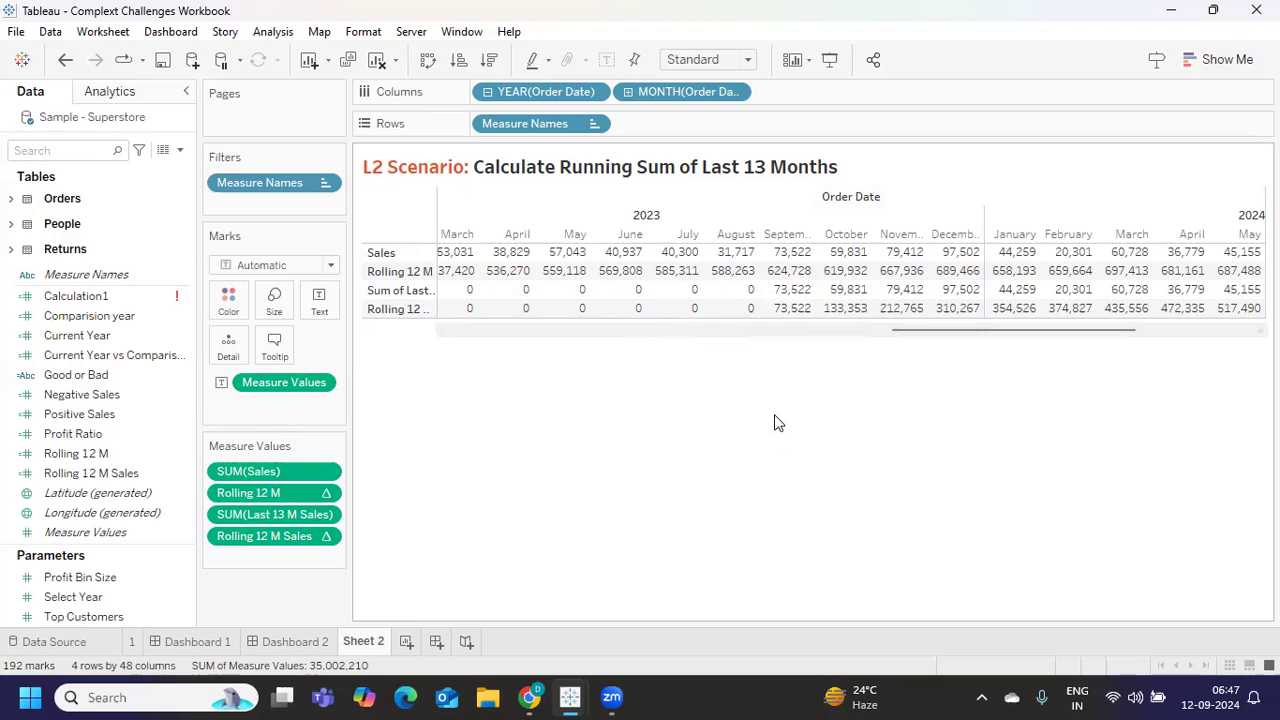